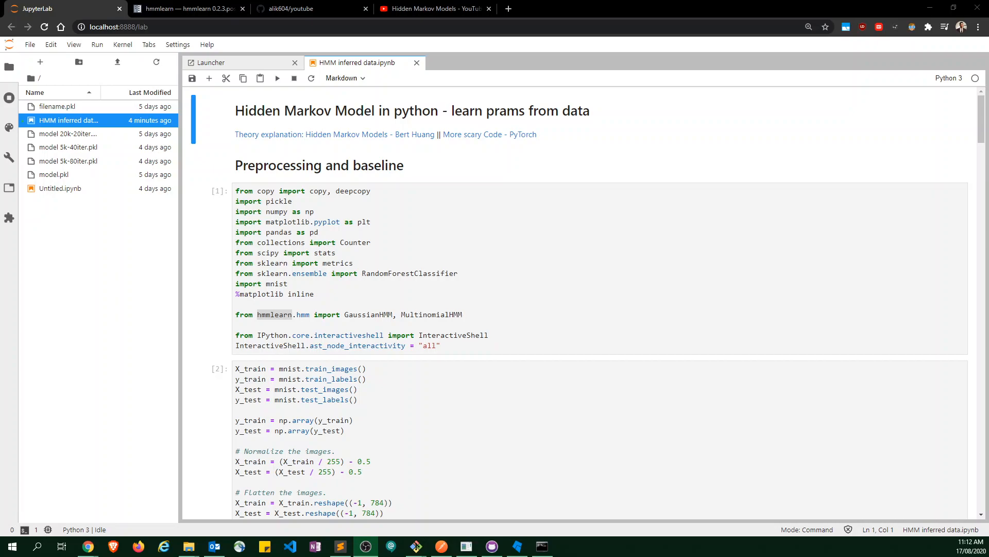
pyautogui.moveTo(292, 331)
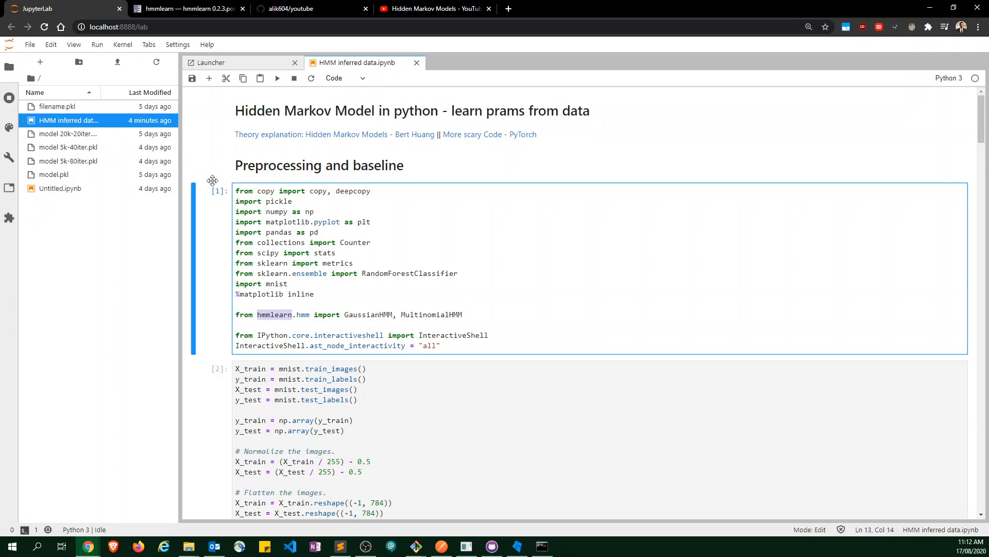
# - Look over the hmmlearn documentation, then the GitHub repository of HMM notebooks
pyautogui.click(185, 9)
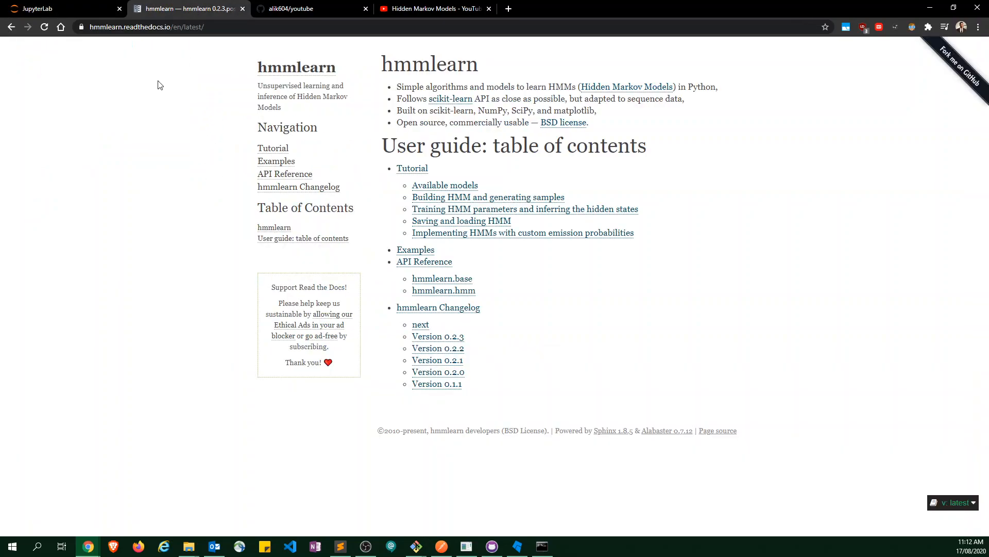
pyautogui.moveTo(301, 24)
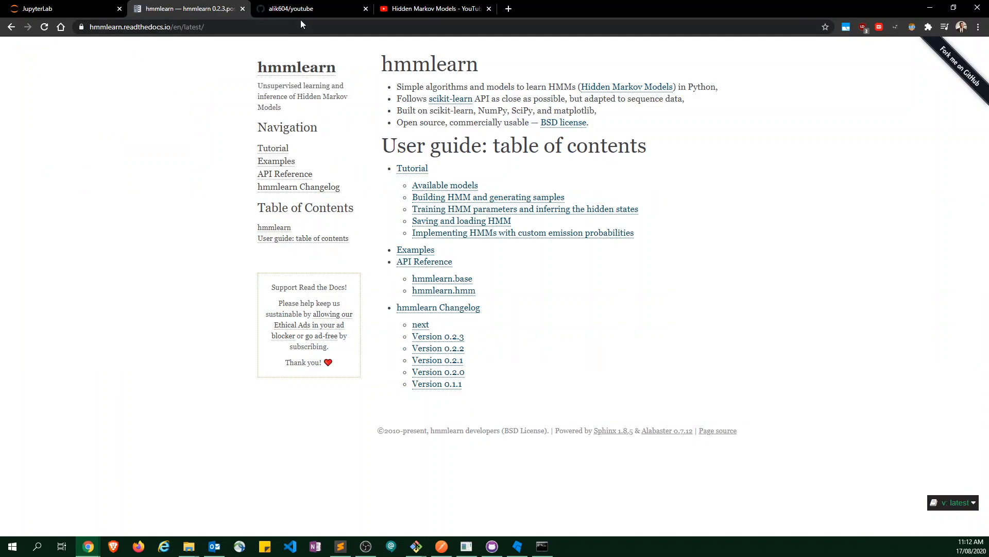
pyautogui.click(290, 8)
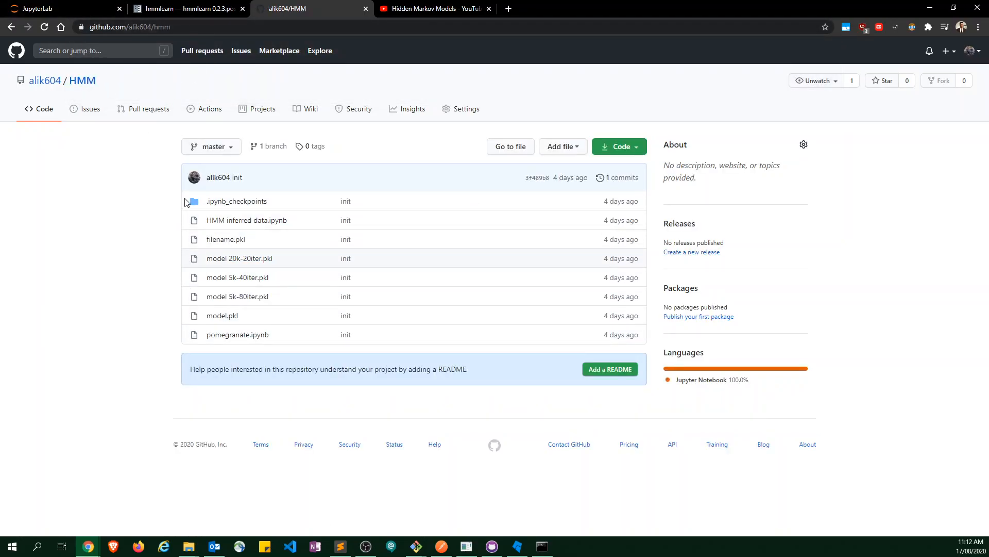
pyautogui.moveTo(177, 374)
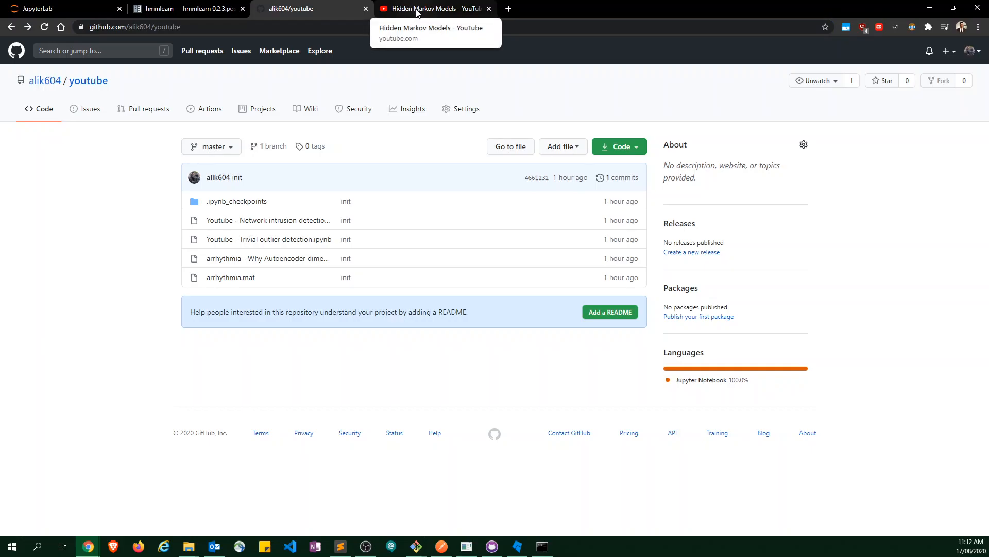
# - View the Hidden Markov Models lecture video, then start a new 'mlpr' web search
pyautogui.click(434, 8)
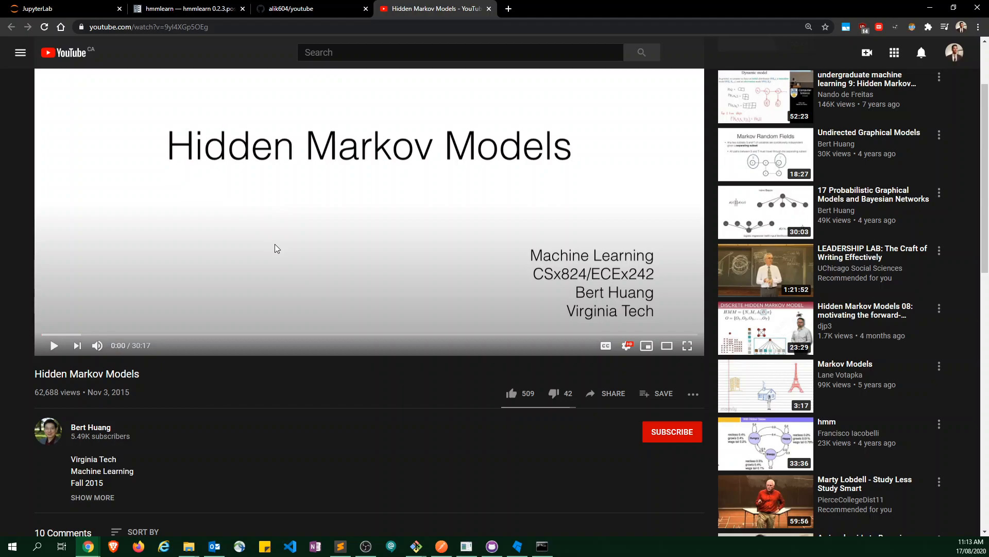
pyautogui.moveTo(250, 238)
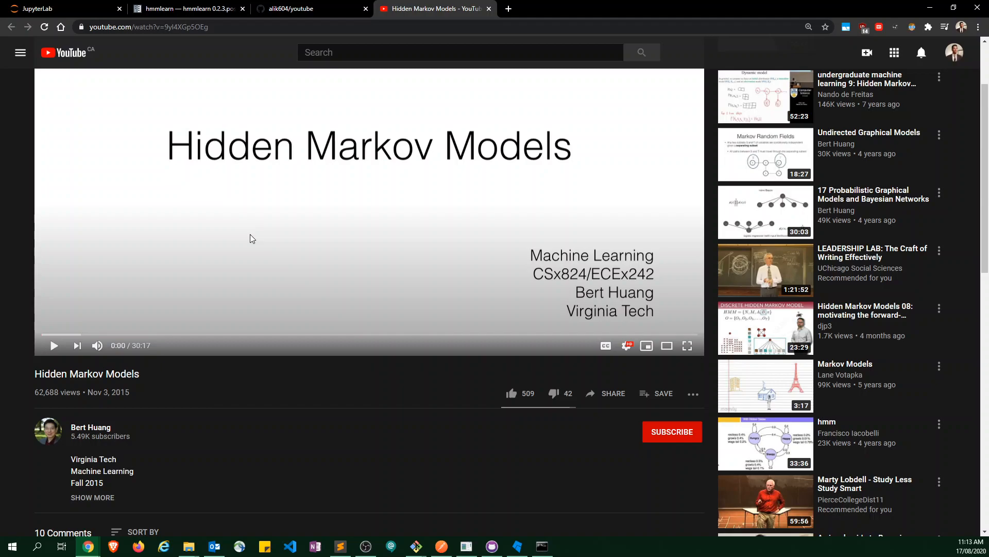
pyautogui.click(149, 26)
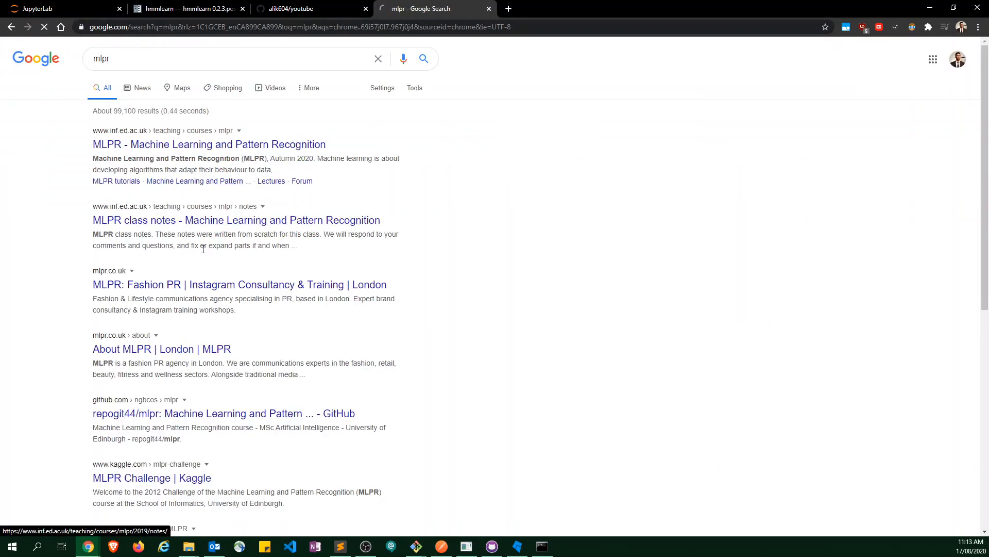
# - Refine the search to 'mlpr bishop' and view the Pattern Recognition textbook cover image
pyautogui.click(209, 144)
pyautogui.write(' b')
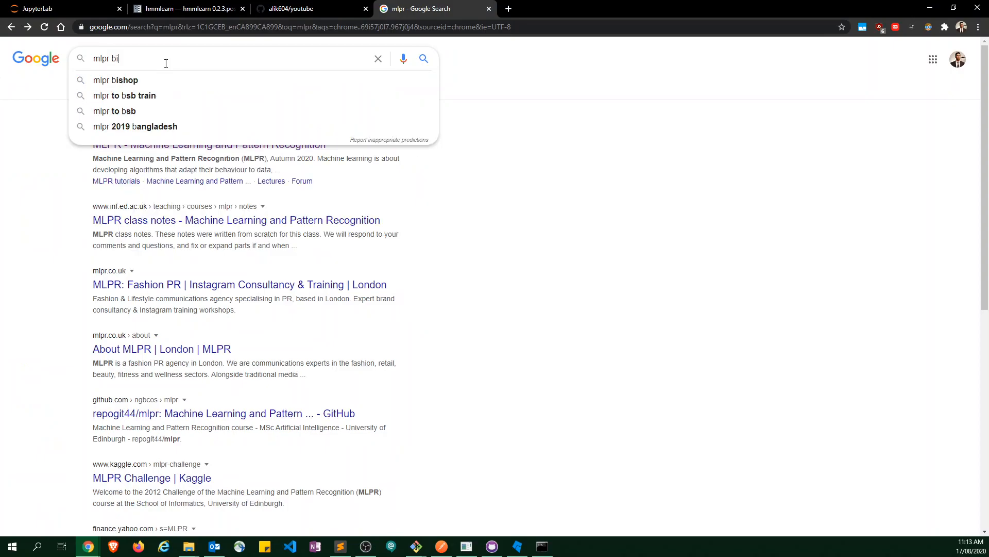
pyautogui.click(115, 80)
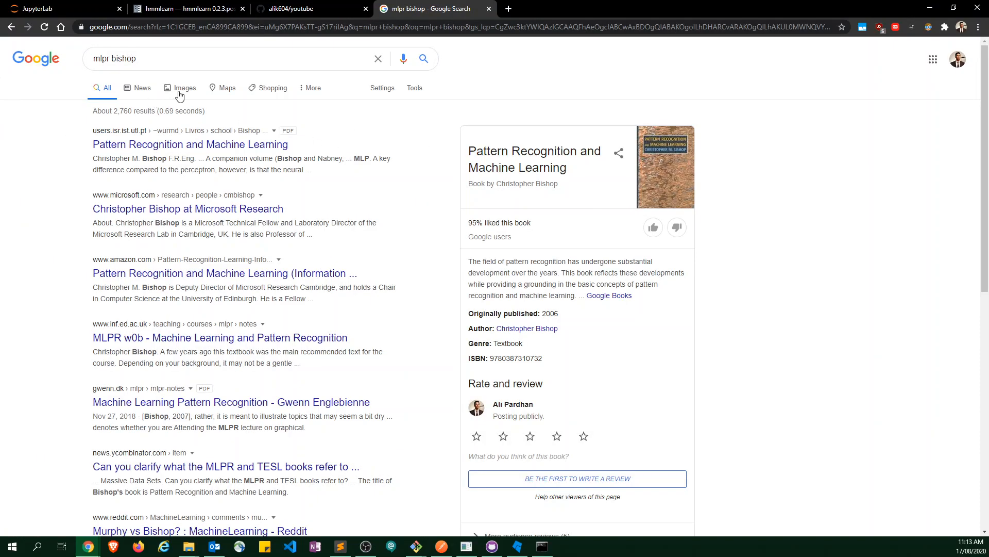
pyautogui.click(185, 88)
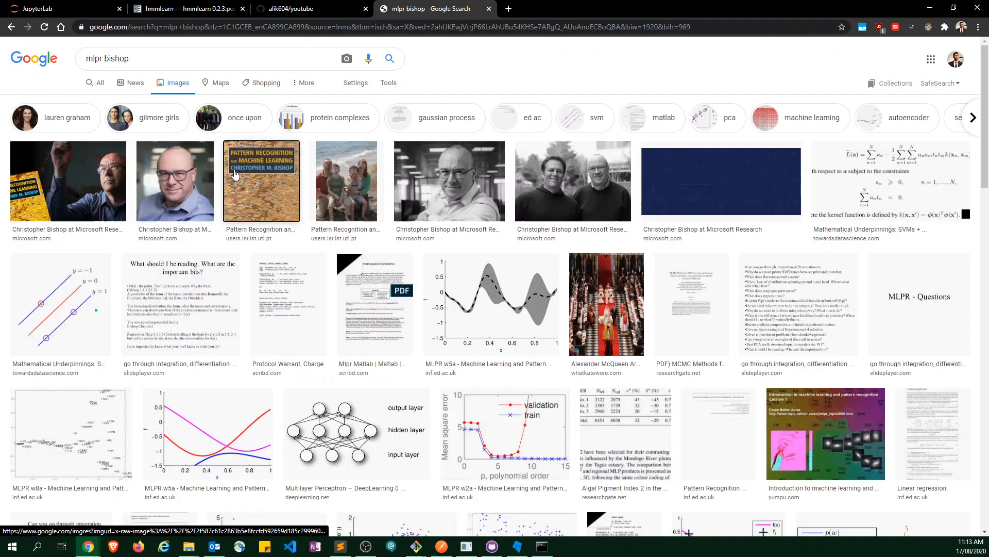
pyautogui.click(262, 181)
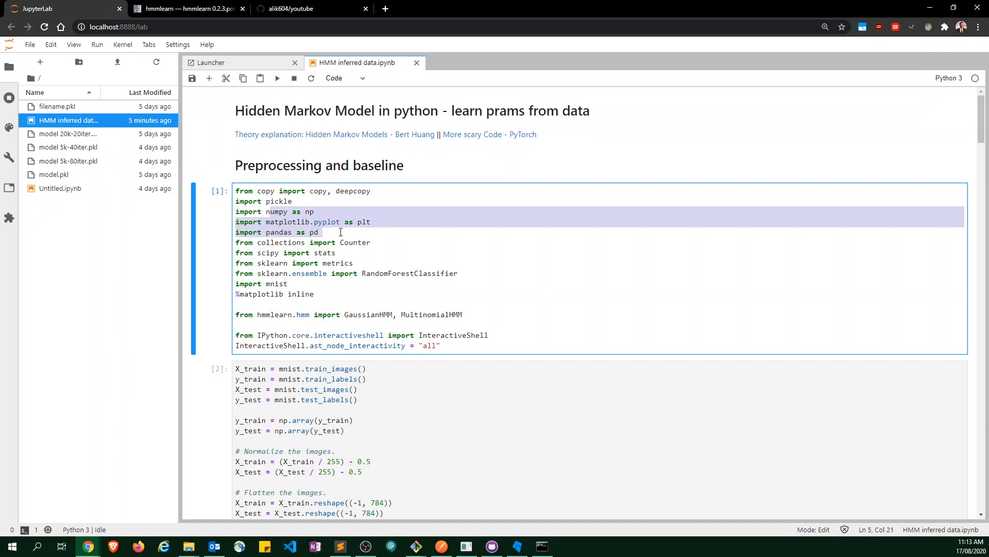
pyautogui.click(273, 243)
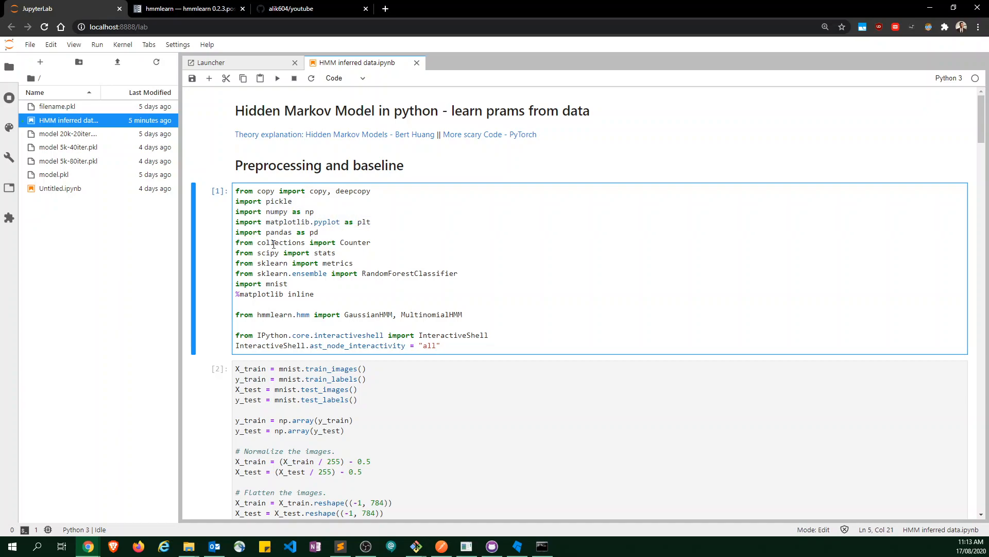
pyautogui.doubleClick(280, 242)
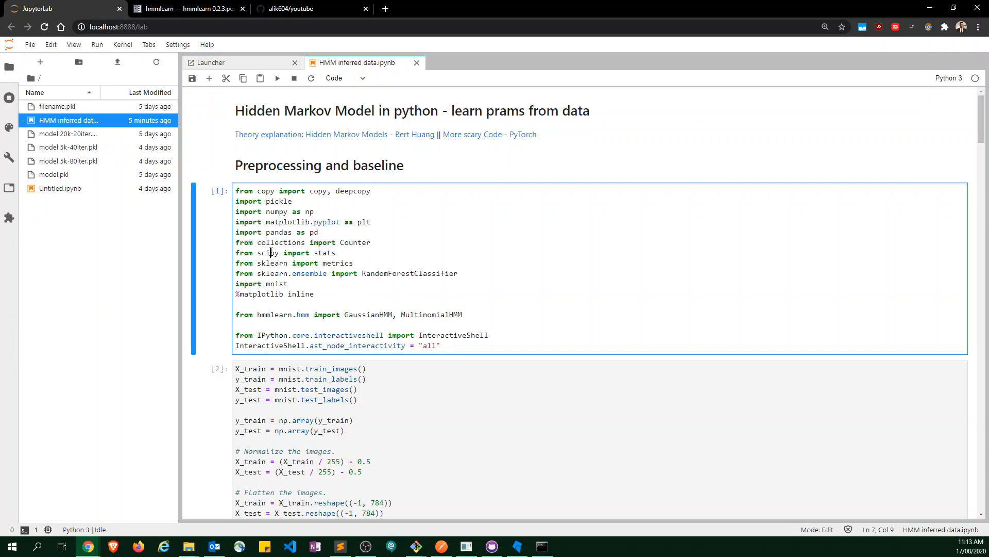
pyautogui.doubleClick(267, 253)
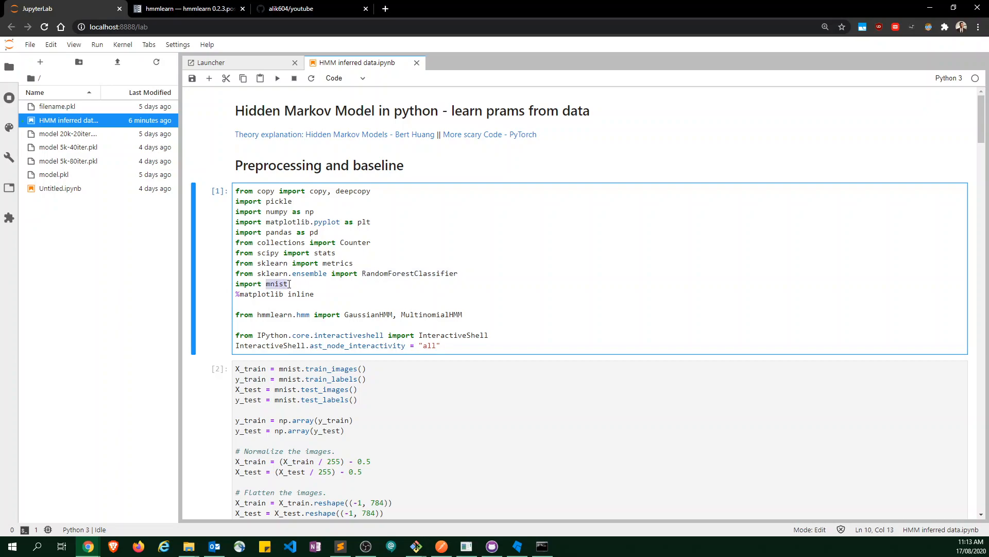
pyautogui.moveTo(287, 283)
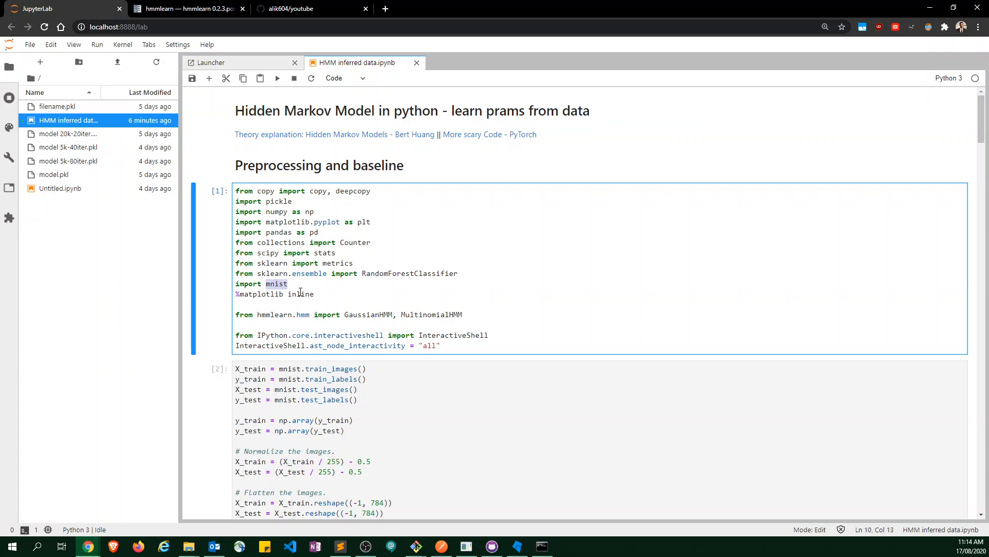
pyautogui.moveTo(327, 305)
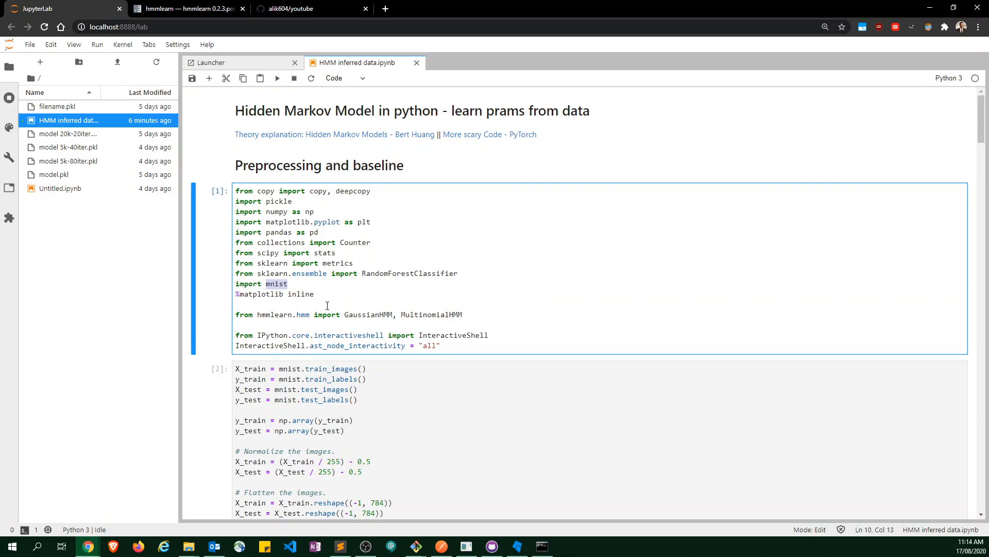
pyautogui.click(450, 345)
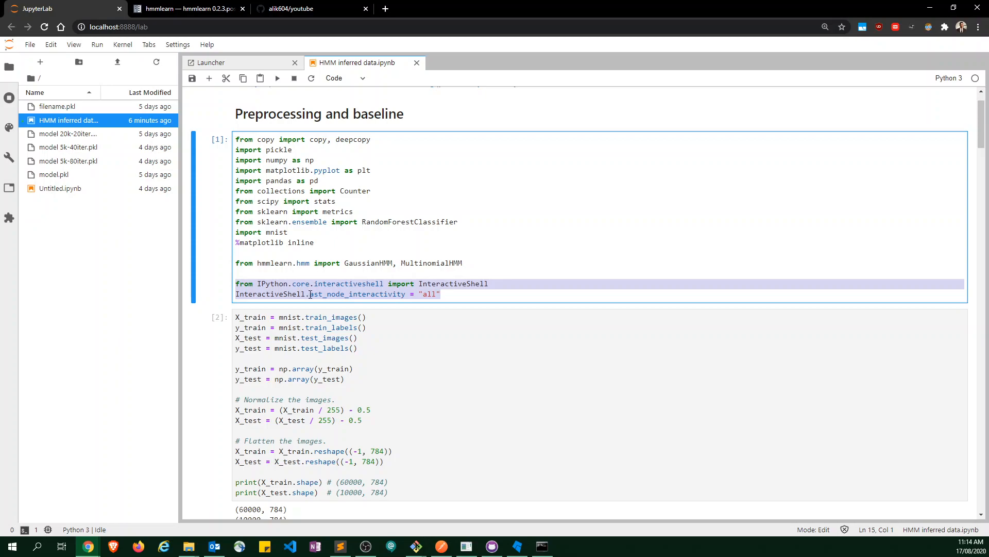
pyautogui.scroll(-3)
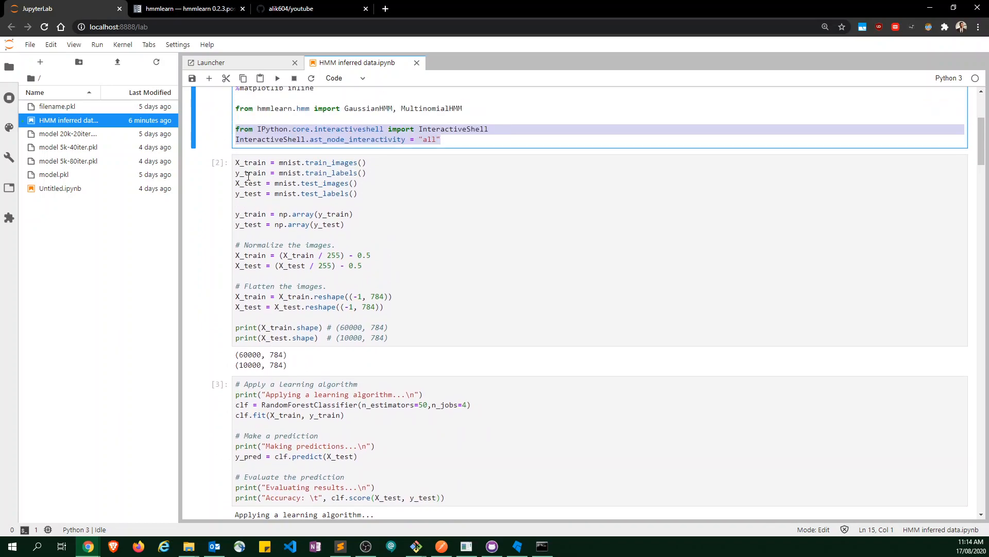
pyautogui.moveTo(287, 165)
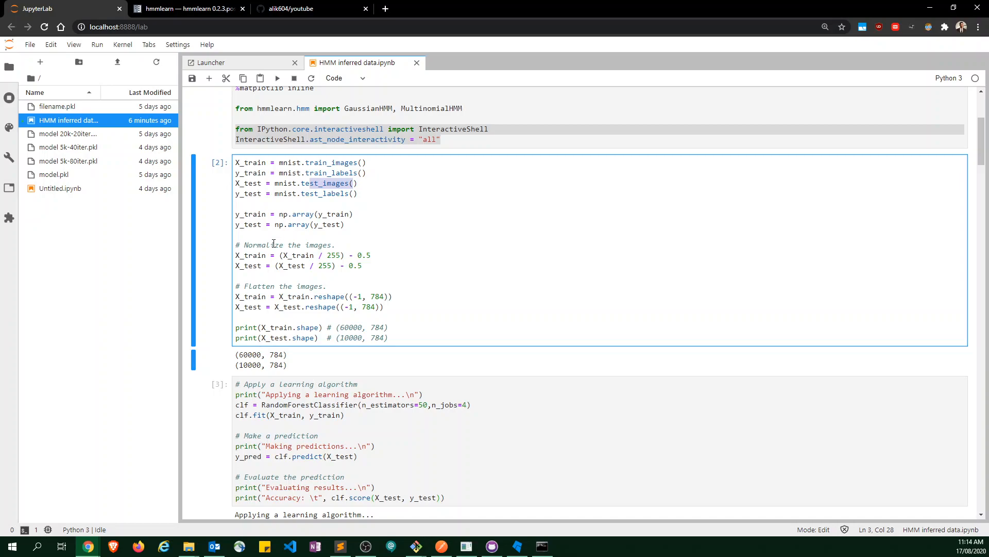
pyautogui.doubleClick(326, 265)
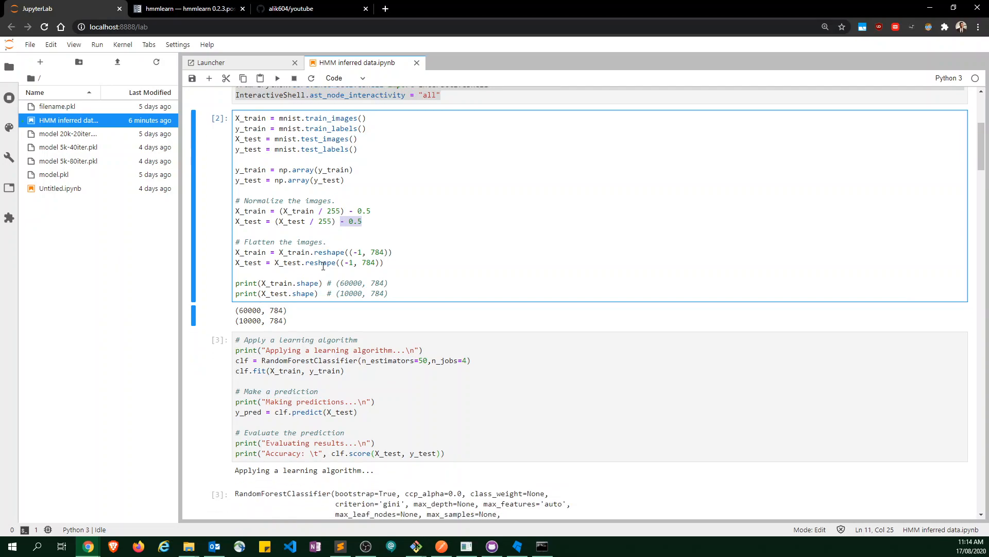
pyautogui.scroll(-3)
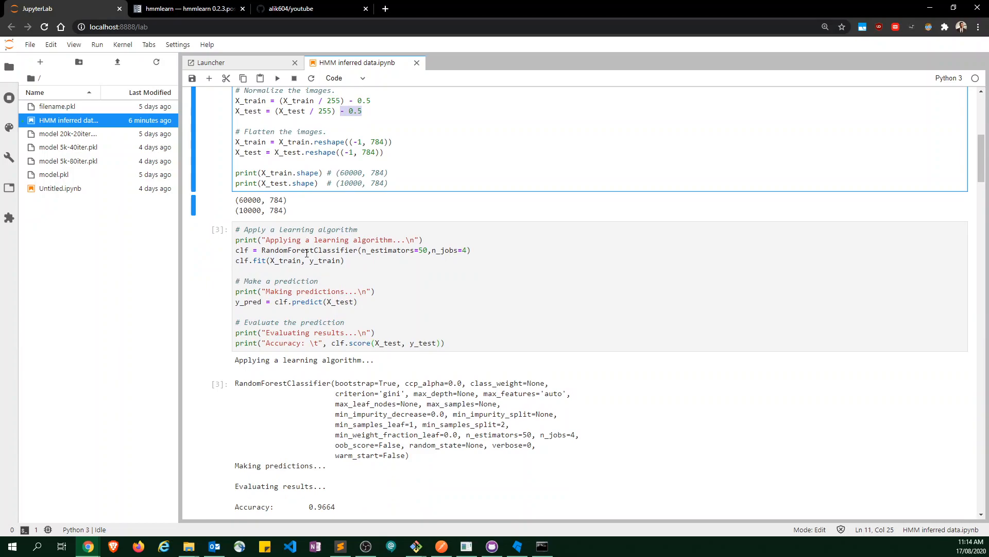
pyautogui.doubleClick(299, 250)
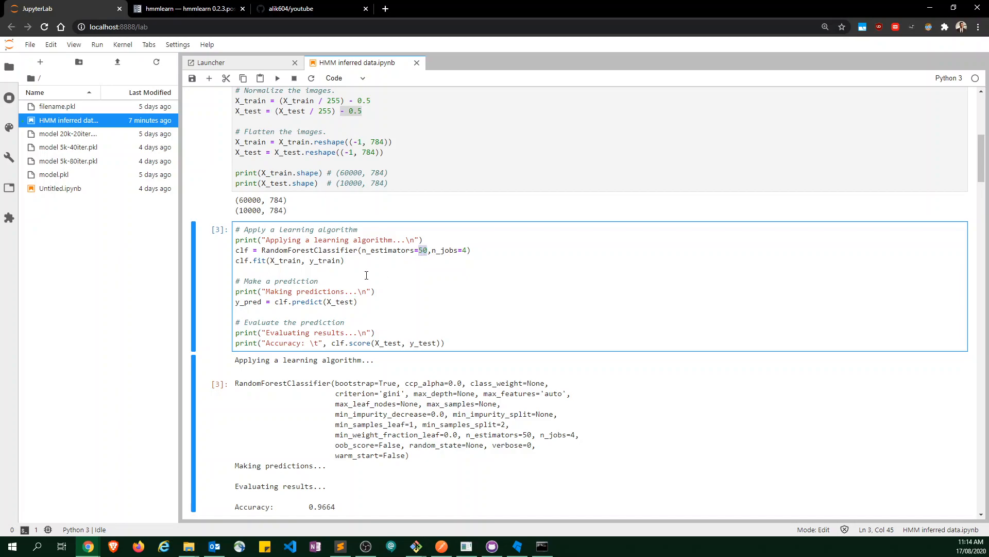
pyautogui.scroll(-3)
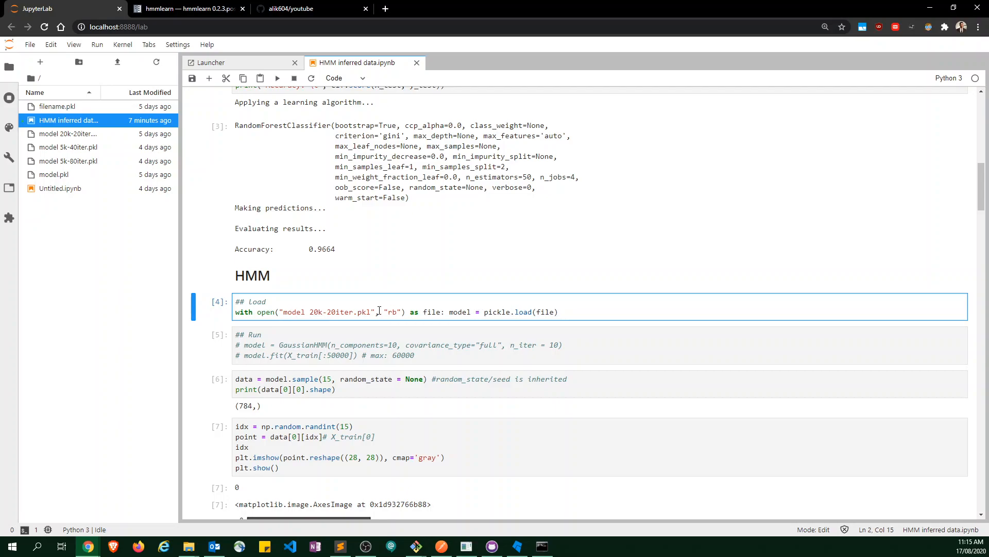
pyautogui.doubleClick(313, 311)
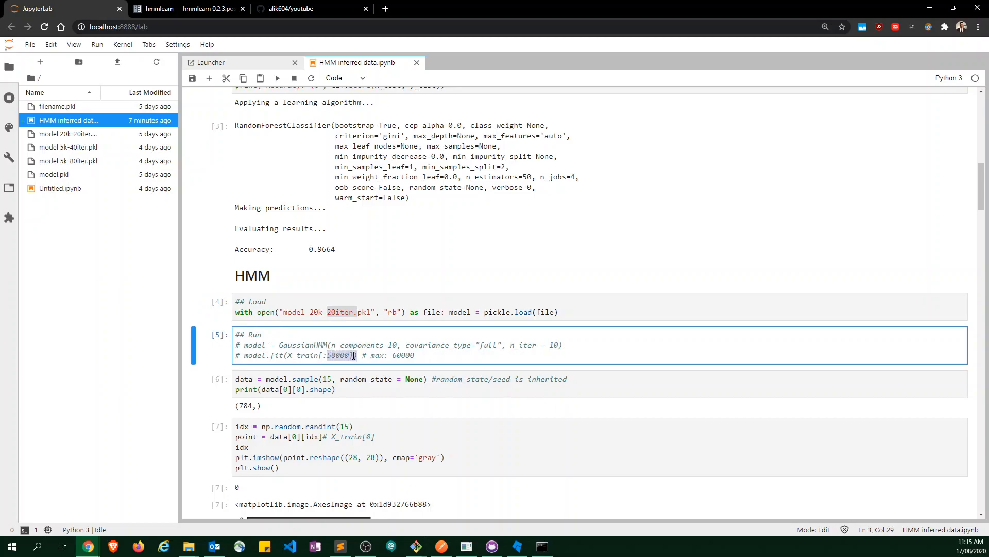
pyautogui.scroll(-3)
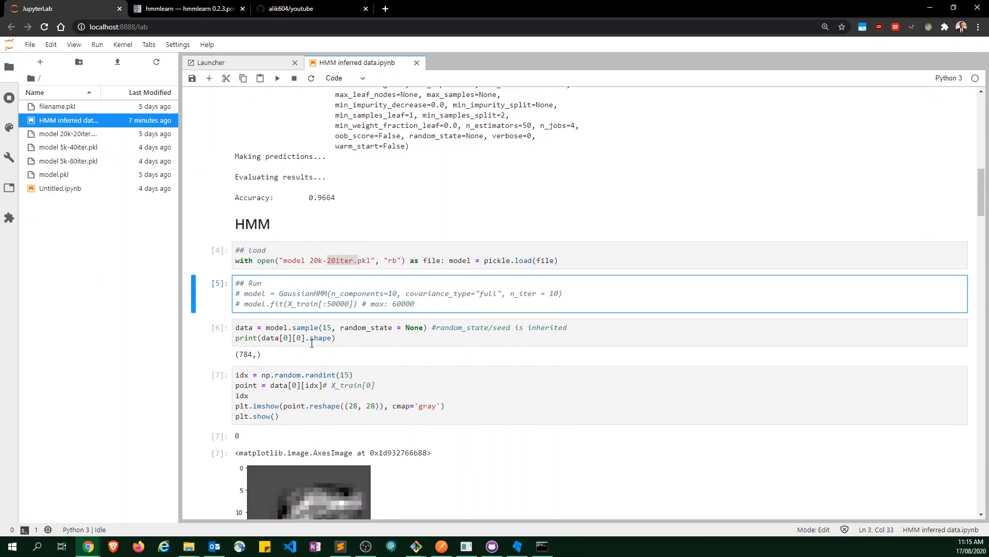
pyautogui.click(284, 327)
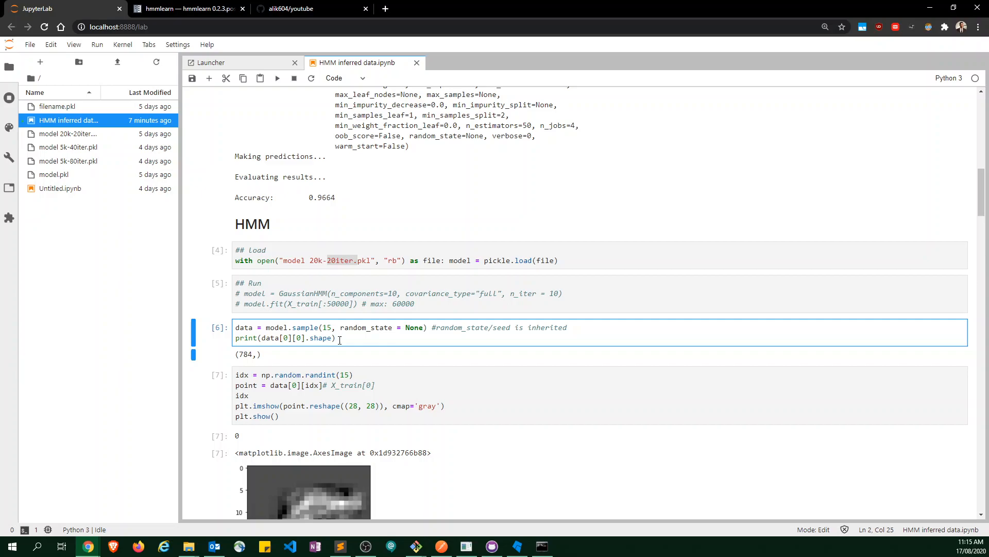
pyautogui.scroll(-3)
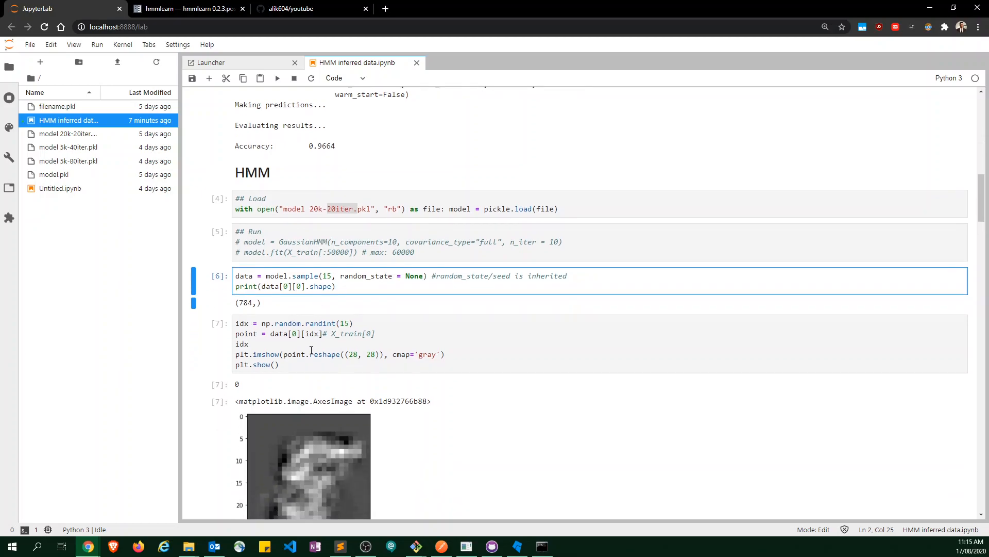
pyautogui.scroll(-3)
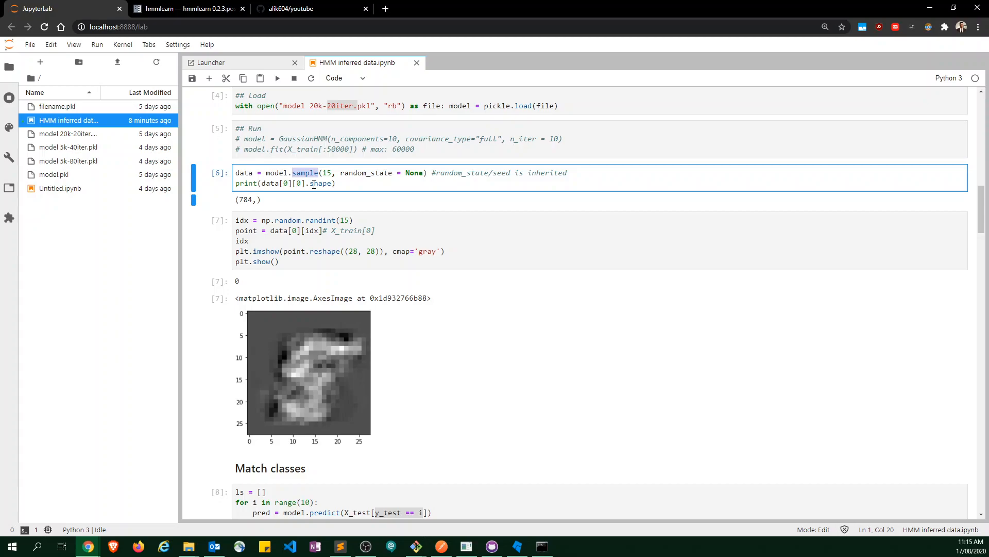
pyautogui.moveTo(303, 374)
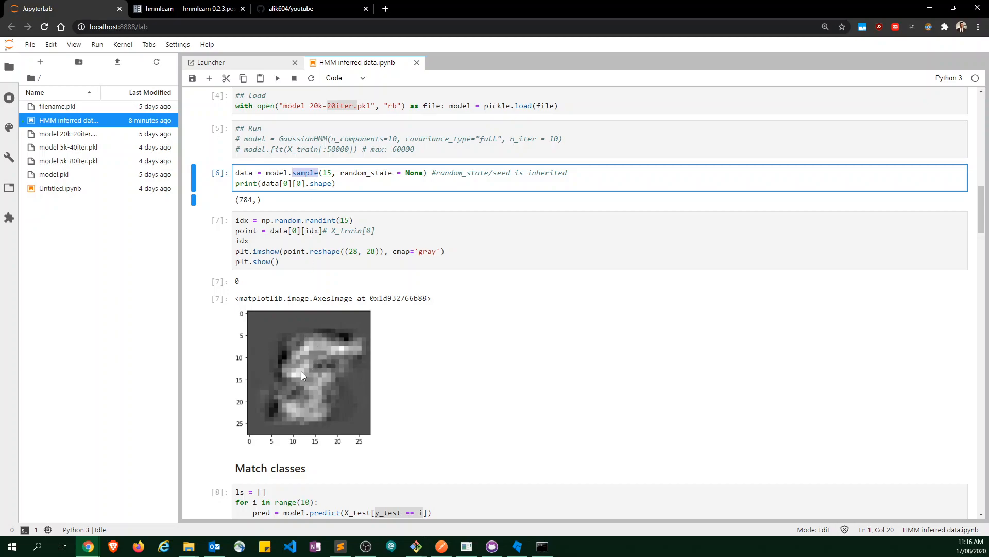
pyautogui.moveTo(327, 388)
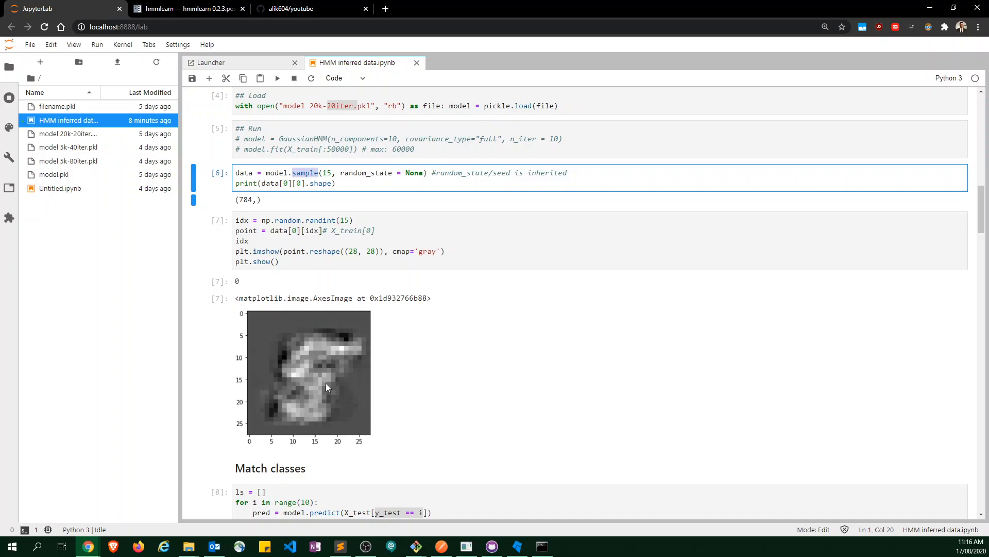
pyautogui.moveTo(294, 356)
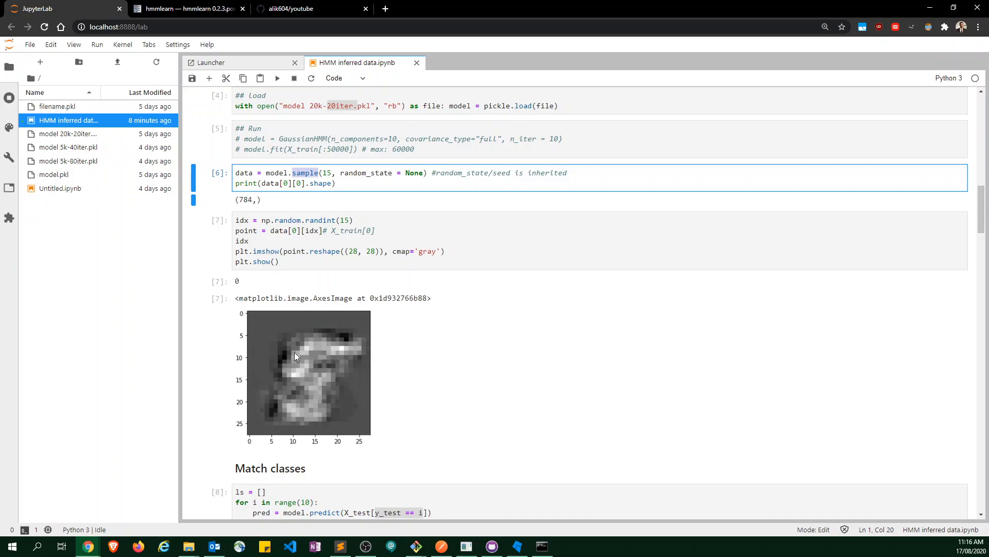
pyautogui.moveTo(295, 265)
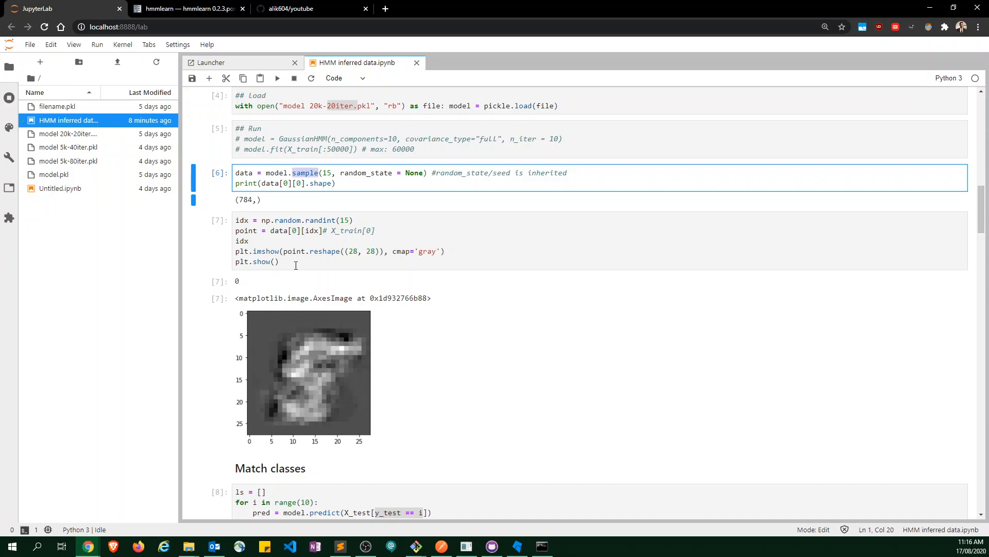
# - Select the random-sample plotting cell [7] to regenerate a different digit
pyautogui.click(323, 173)
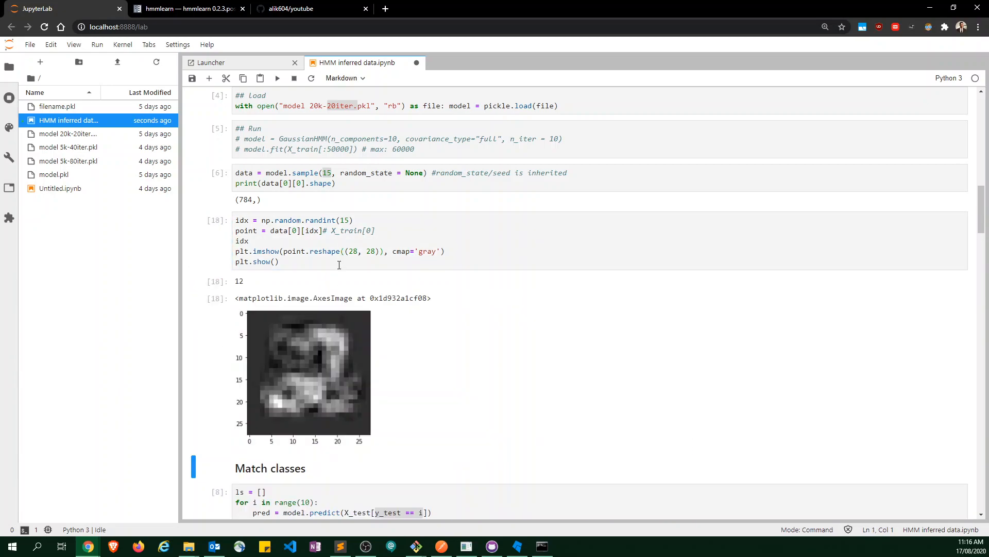
pyautogui.moveTo(298, 393)
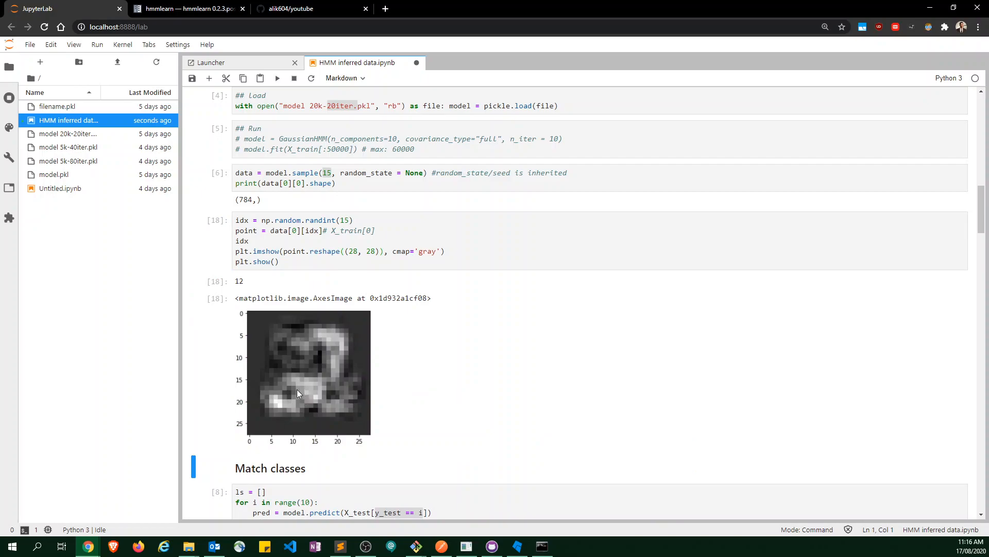
pyautogui.scroll(-3)
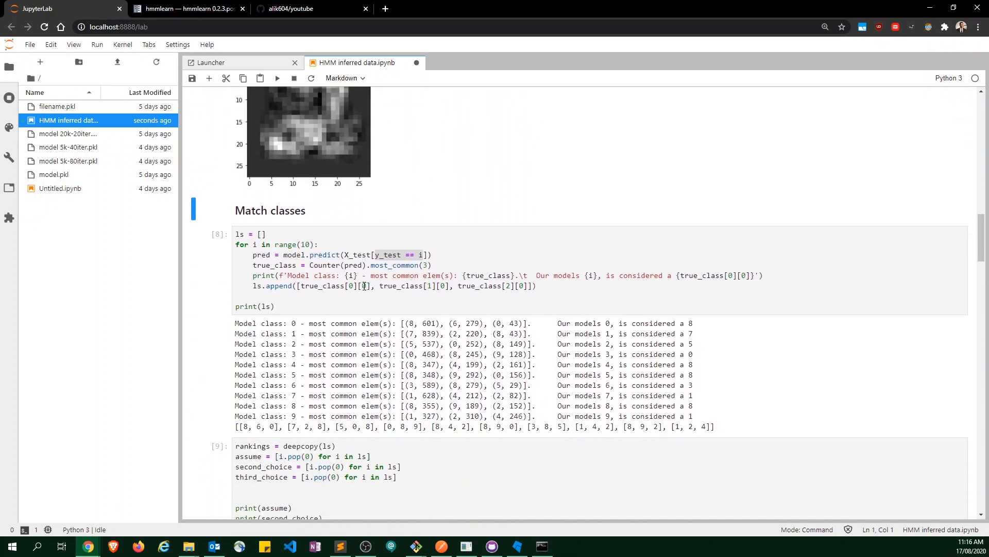
pyautogui.click(327, 265)
pyautogui.write('0')
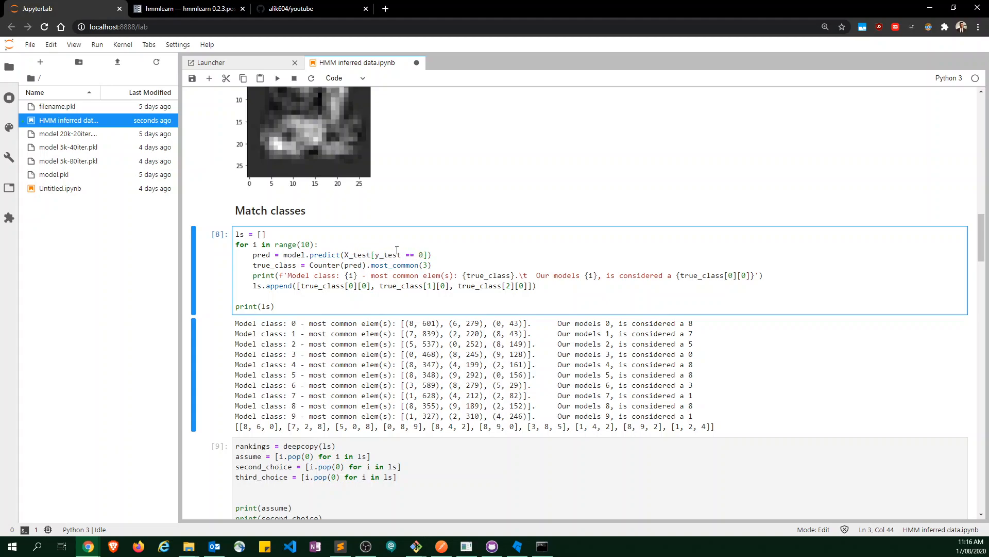
pyautogui.doubleClick(360, 254)
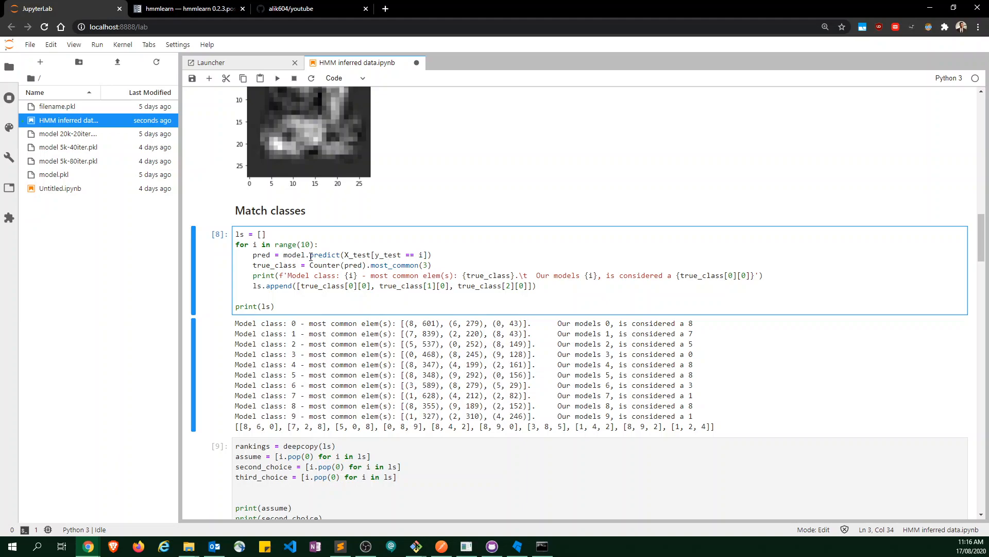
pyautogui.doubleClick(259, 255)
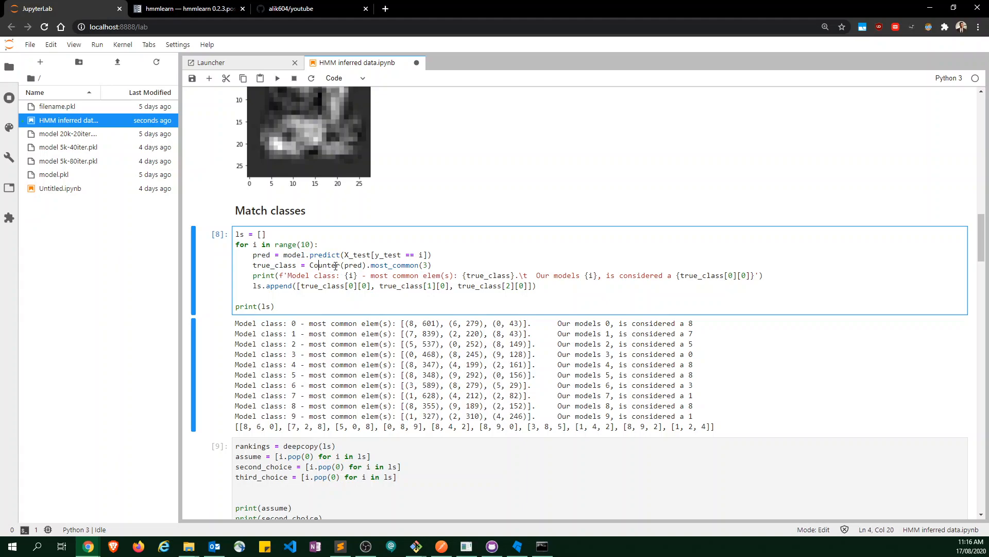
pyautogui.doubleClick(393, 264)
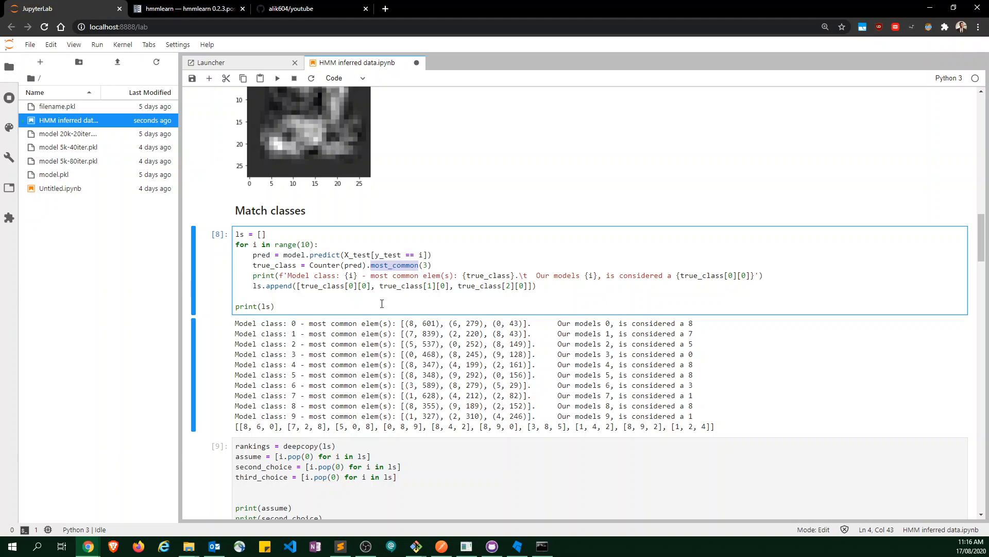
pyautogui.click(413, 324)
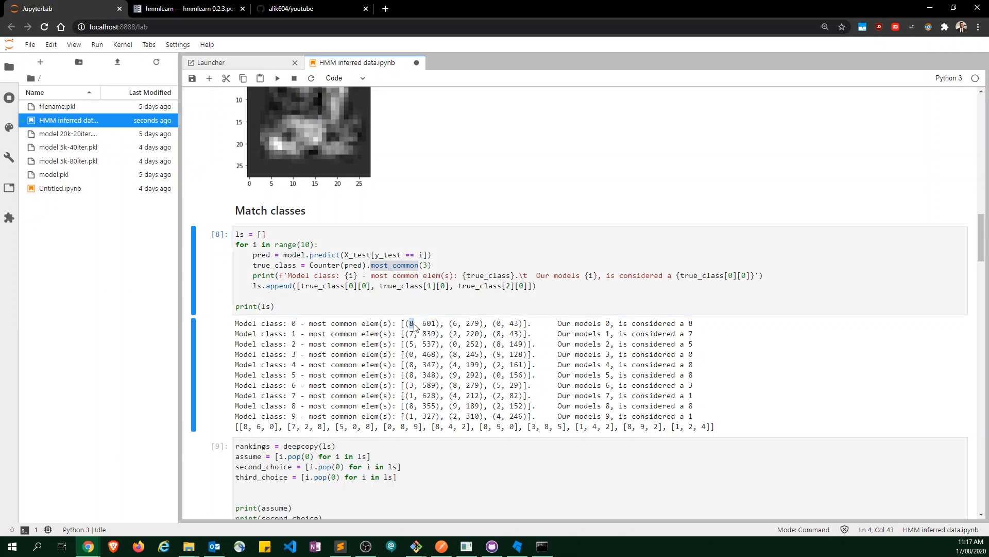
pyautogui.moveTo(293, 258)
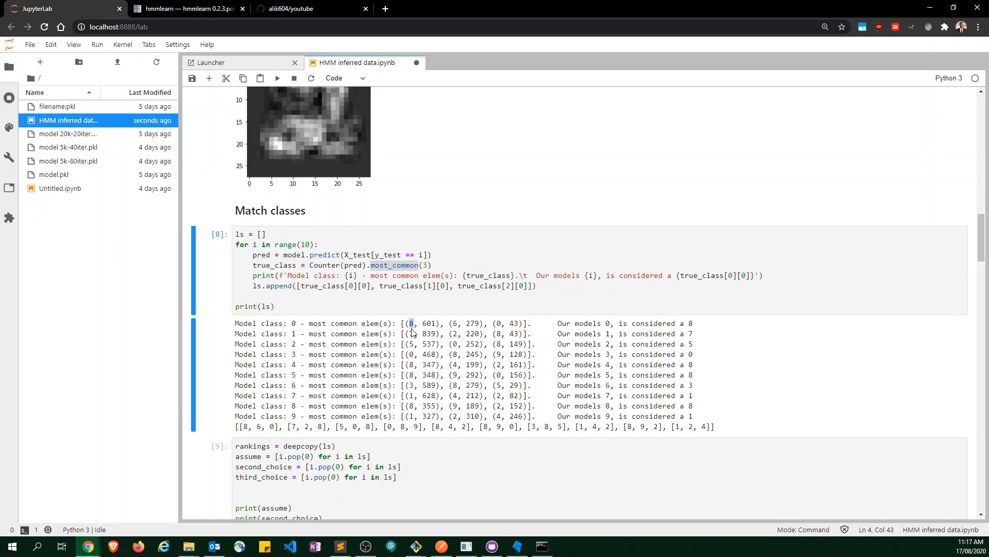
pyautogui.moveTo(397, 304)
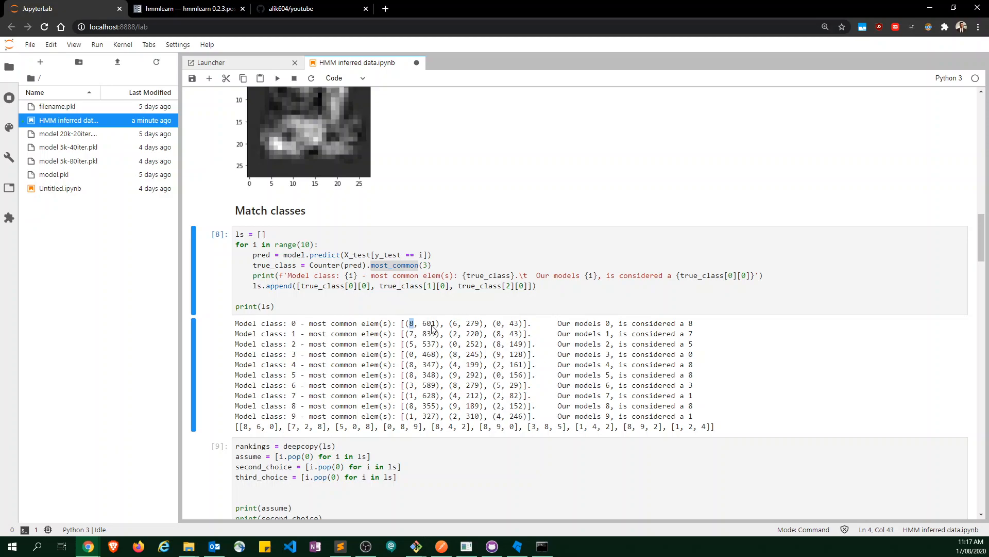
pyautogui.moveTo(413, 326)
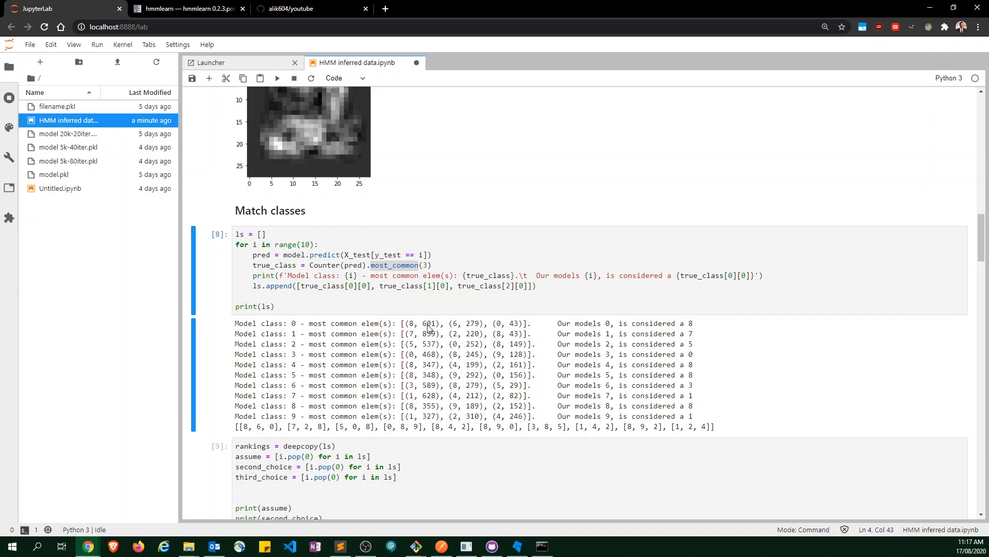
pyautogui.doubleClick(430, 323)
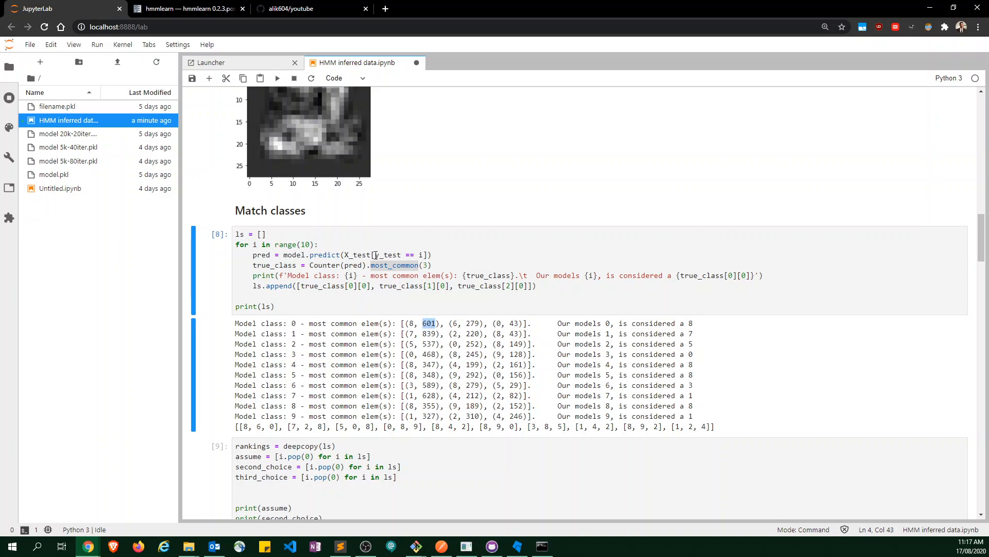
pyautogui.moveTo(409, 333)
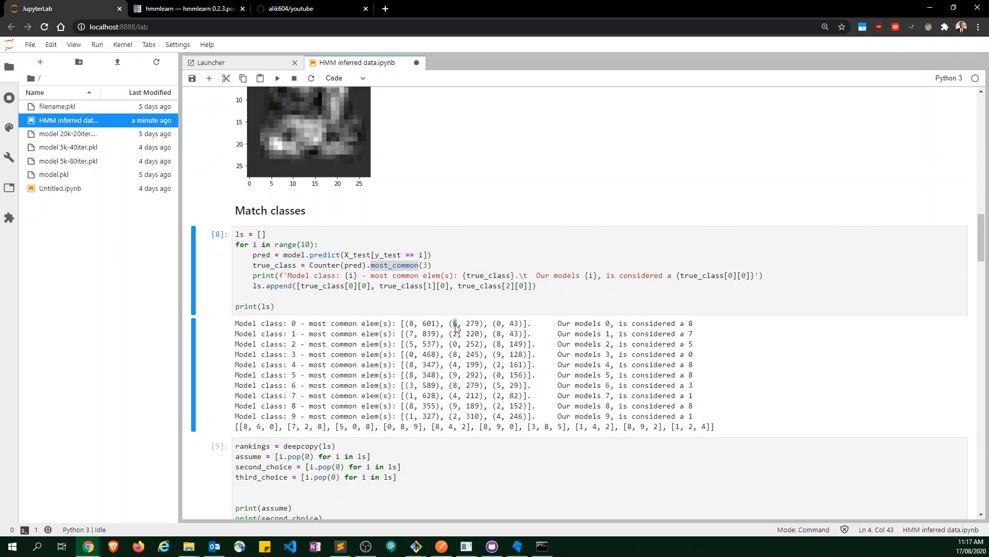
pyautogui.moveTo(412, 334)
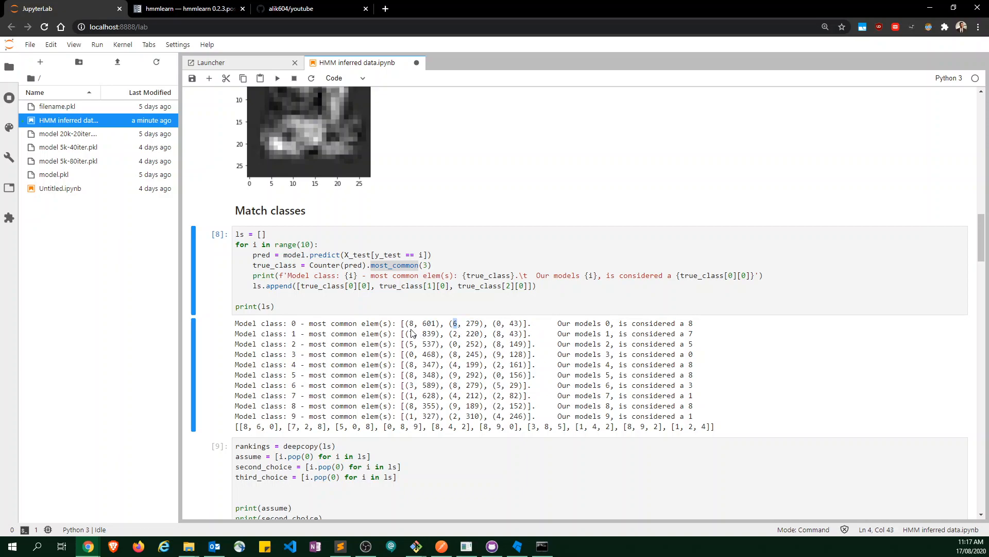
pyautogui.moveTo(412, 389)
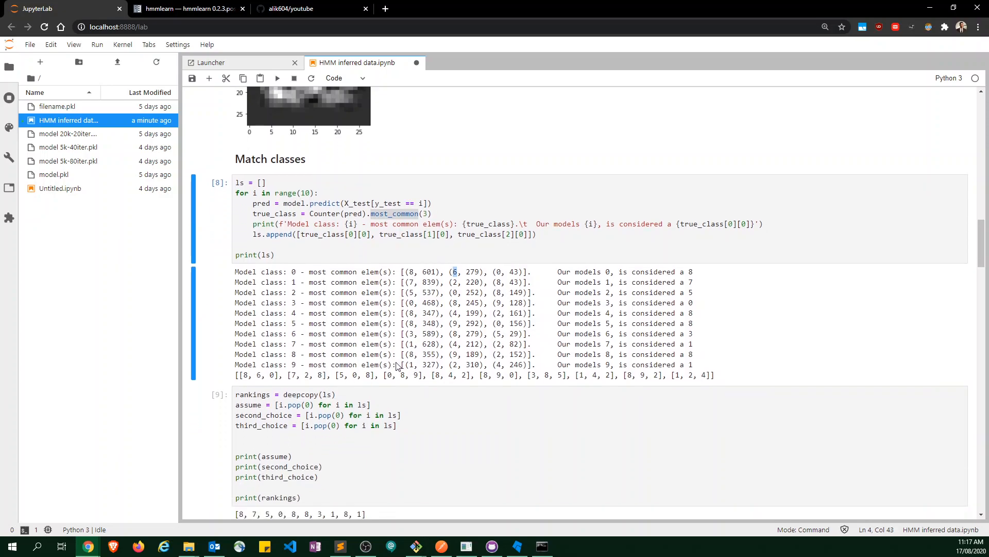
pyautogui.moveTo(253, 359)
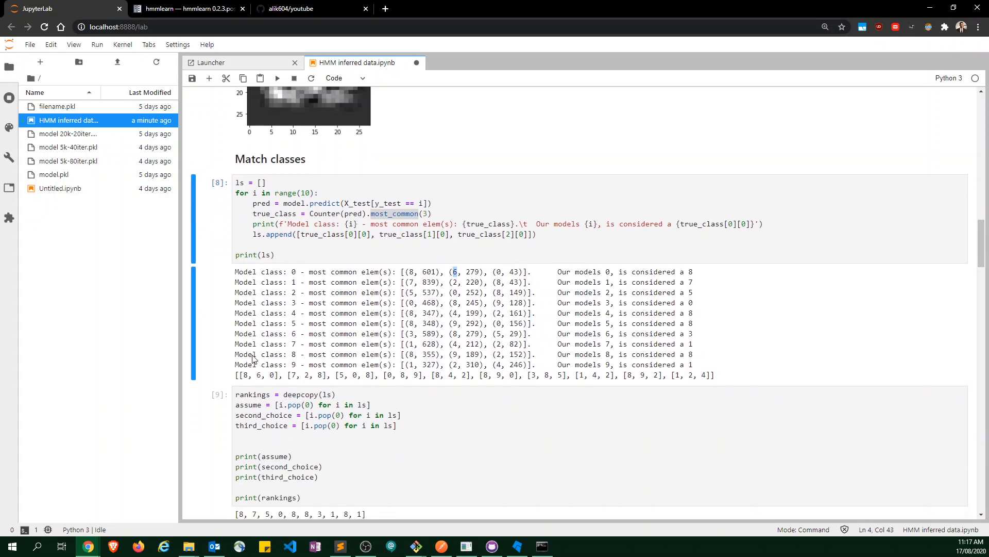
pyautogui.click(265, 254)
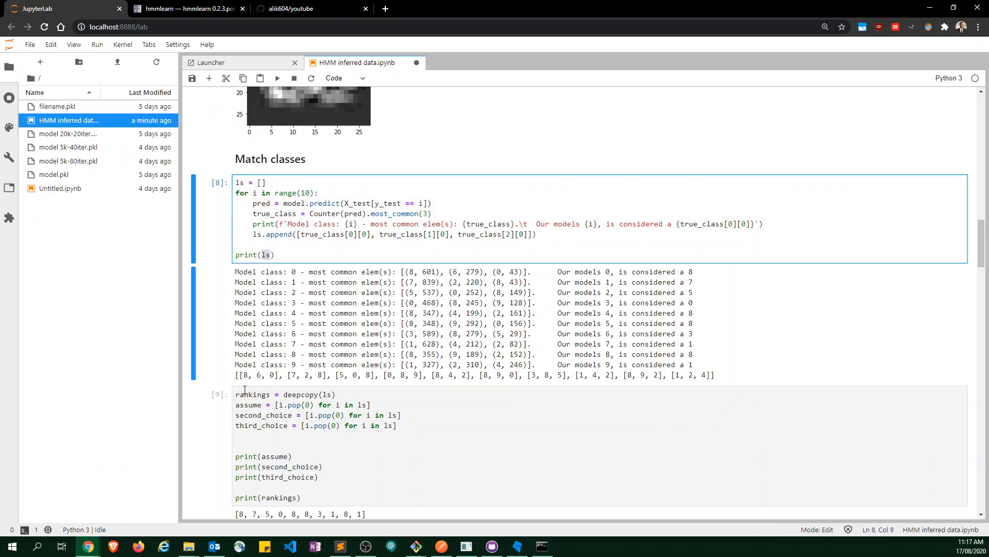
pyautogui.moveTo(383, 388)
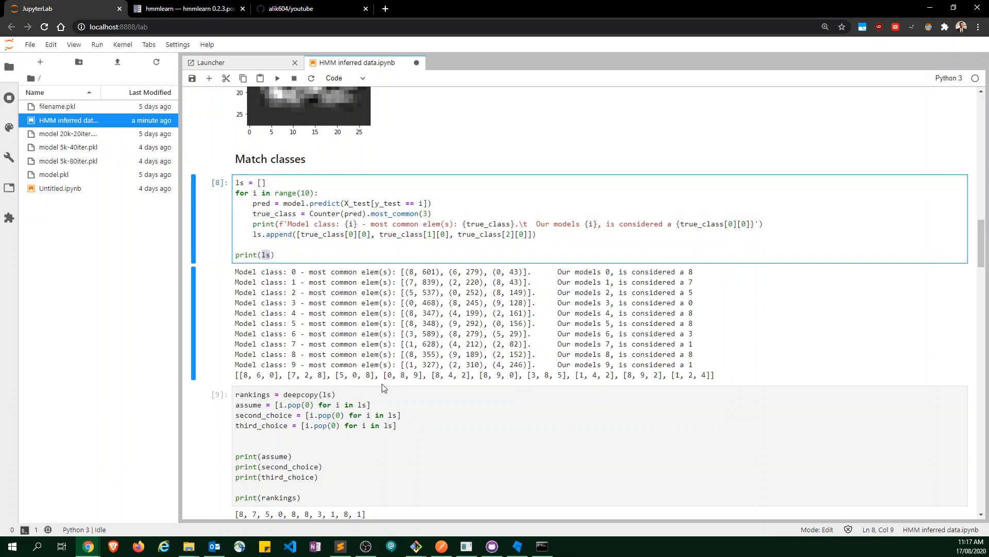
pyautogui.moveTo(418, 276)
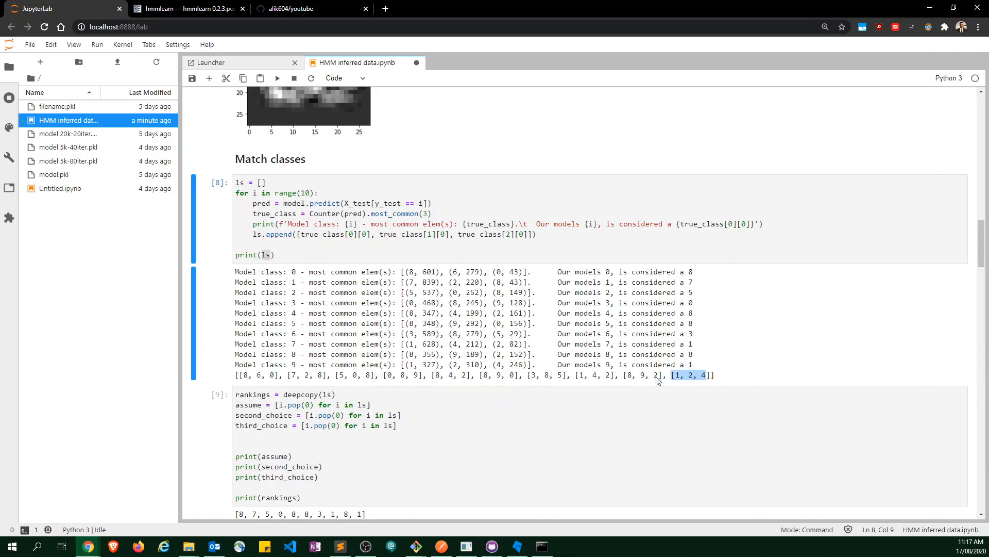
pyautogui.moveTo(457, 371)
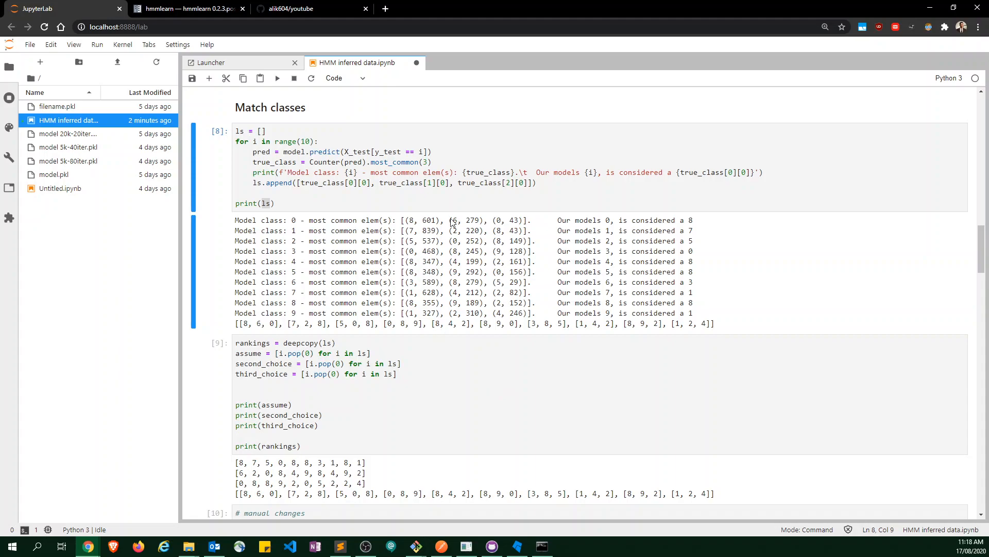
pyautogui.doubleClick(429, 220)
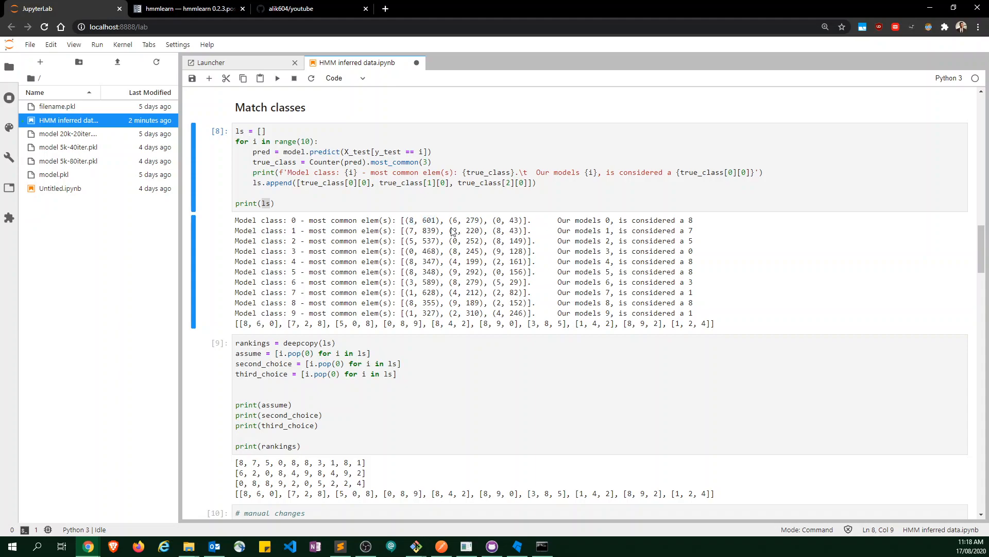
pyautogui.moveTo(430, 236)
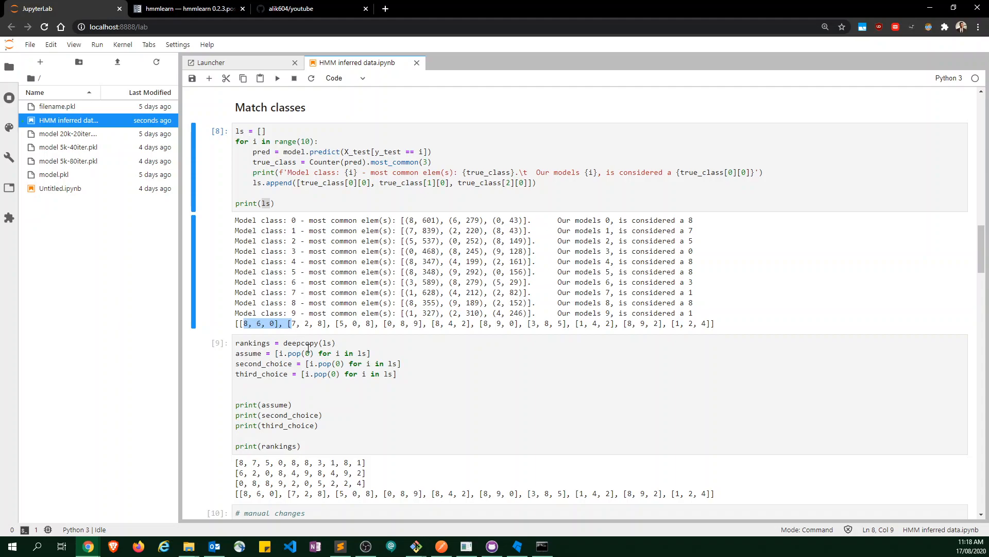
pyautogui.scroll(-3)
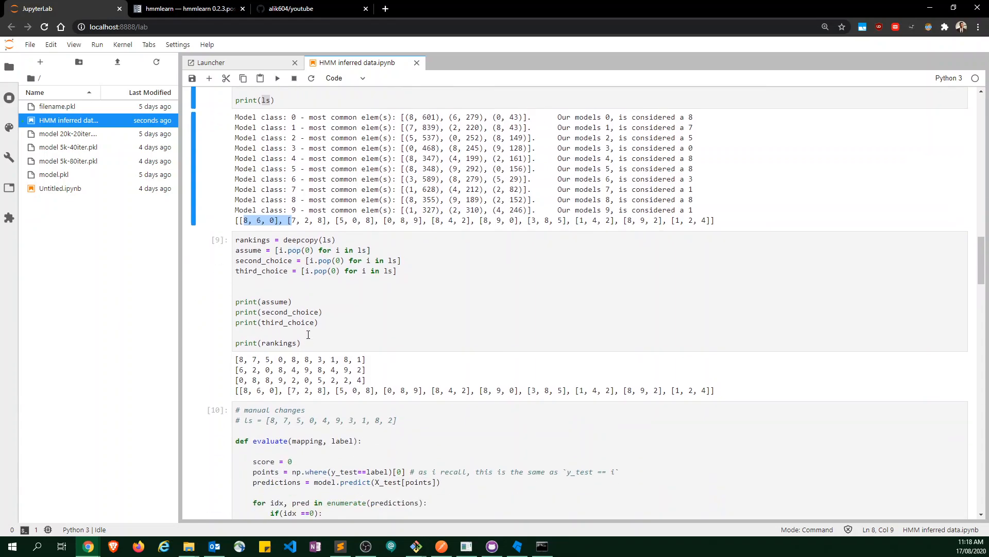
pyautogui.moveTo(284, 240)
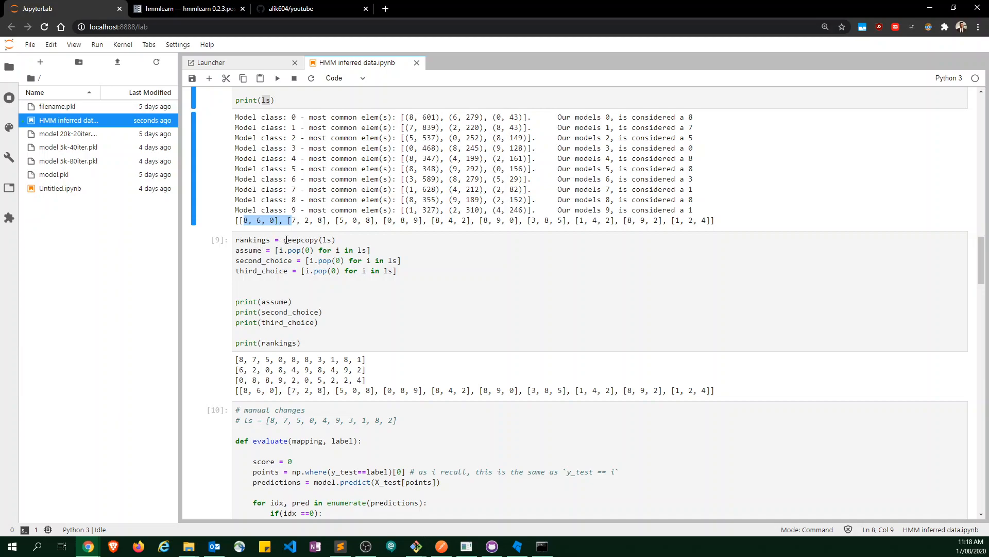
pyautogui.click(284, 239)
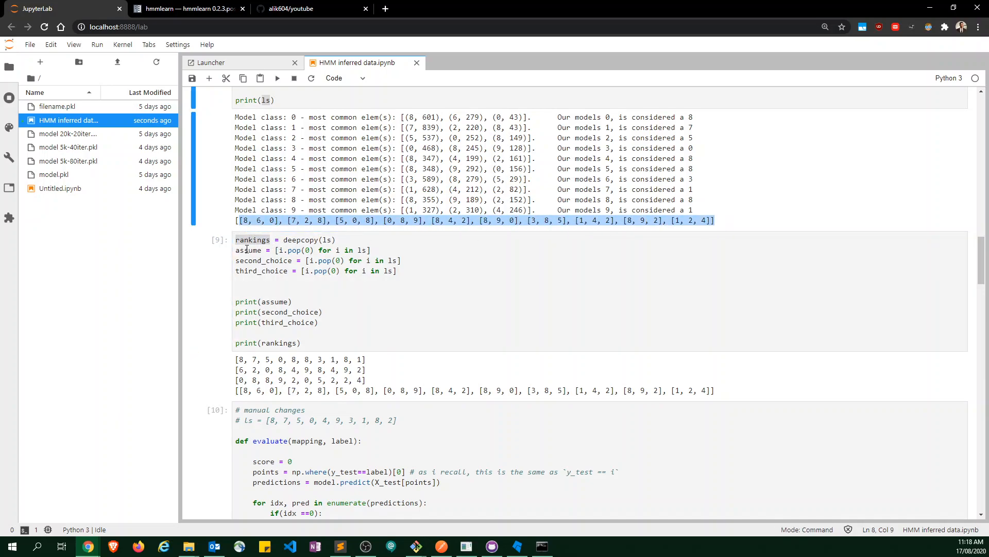
pyautogui.click(248, 250)
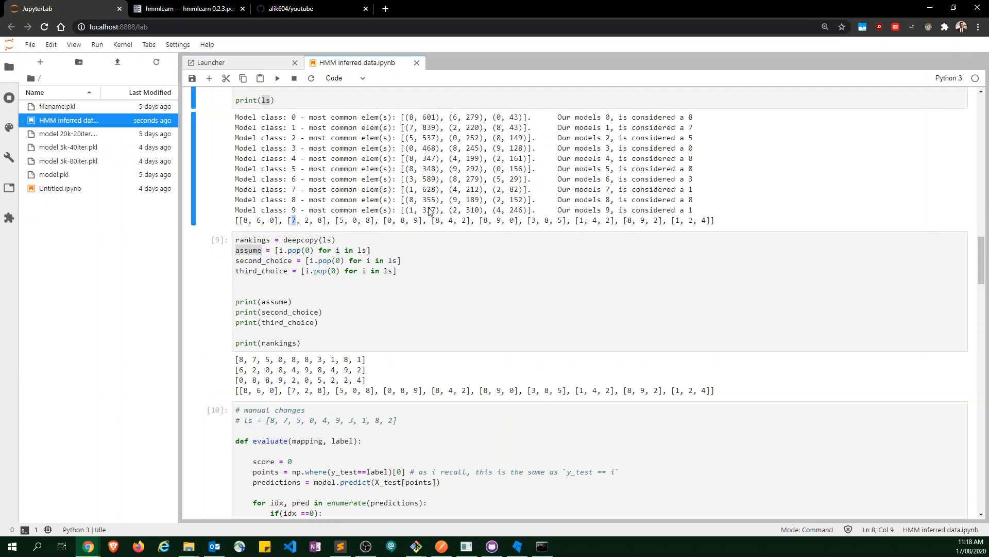
pyautogui.moveTo(304, 229)
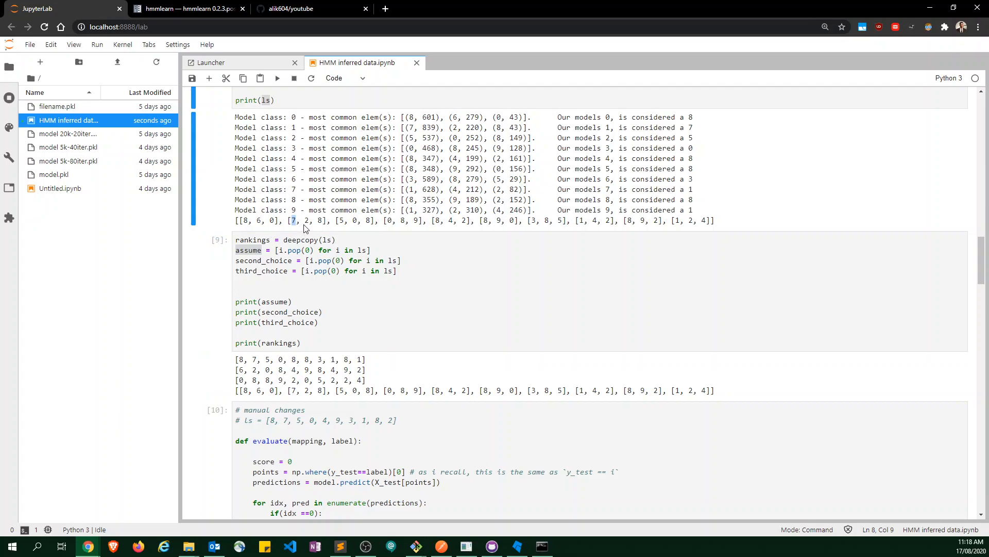
pyautogui.moveTo(243, 225)
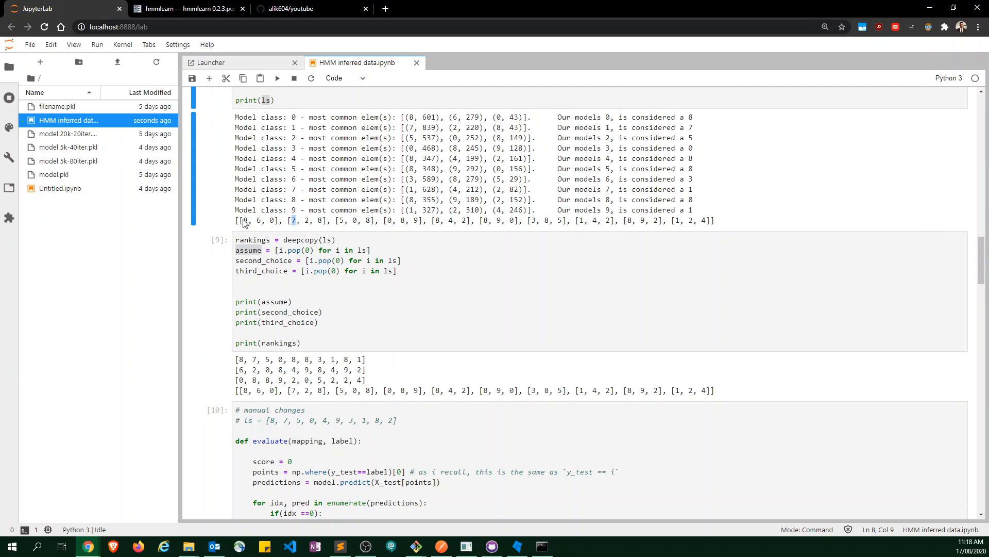
pyautogui.click(257, 260)
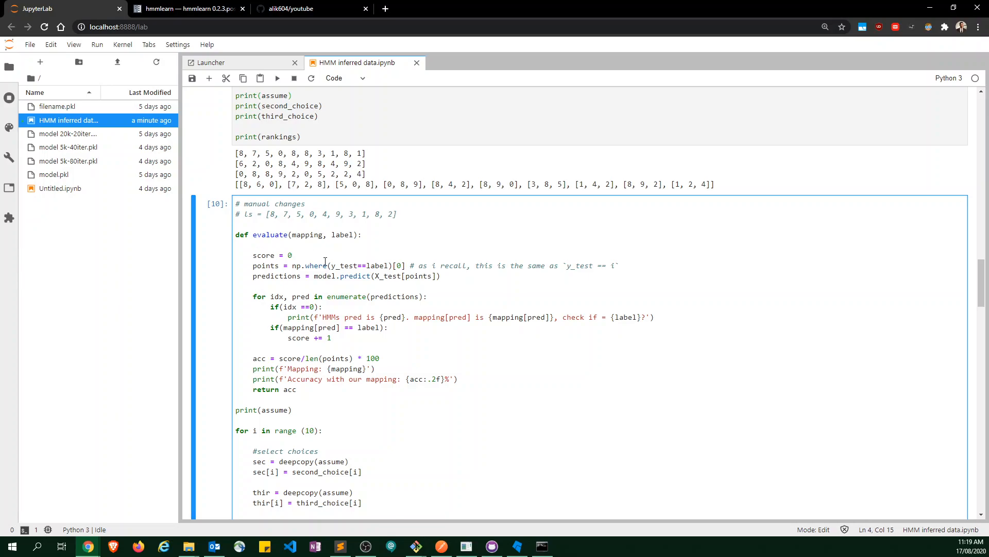
pyautogui.scroll(-3)
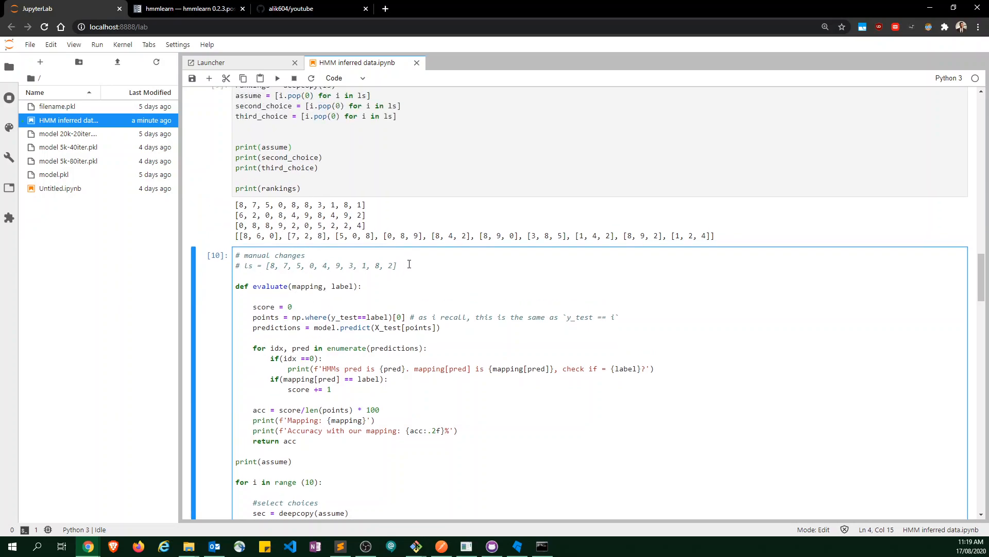
pyautogui.moveTo(266, 265); pyautogui.dragTo(397, 265)
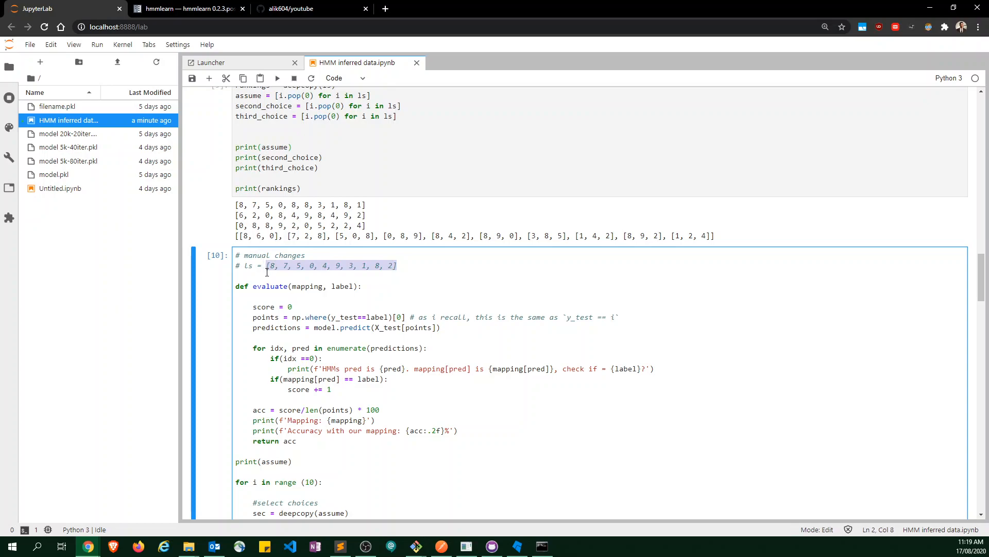
pyautogui.moveTo(328, 272)
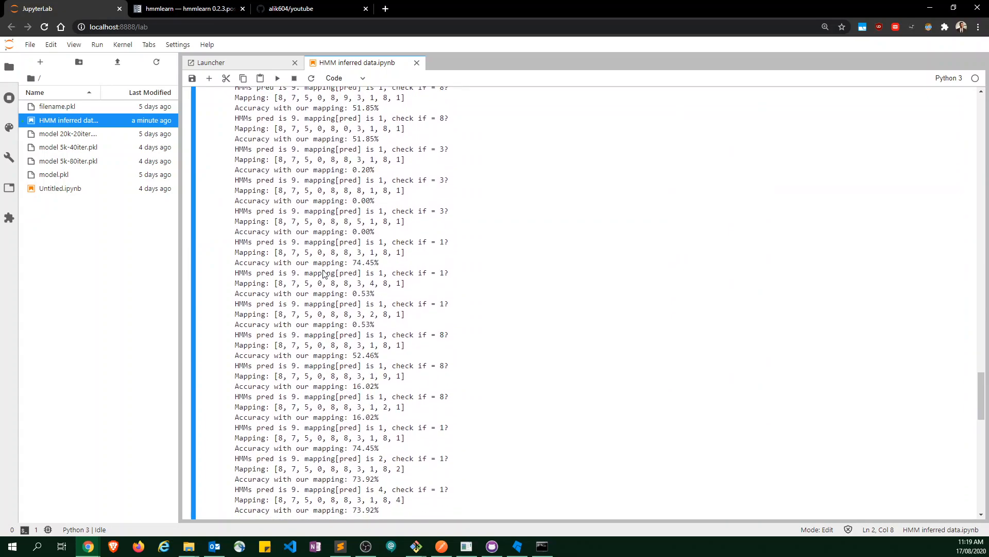
pyautogui.scroll(-3)
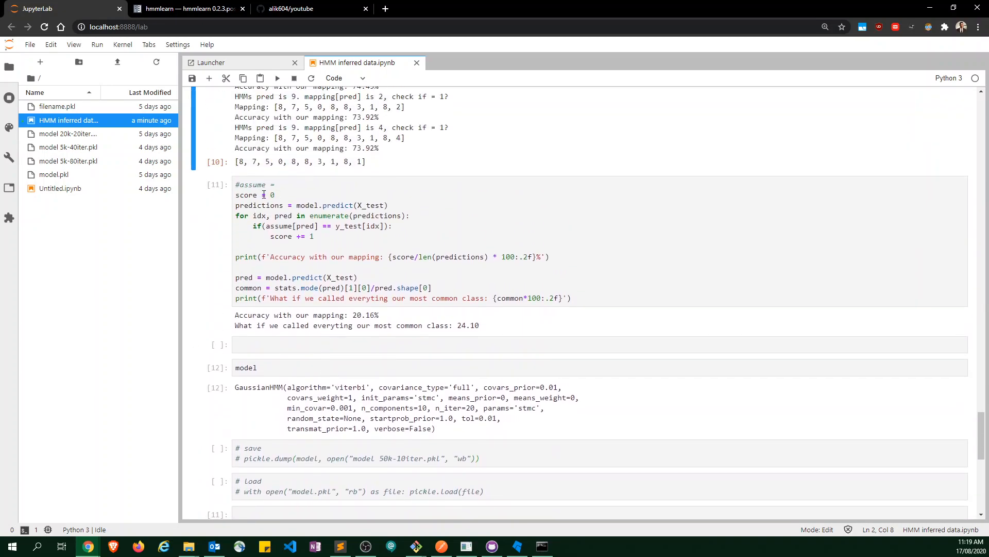
pyautogui.moveTo(349, 325)
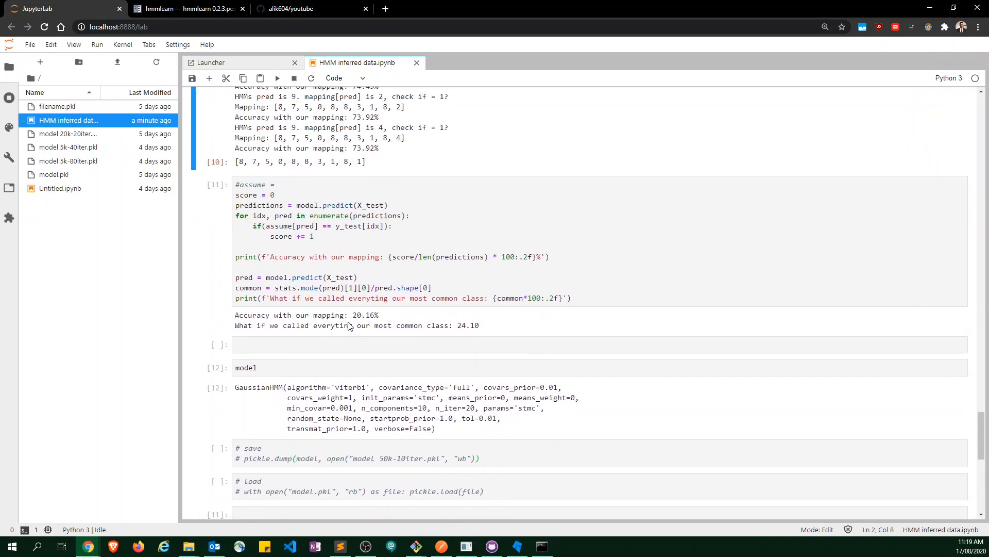
pyautogui.moveTo(363, 333)
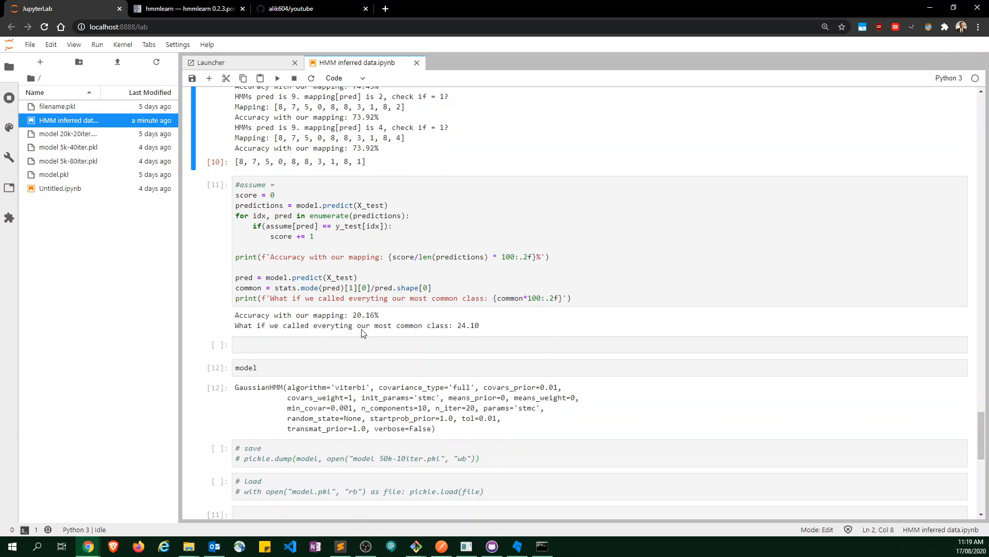
pyautogui.moveTo(358, 328)
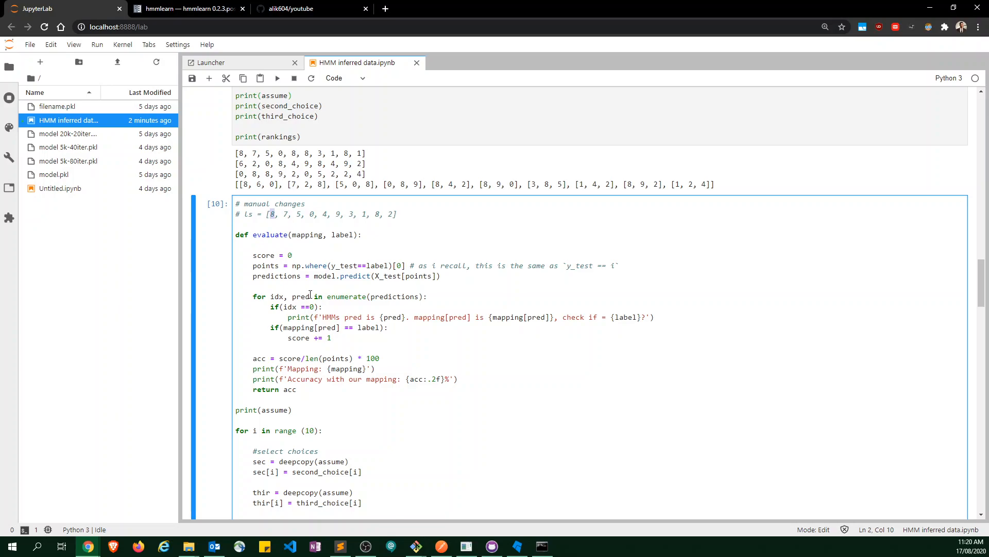
pyautogui.doubleClick(346, 297)
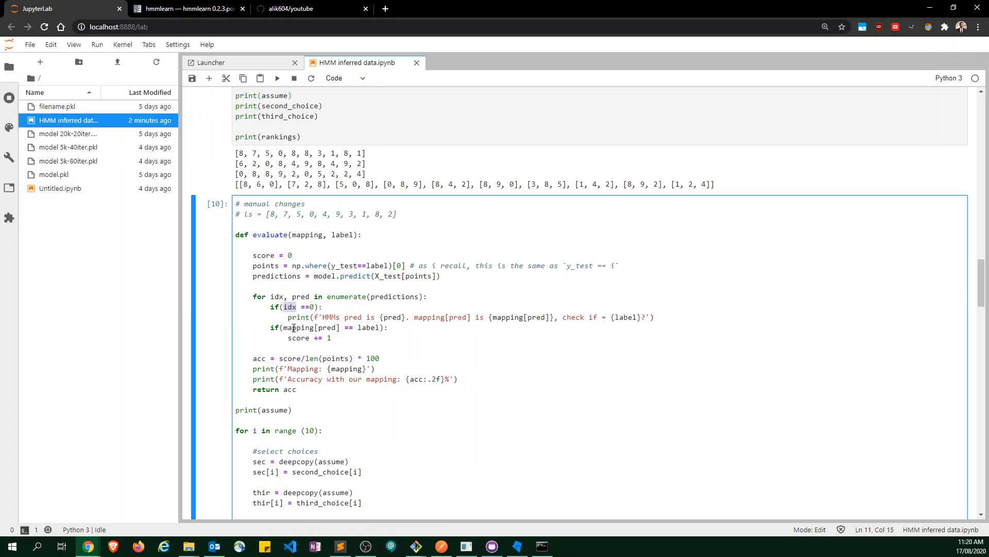
pyautogui.doubleClick(300, 328)
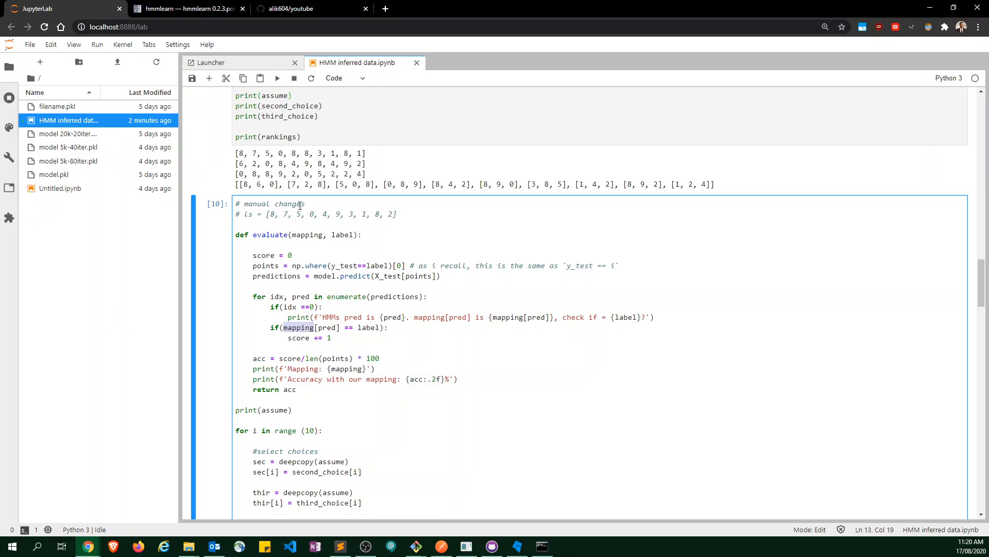
pyautogui.moveTo(297, 234)
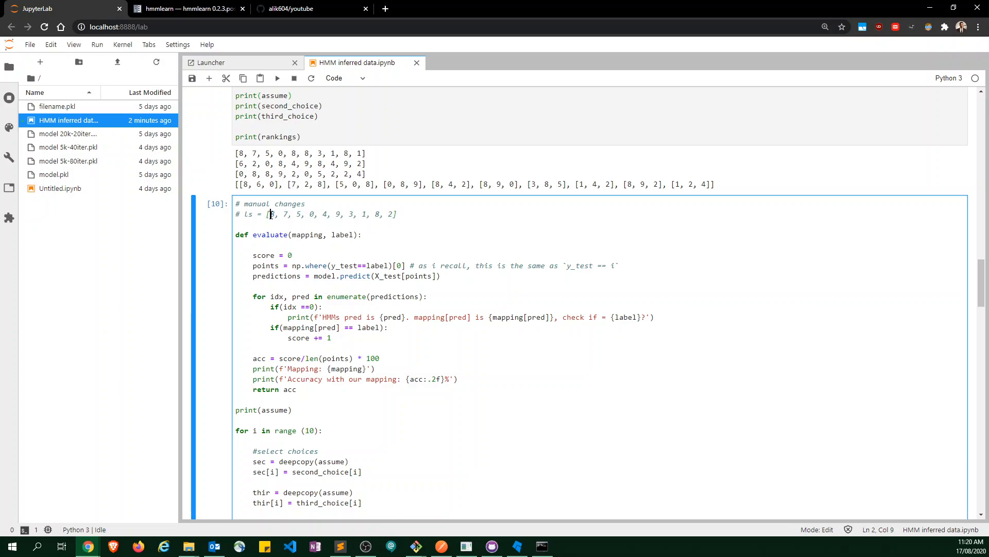
pyautogui.scroll(-3)
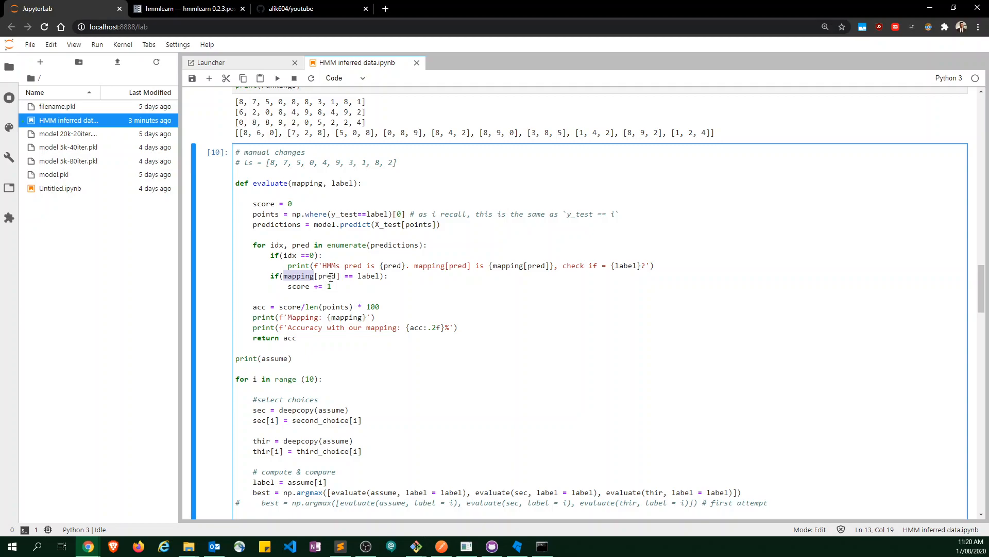
pyautogui.doubleClick(326, 276)
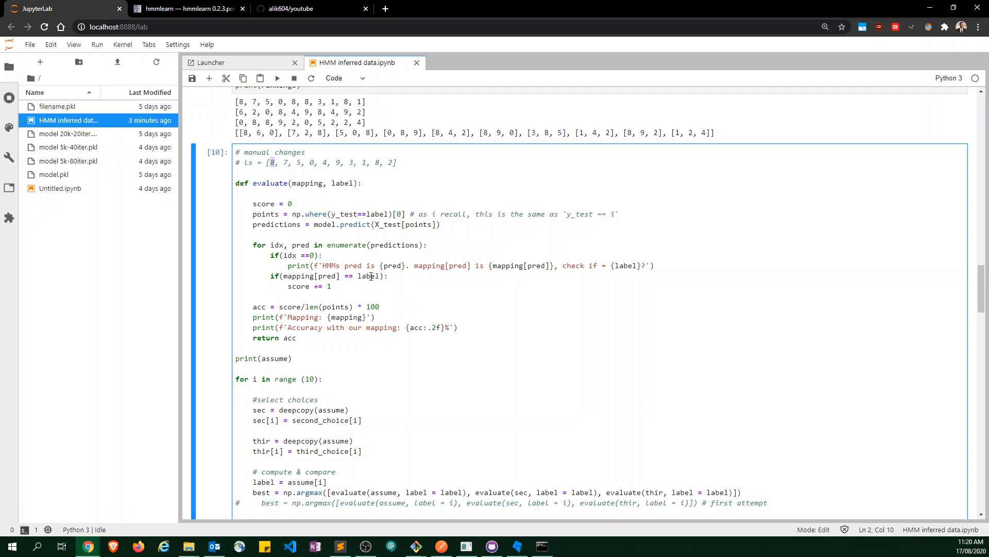
pyautogui.doubleClick(368, 276)
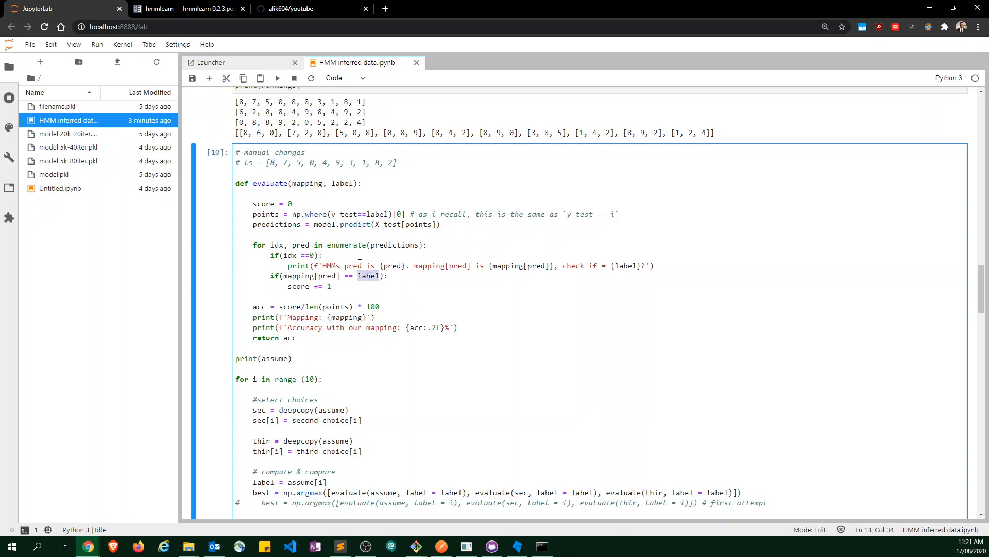
pyautogui.doubleClick(342, 183)
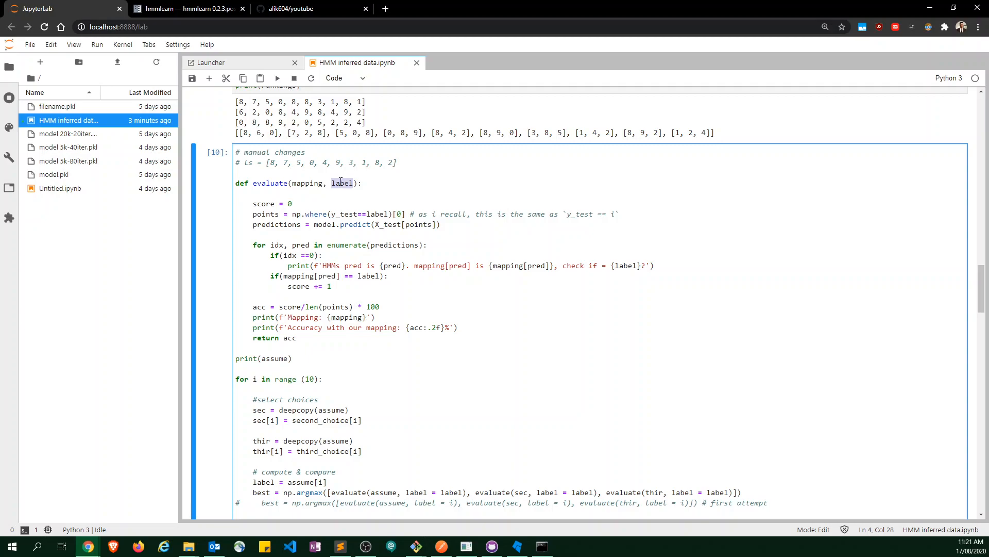
pyautogui.click(278, 78)
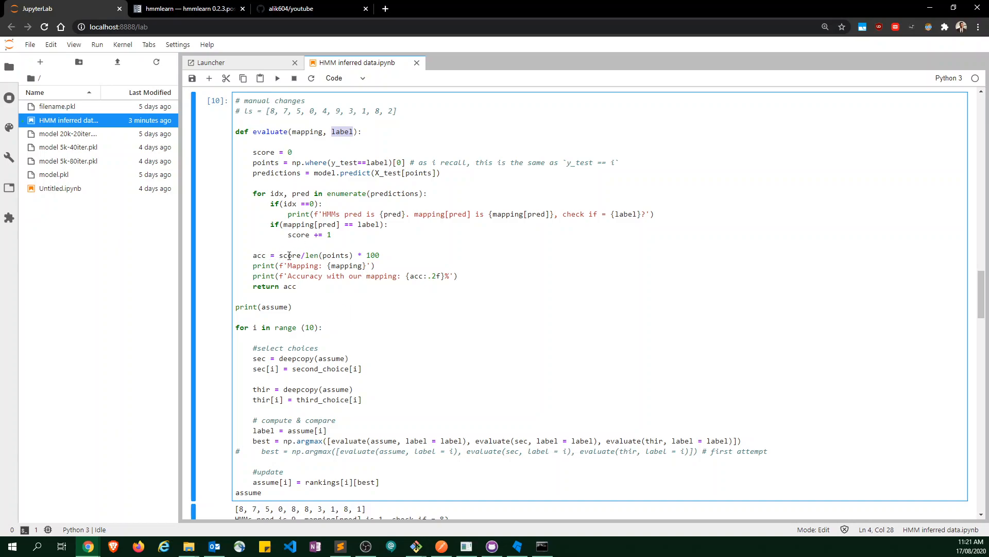
pyautogui.click(331, 256)
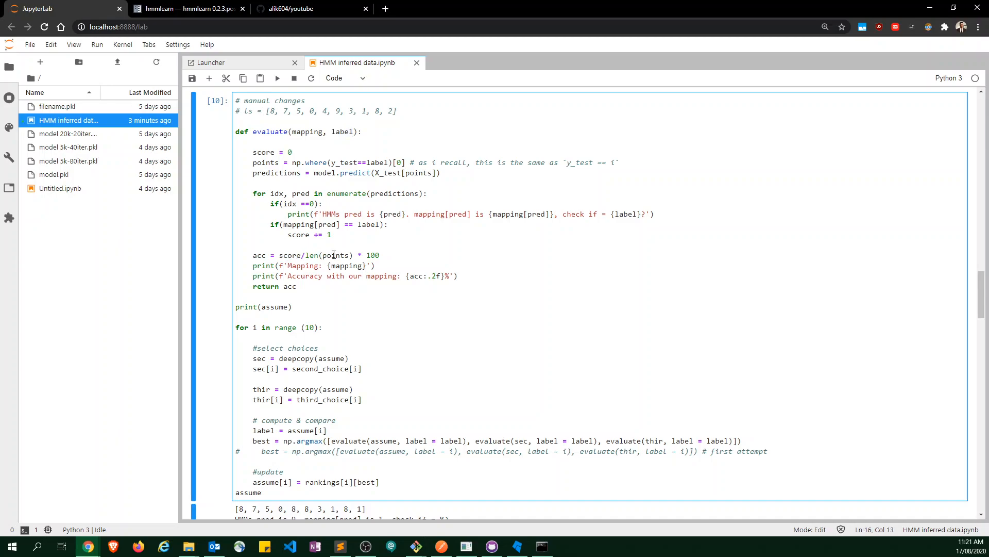
pyautogui.moveTo(368, 257)
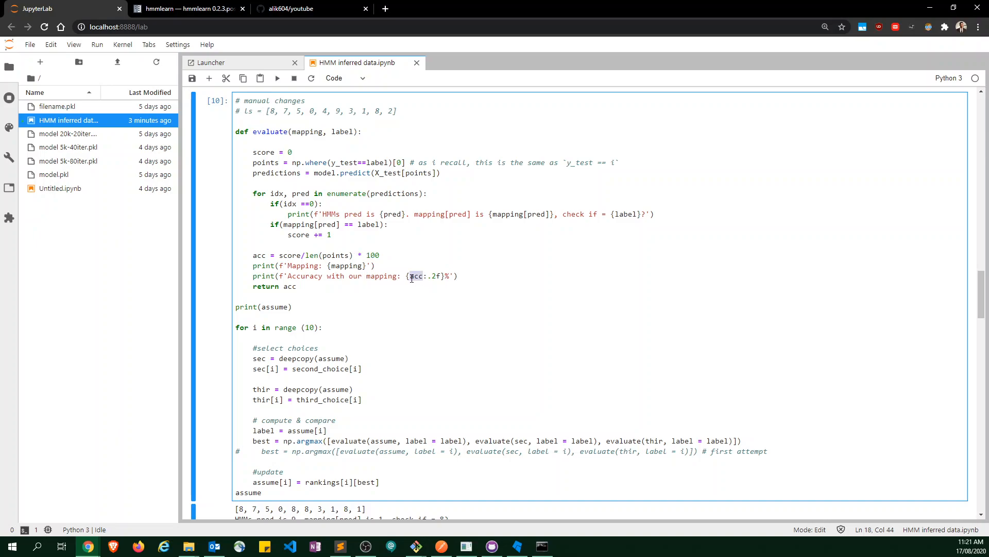
pyautogui.doubleClick(347, 265)
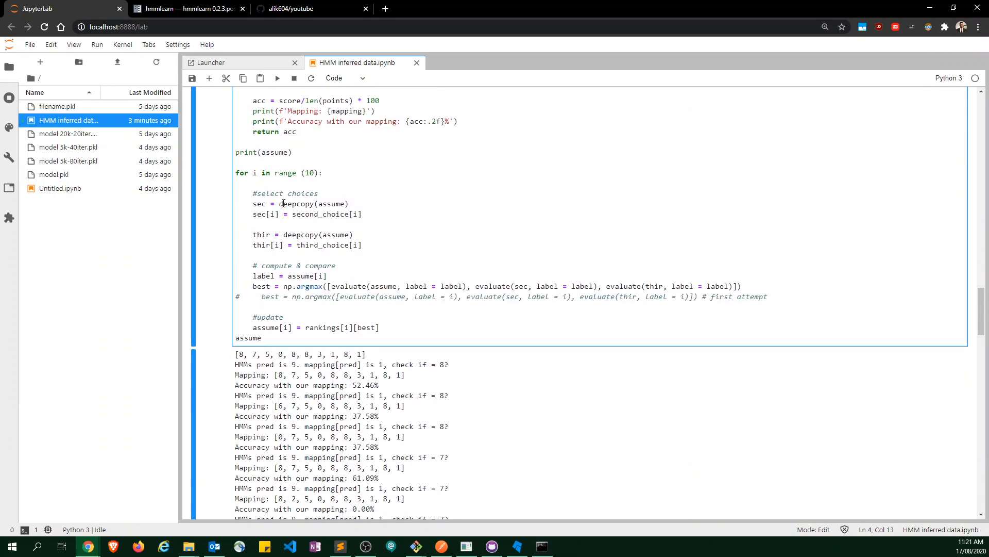
pyautogui.moveTo(257, 203)
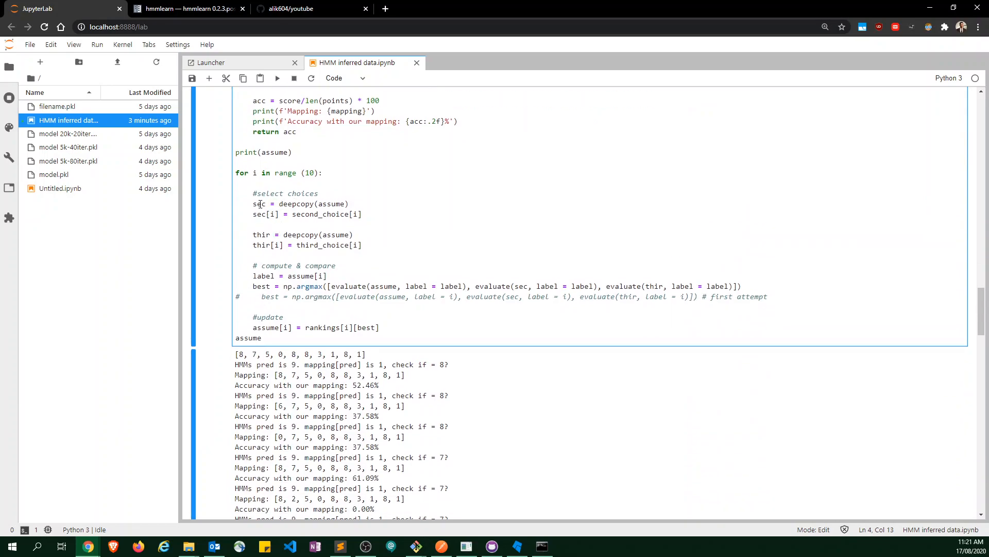
pyautogui.doubleClick(258, 214)
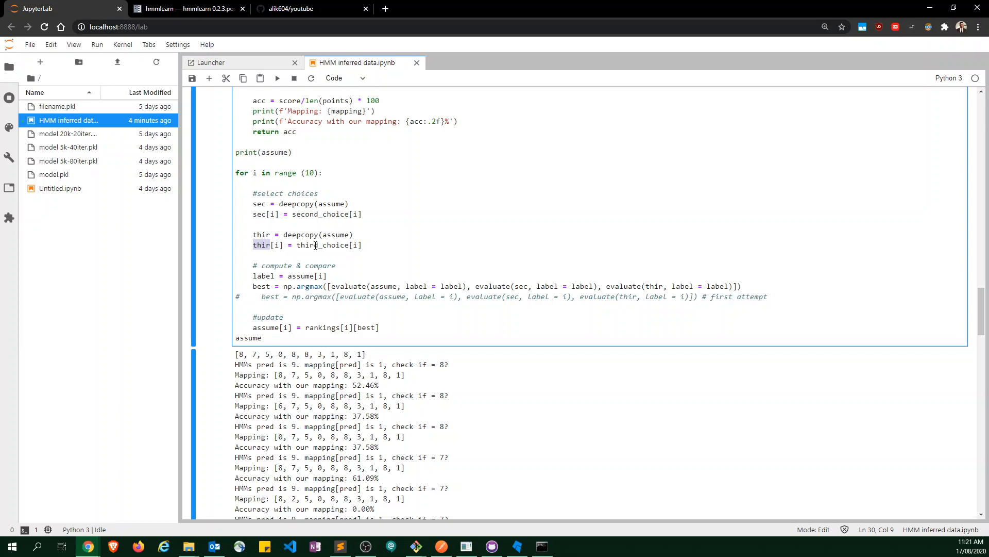
pyautogui.click(331, 245)
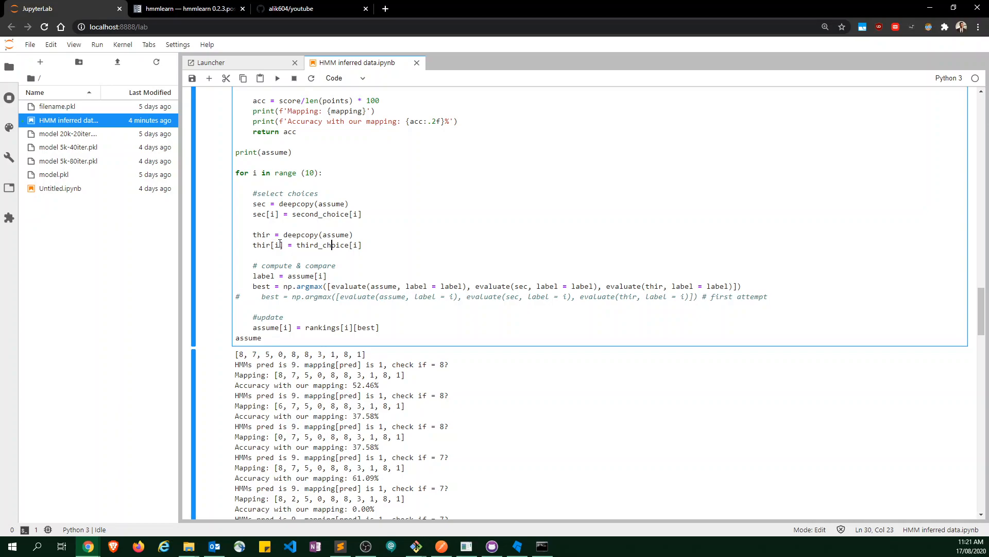
pyautogui.doubleClick(322, 245)
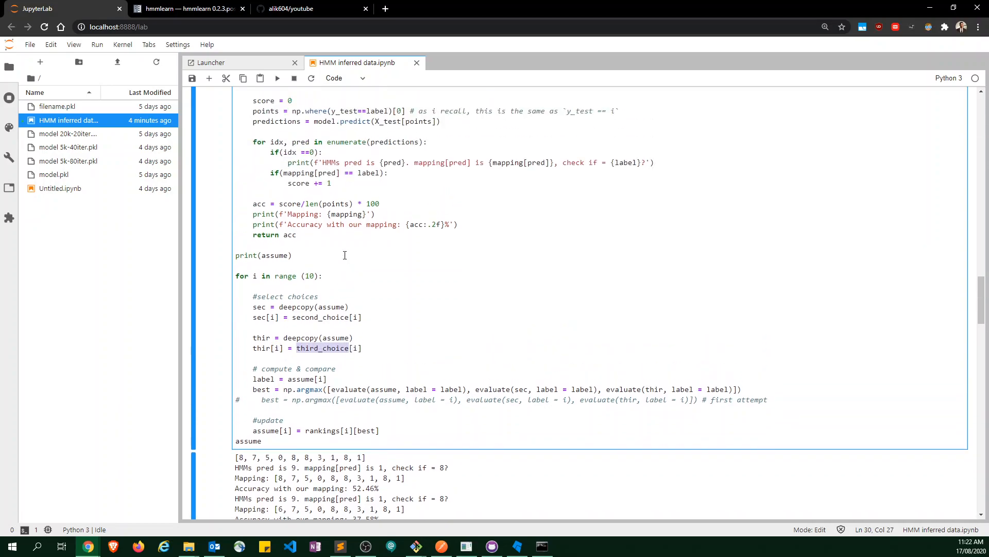
pyautogui.scroll(-3)
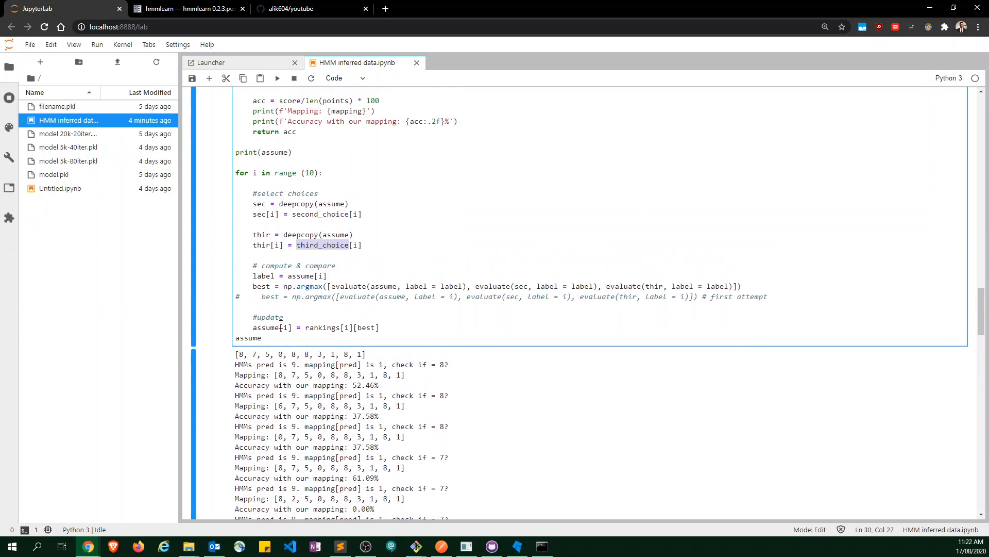
pyautogui.click(240, 354)
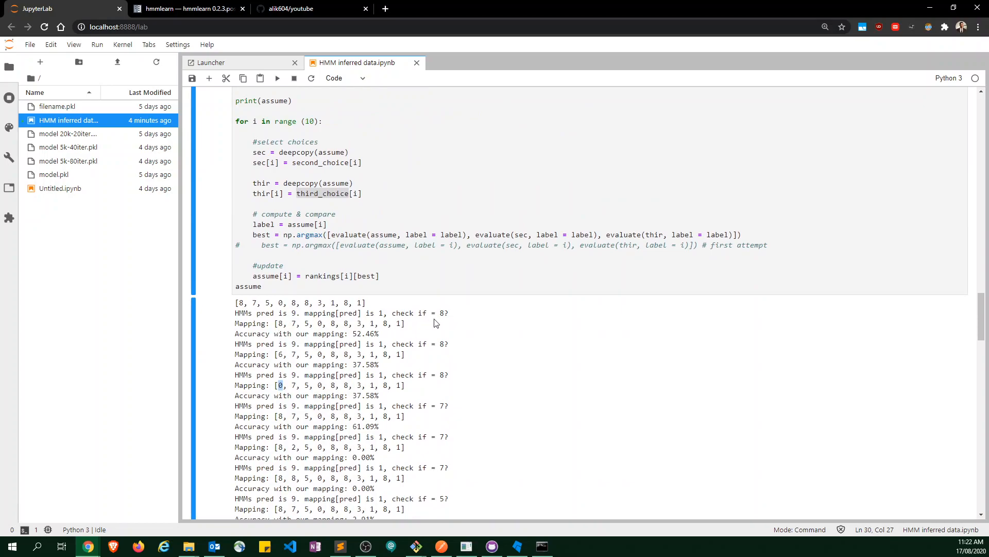
pyautogui.moveTo(322, 336)
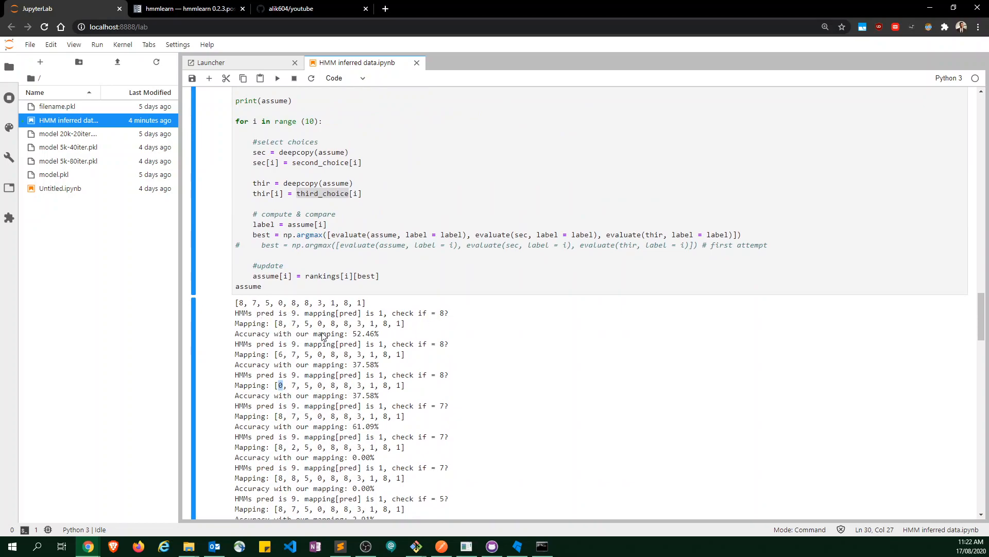
pyautogui.doubleClick(366, 365)
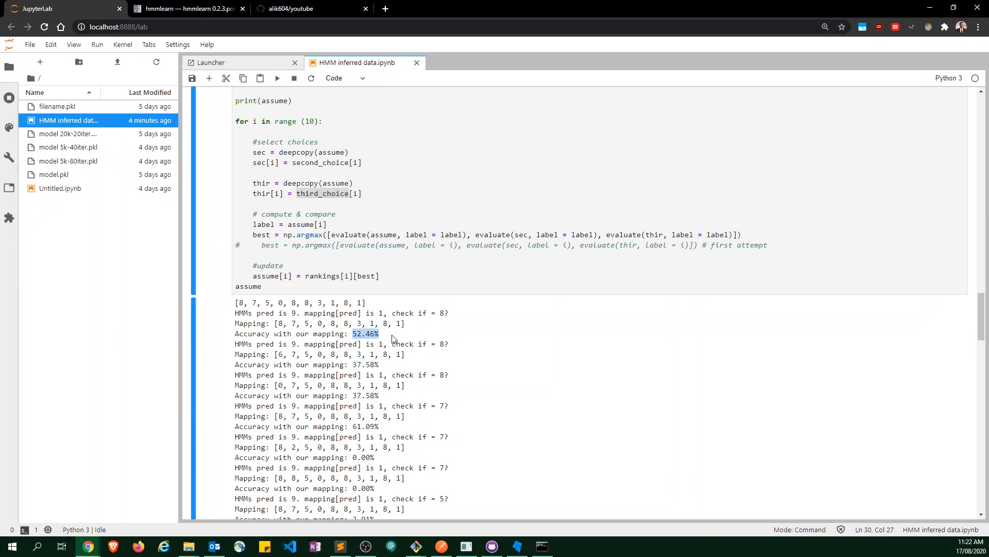
pyautogui.moveTo(390, 340)
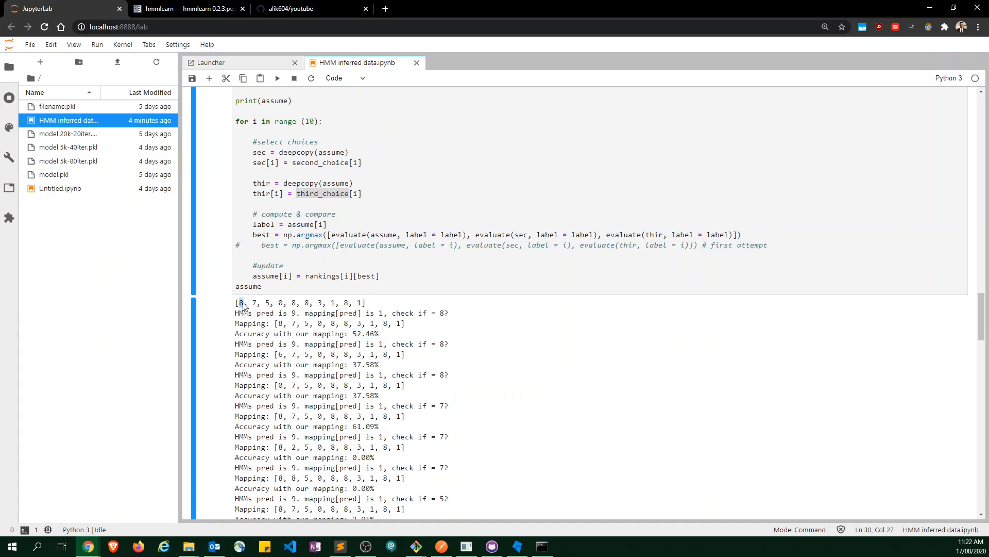
pyautogui.doubleClick(365, 334)
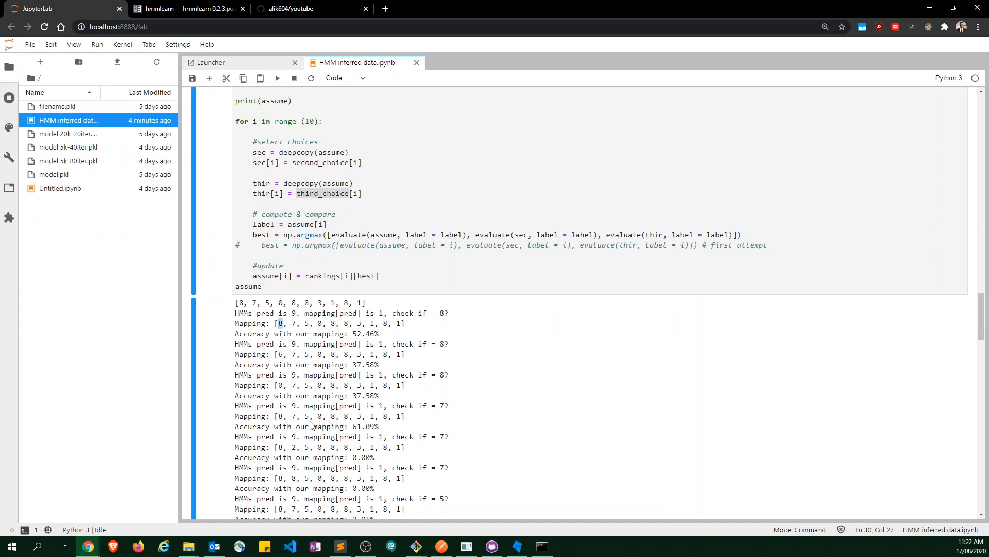
pyautogui.scroll(-3)
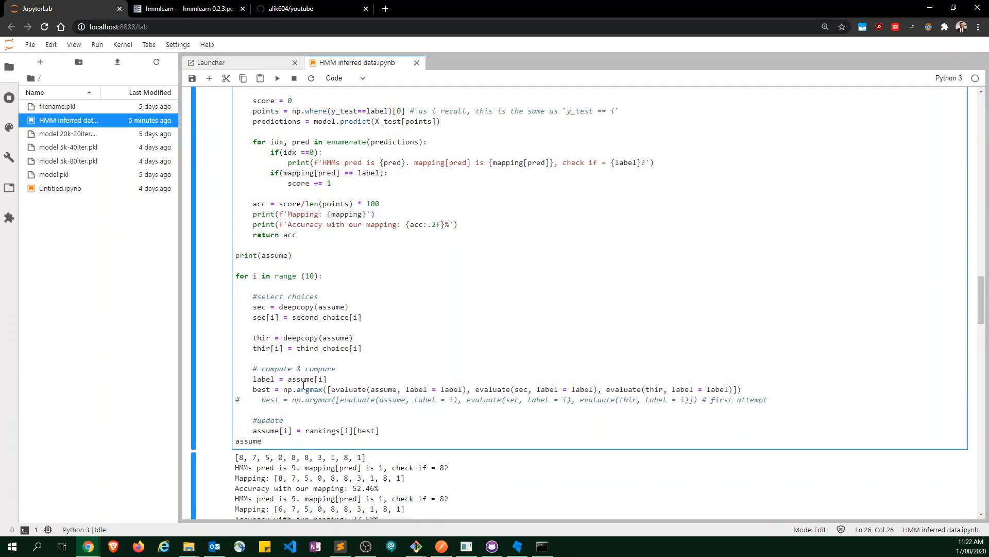
pyautogui.doubleClick(262, 379)
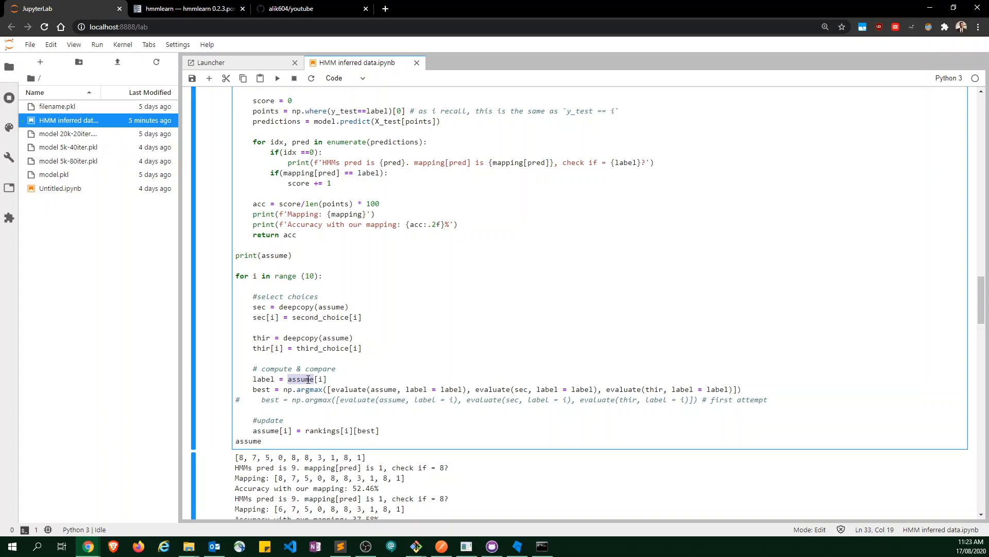
pyautogui.moveTo(365, 390)
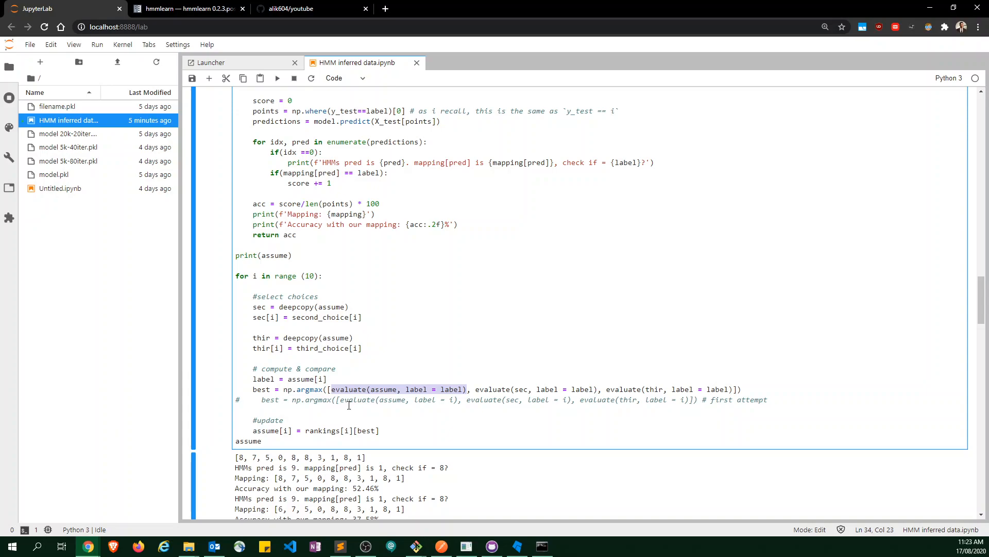
pyautogui.doubleClick(321, 430)
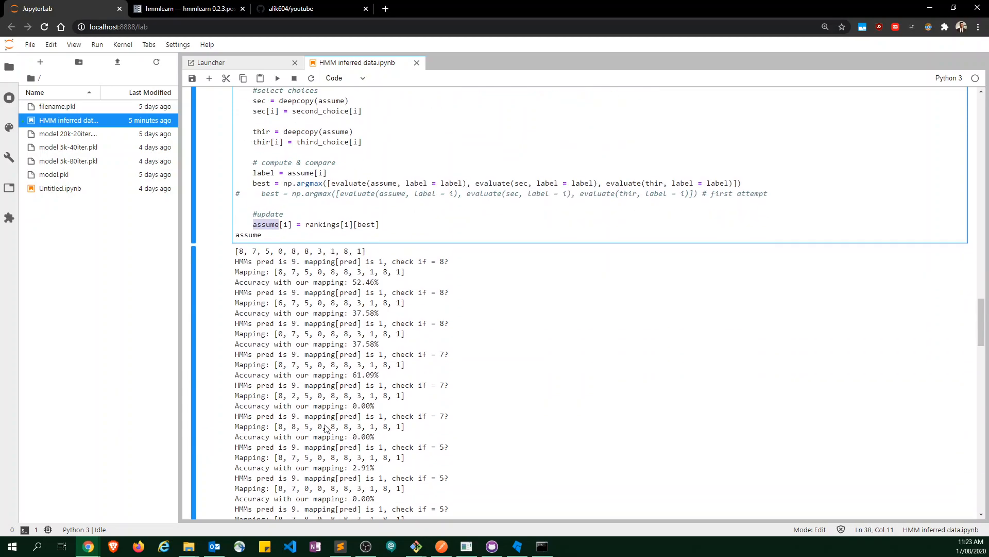
pyautogui.scroll(-3)
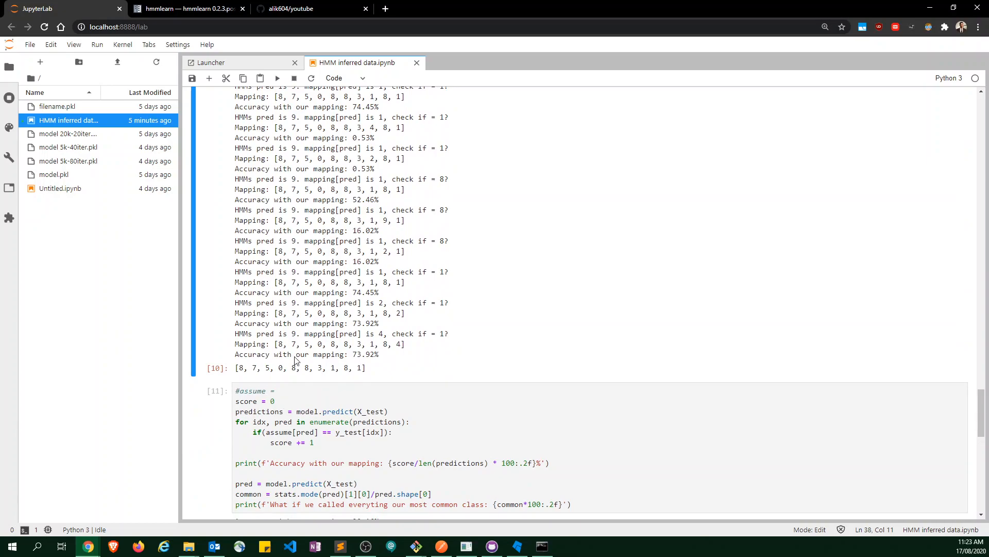
pyautogui.moveTo(276, 344); pyautogui.dragTo(376, 344)
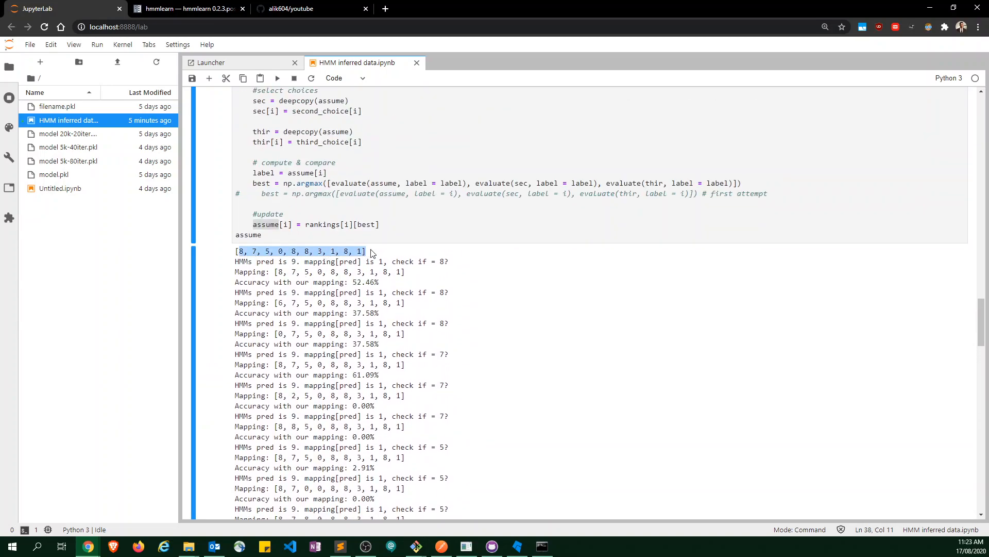
pyautogui.scroll(-3)
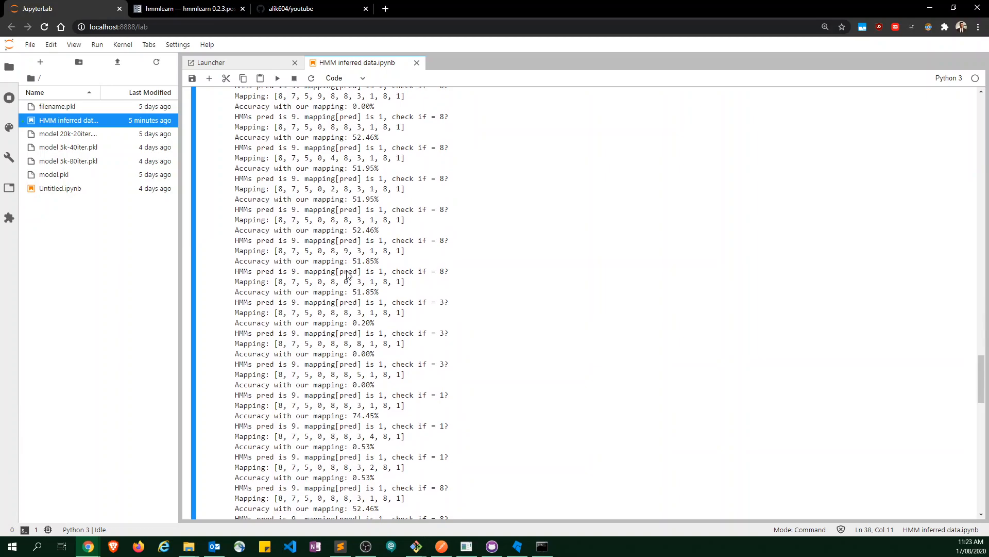
pyautogui.scroll(-3)
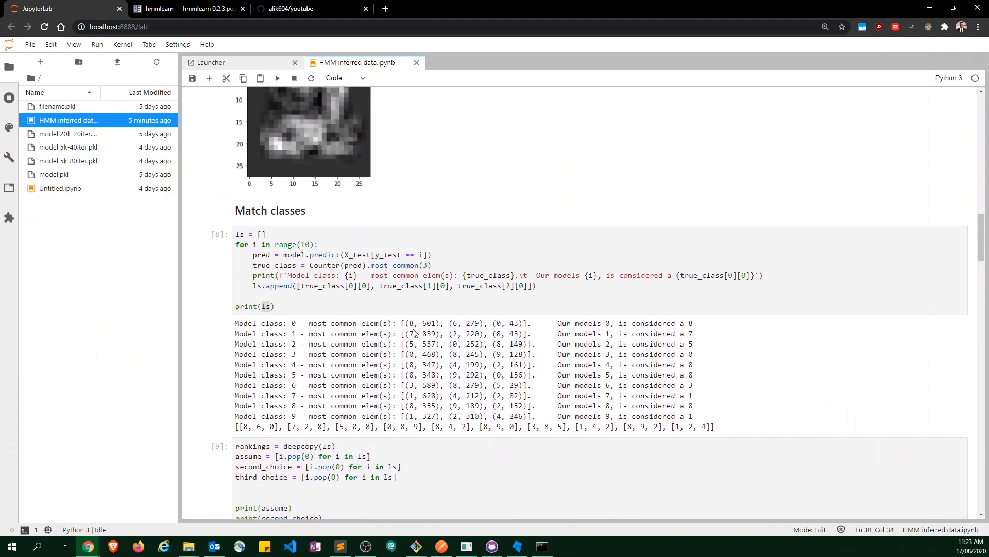
pyautogui.moveTo(413, 433)
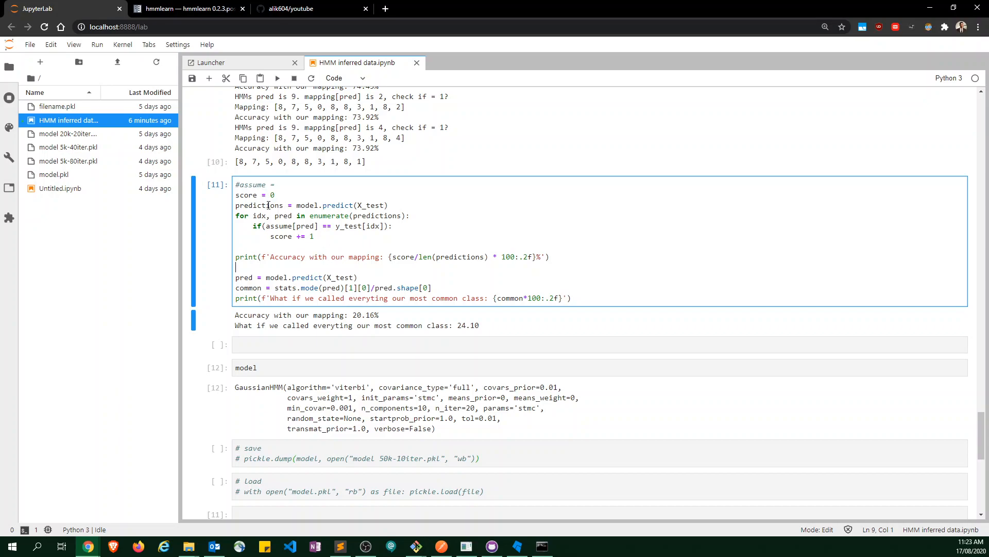
# - Highlight the 20.16% overall accuracy and save the notebook
pyautogui.doubleClick(365, 315)
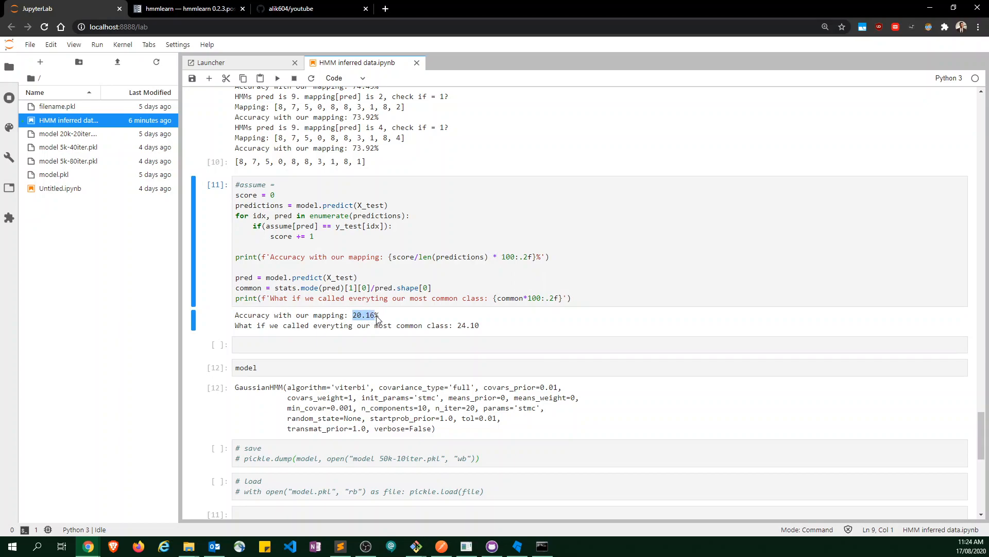
pyautogui.scroll(-3)
pyautogui.write('[8, 7, 5, 0, 8, 8, 3, 1, 8, 1]')
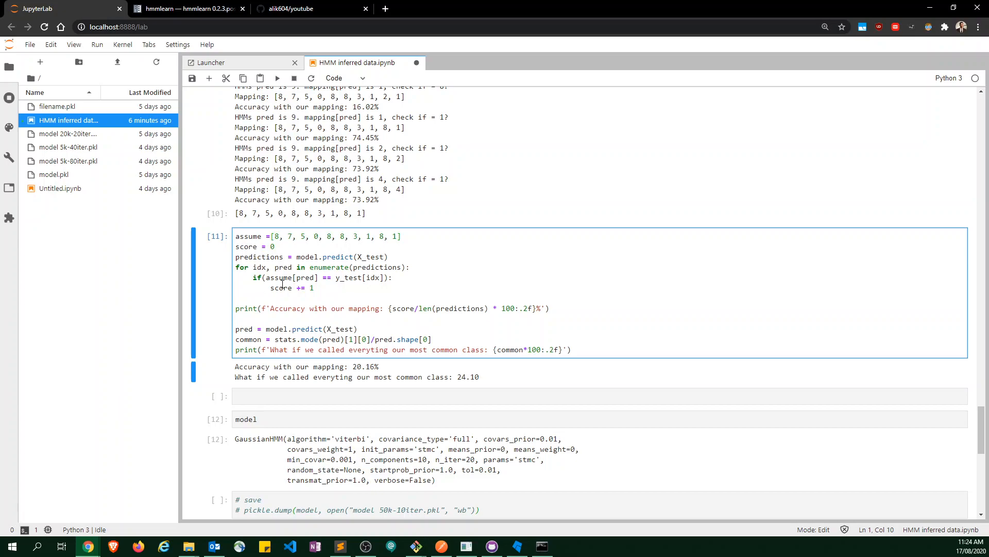
pyautogui.doubleClick(281, 278)
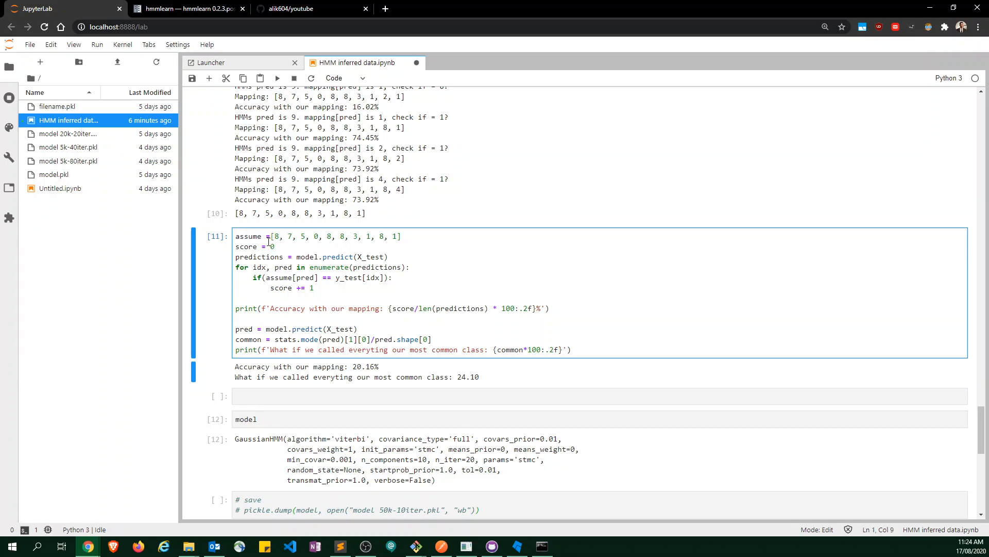
pyautogui.press('shift+enter')
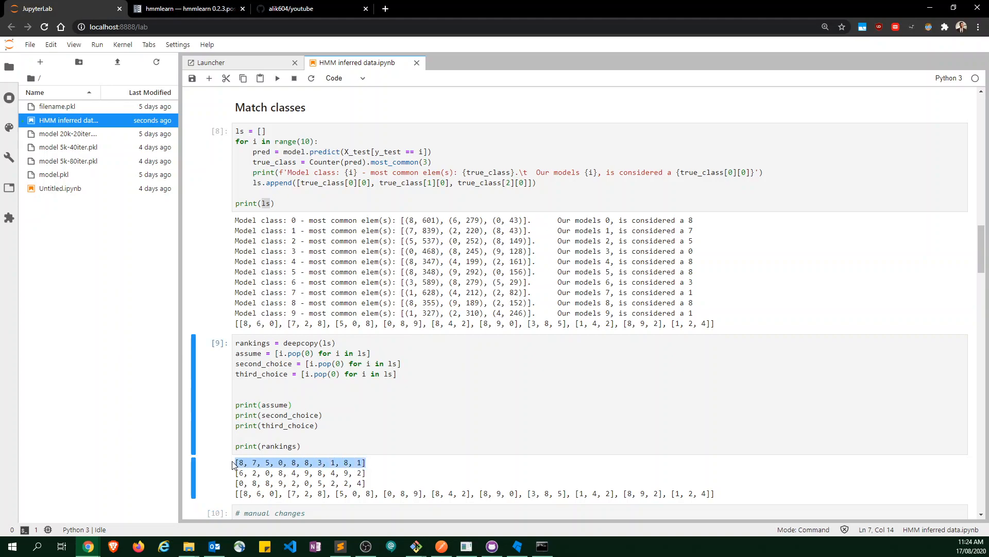
# - Rerun the mapping-accuracy cell, highlight 20.16%, and select the empty cell below
pyautogui.scroll(-3)
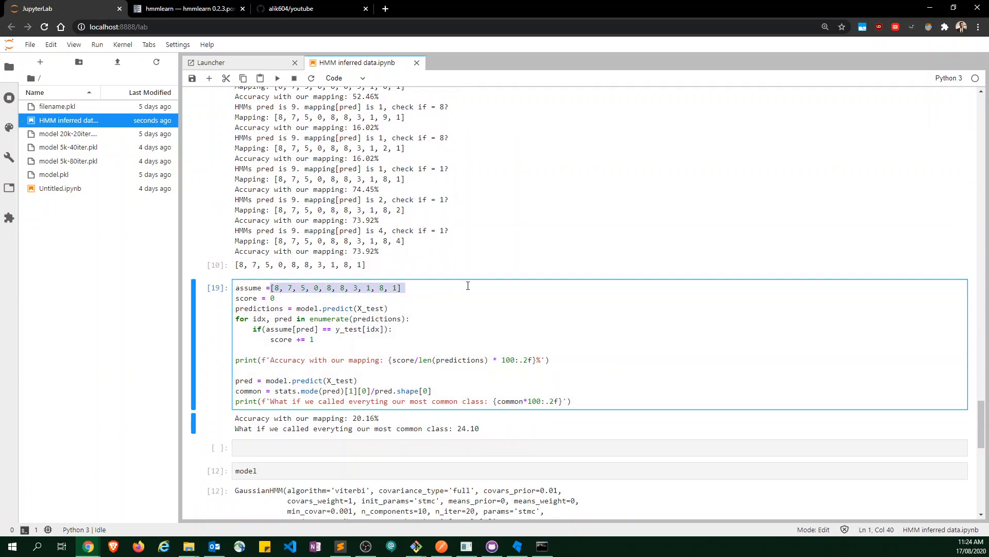
pyautogui.press('shift+enter')
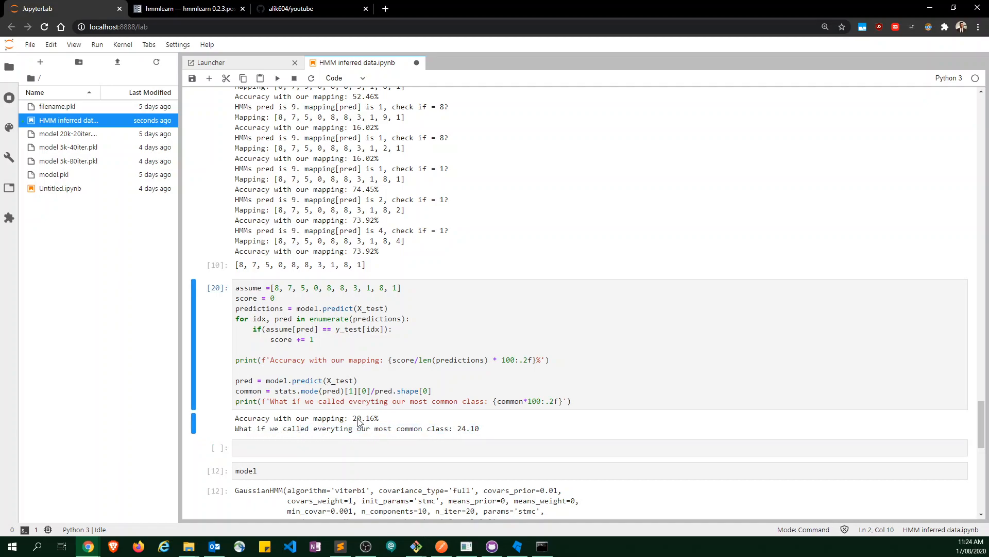
pyautogui.doubleClick(362, 418)
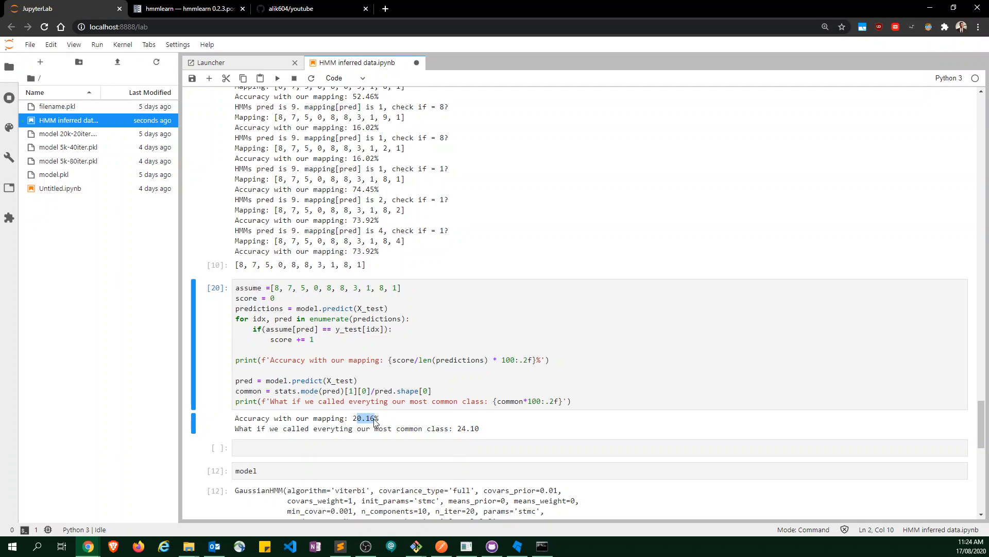
pyautogui.moveTo(396, 399)
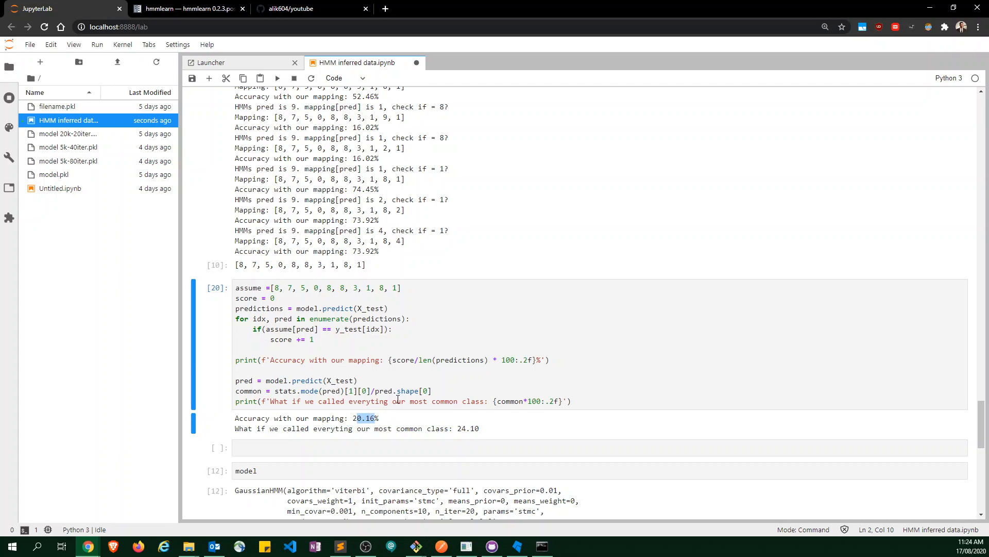
pyautogui.scroll(-3)
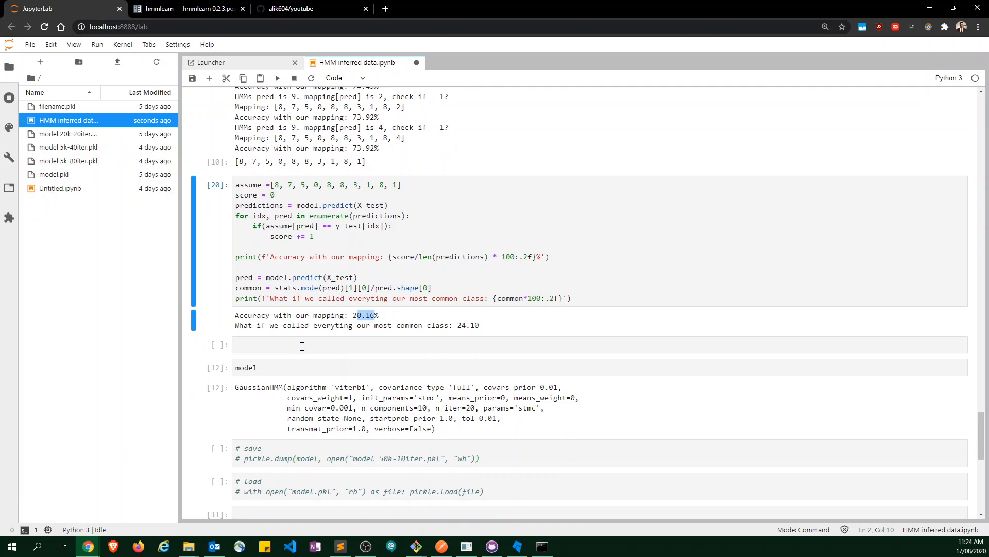
pyautogui.click(301, 343)
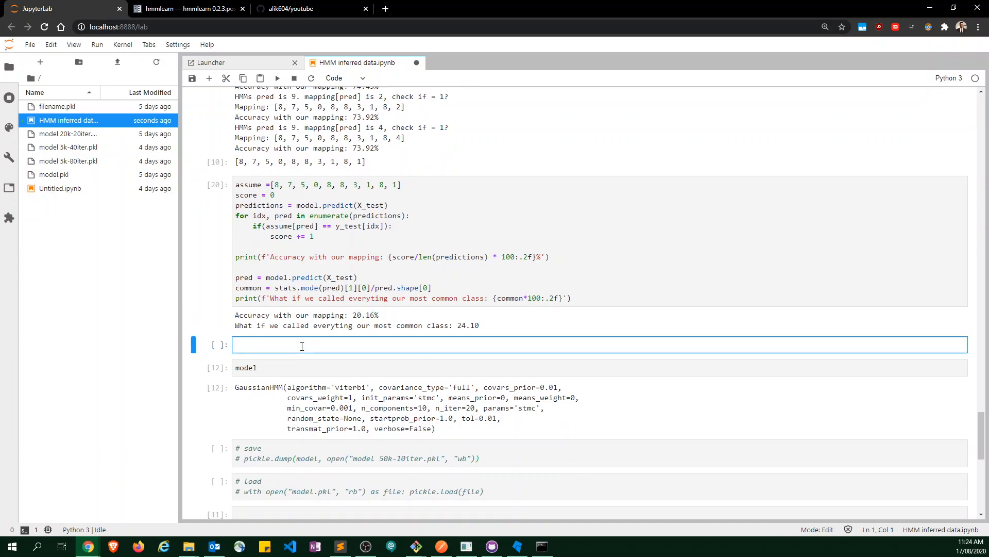
# - Highlight '20iter' in the model load cell and n_iter in the training code, then revisit hmmlearn docs
pyautogui.scroll(-3)
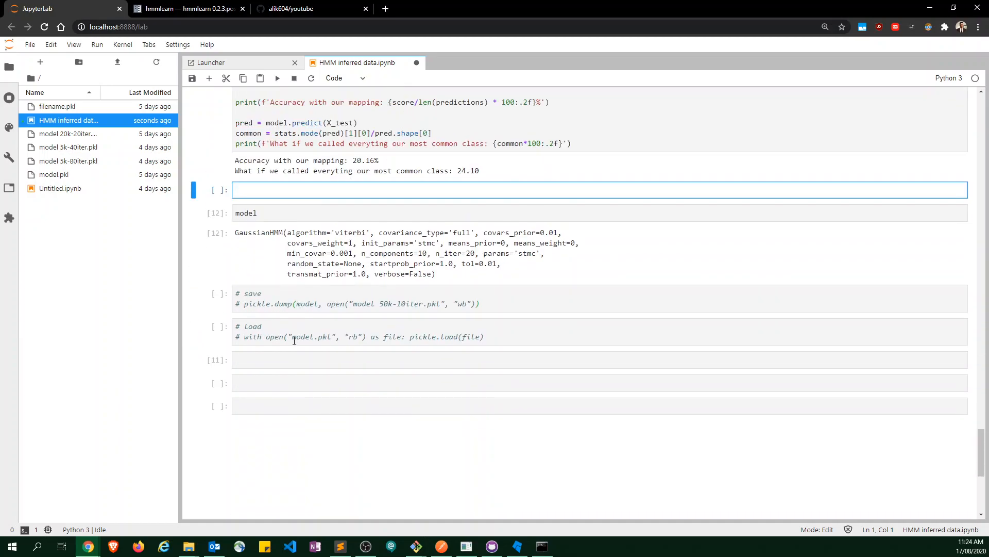
pyautogui.scroll(-3)
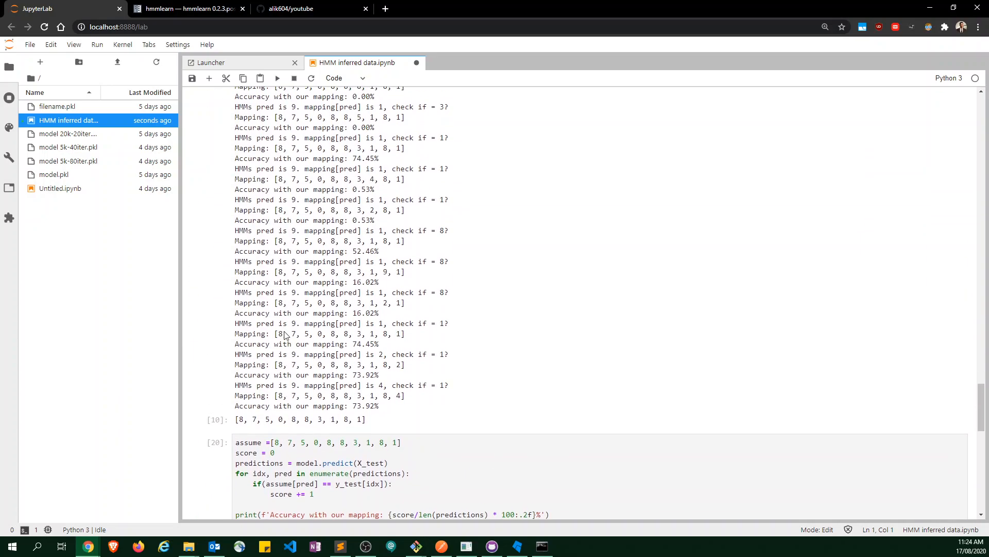
pyautogui.scroll(-3)
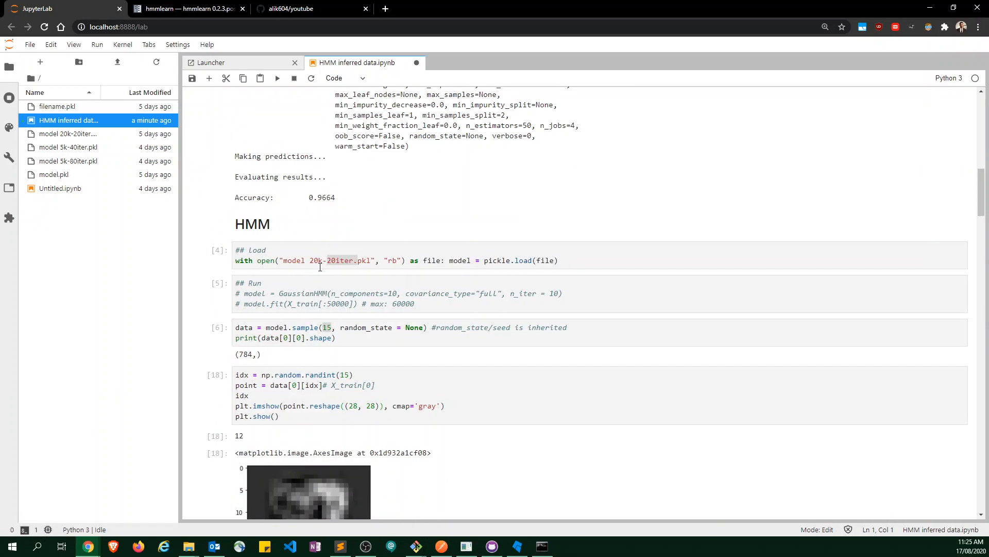
pyautogui.scroll(-3)
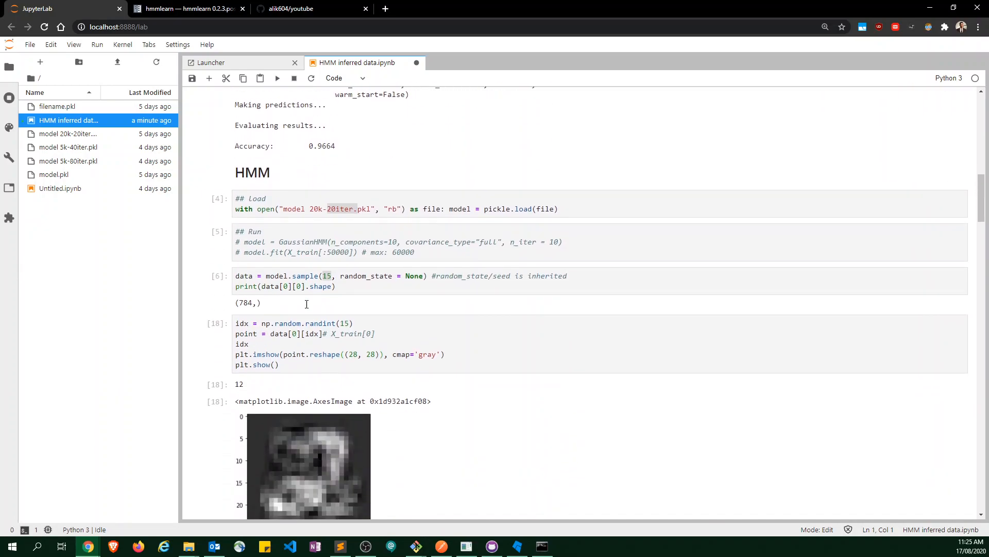
pyautogui.doubleClick(302, 242)
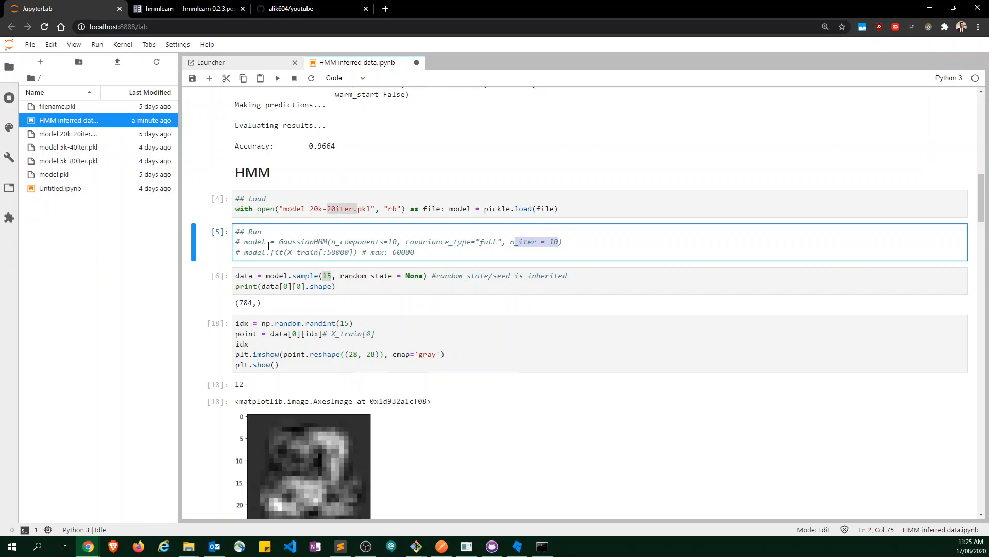
pyautogui.click(284, 253)
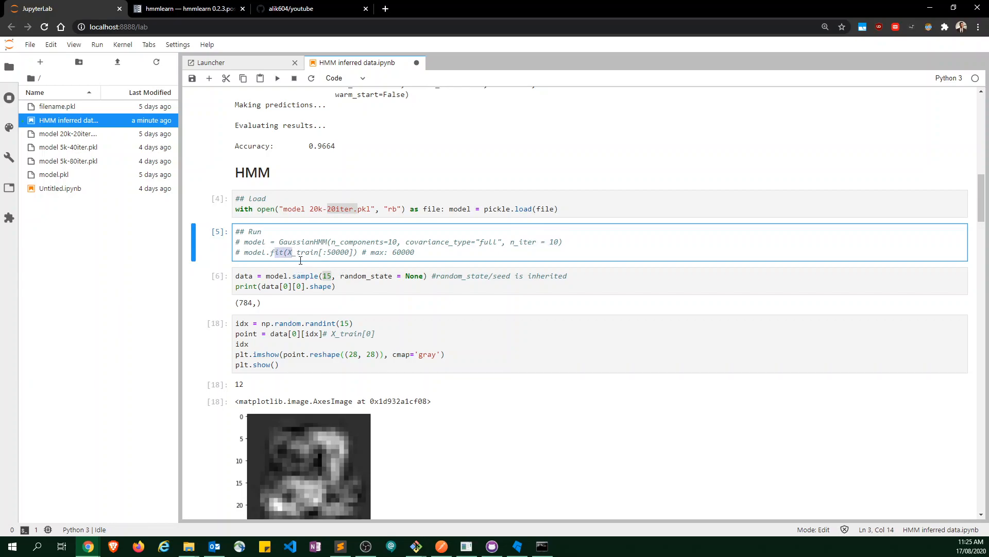
pyautogui.click(183, 8)
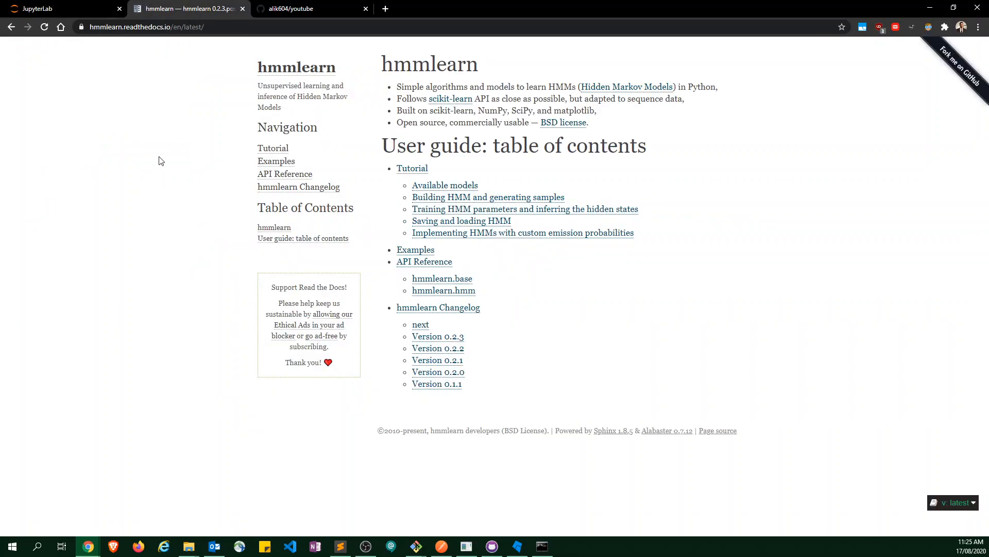
# - Search the web for 'hmm state transition matrix'
pyautogui.write('hmm state transition matrix')
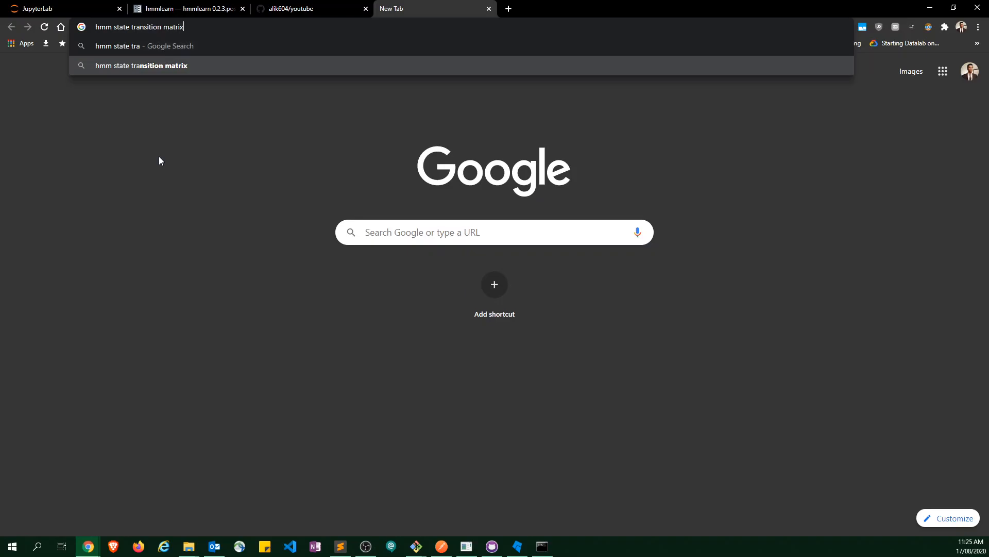
pyautogui.press('Enter')
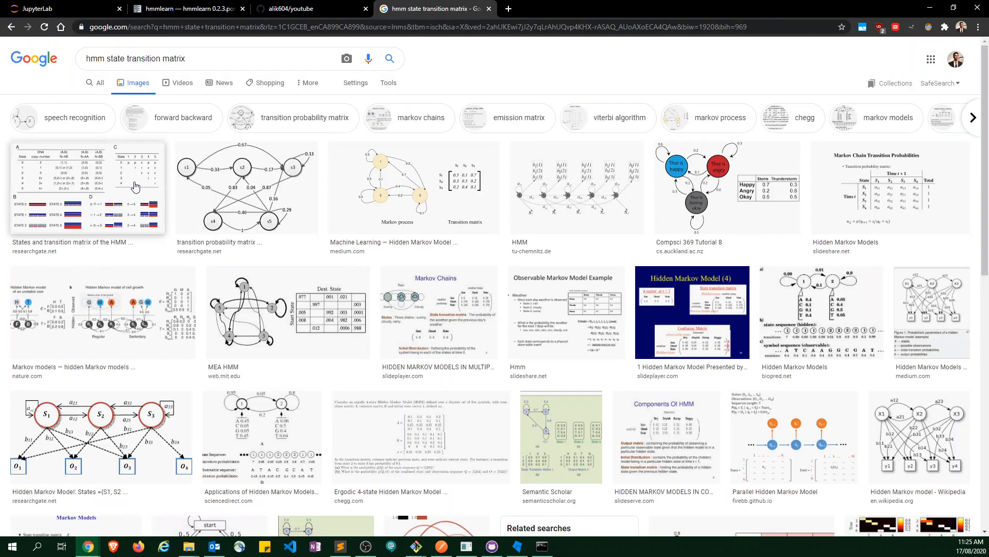
# - Preview the transition probabilities table, MEA HMM diagram, and Markov Chains weather slide
pyautogui.click(82, 189)
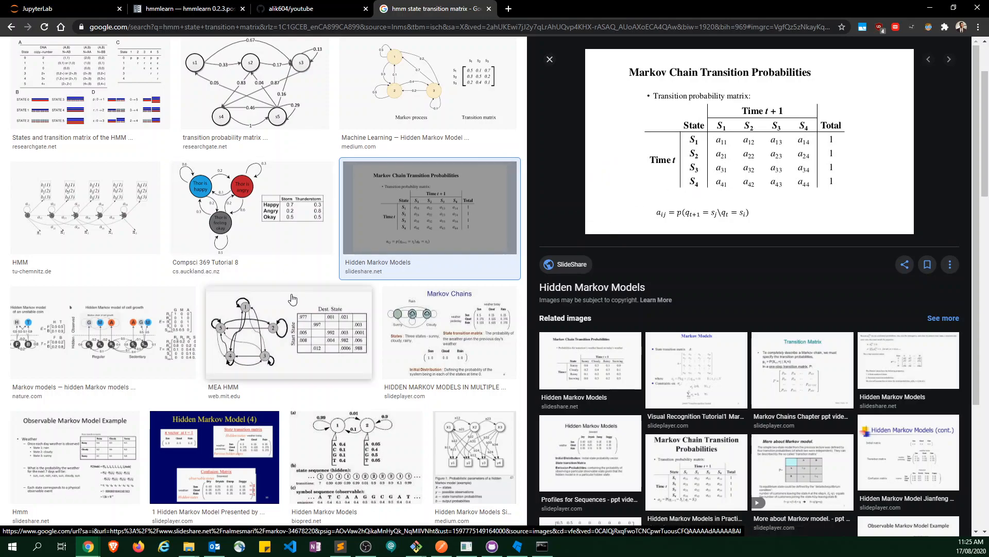
pyautogui.click(289, 332)
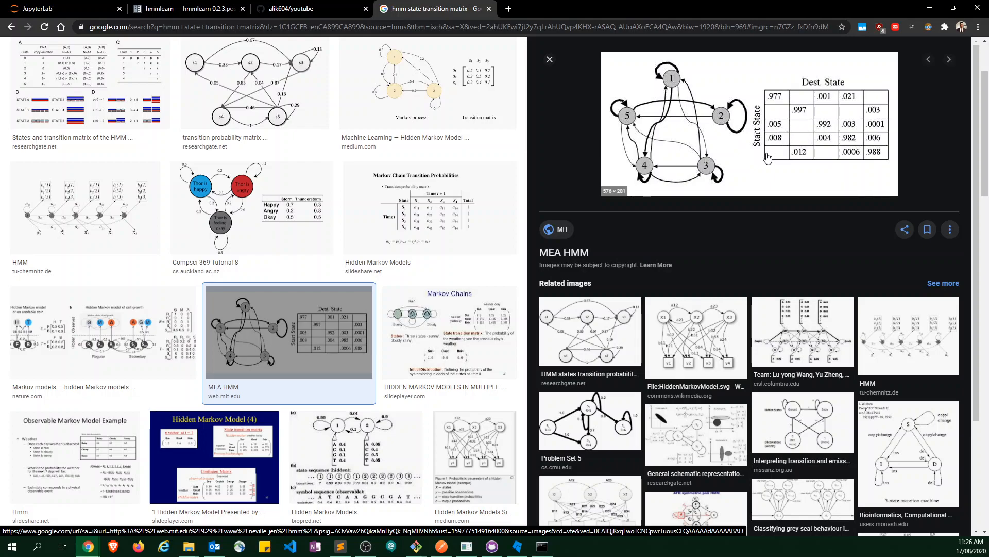
pyautogui.click(449, 331)
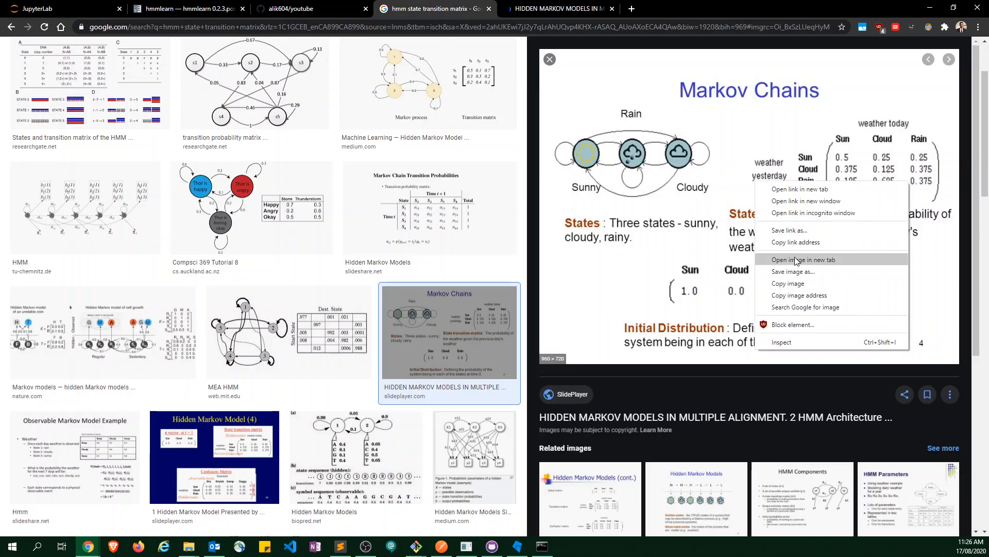
# - Open the full Markov Chains weather slide image in its own tab
pyautogui.click(803, 259)
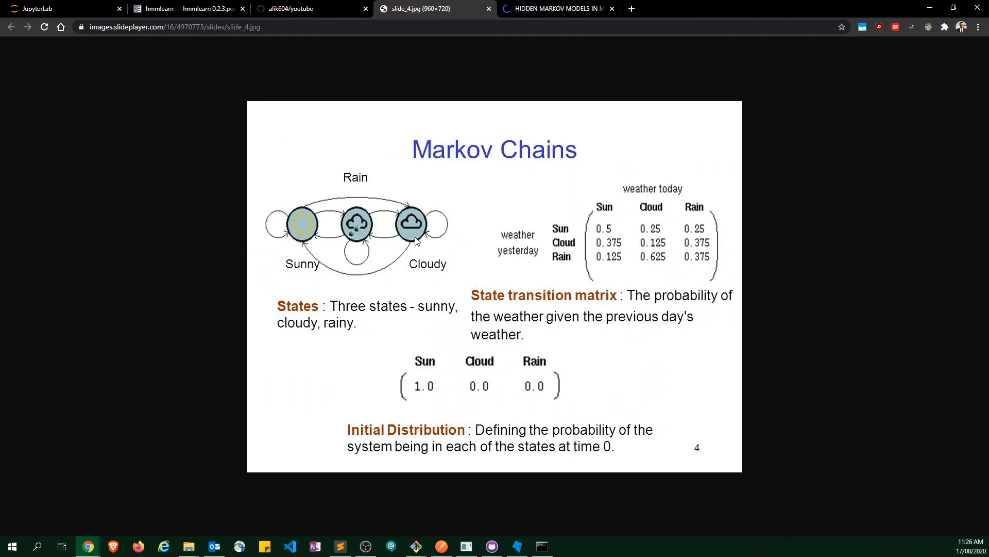
pyautogui.moveTo(385, 236)
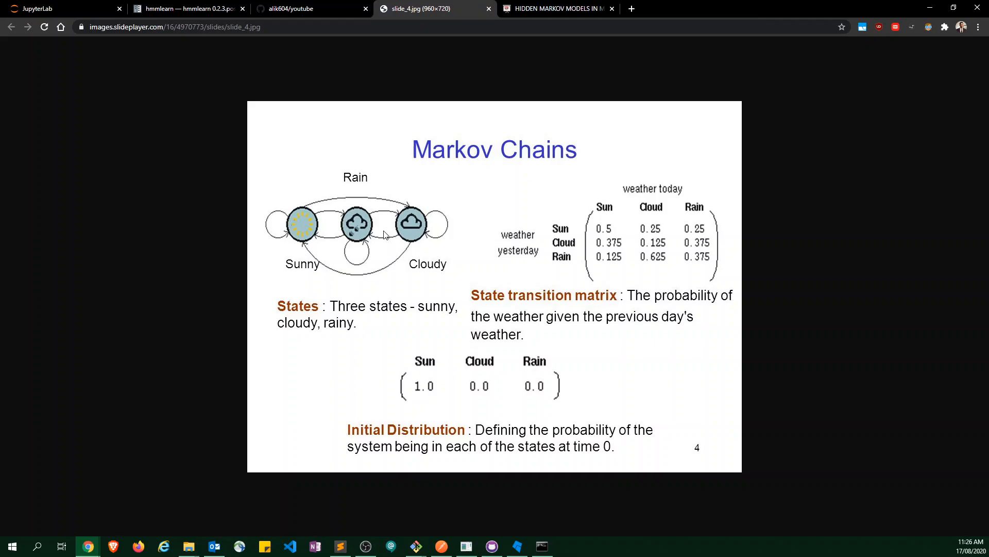
pyautogui.moveTo(607, 228)
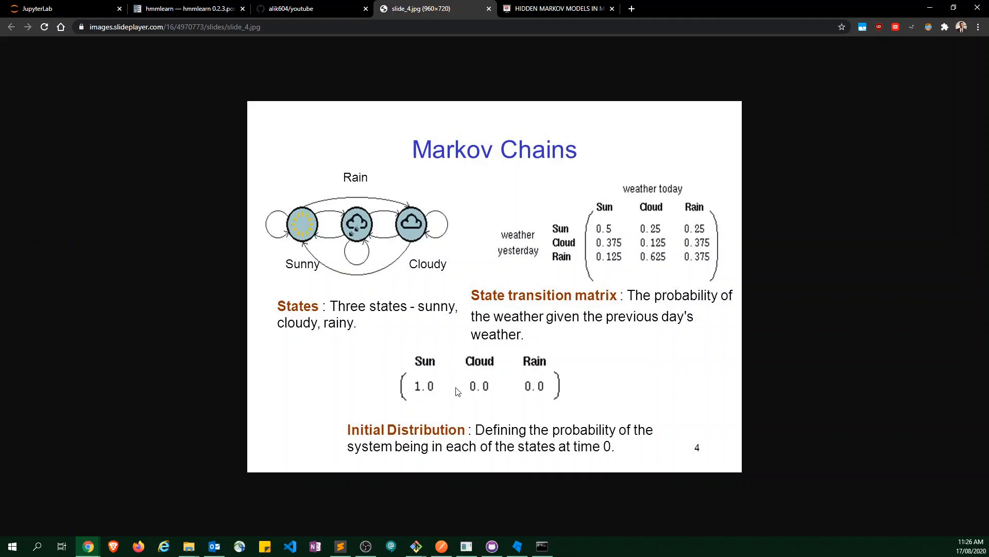
pyautogui.moveTo(407, 76)
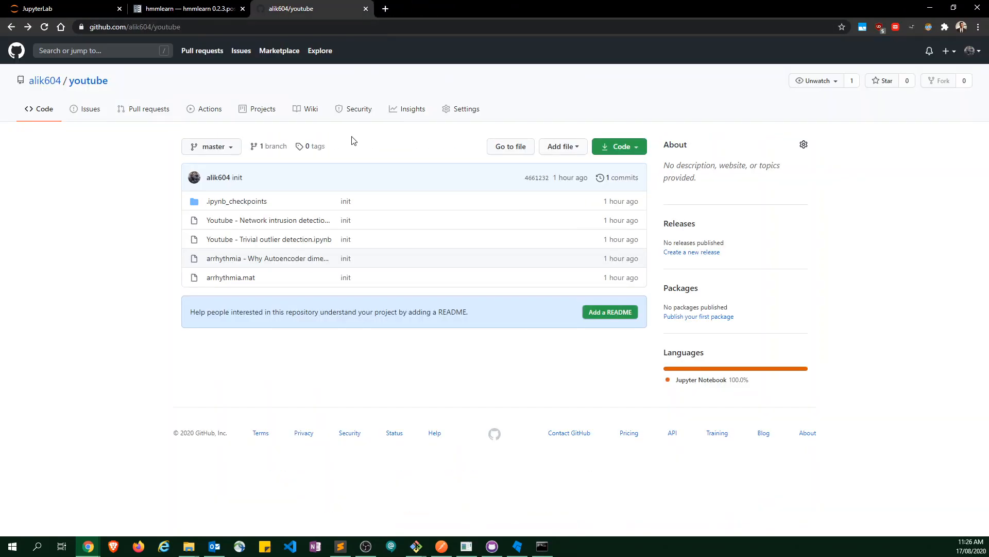
pyautogui.click(60, 8)
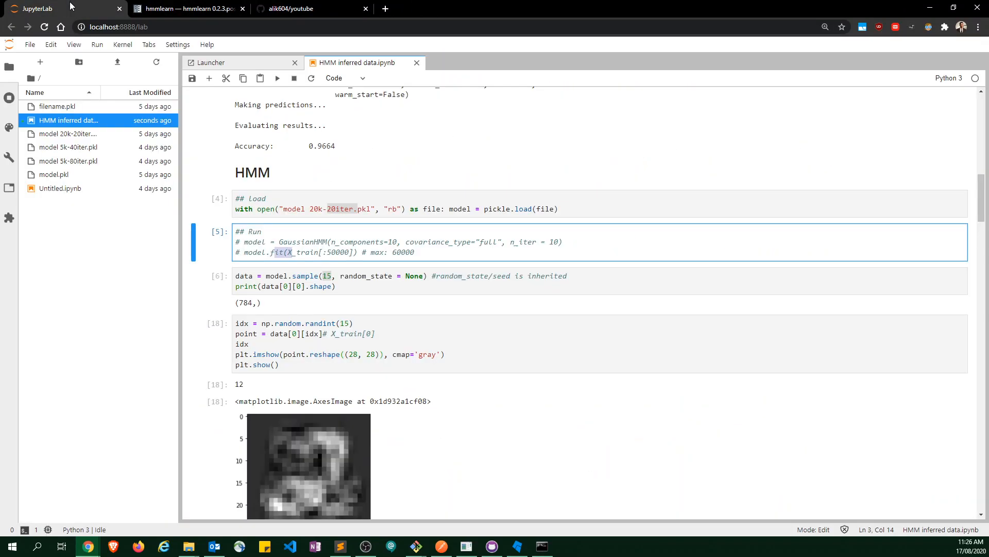
pyautogui.click(292, 8)
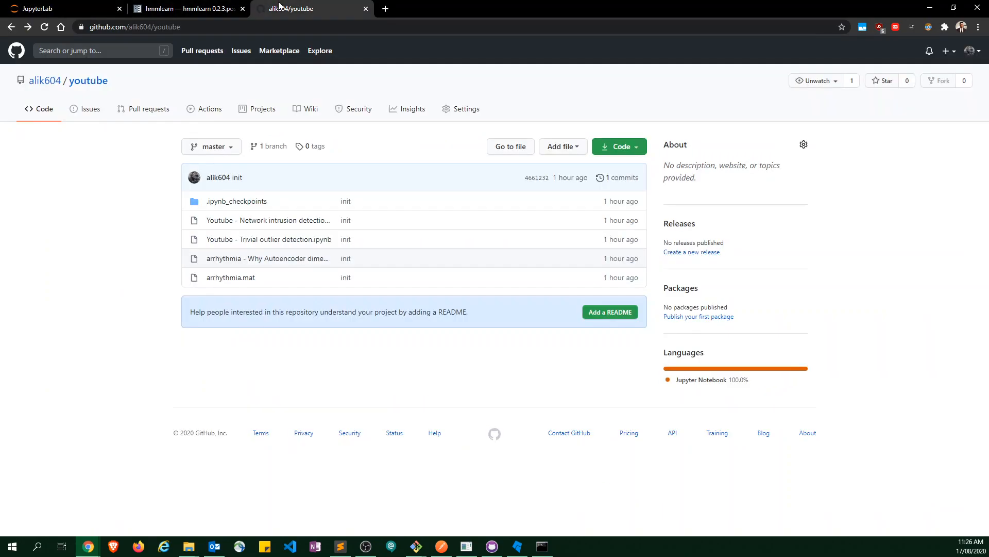
pyautogui.moveTo(116, 248)
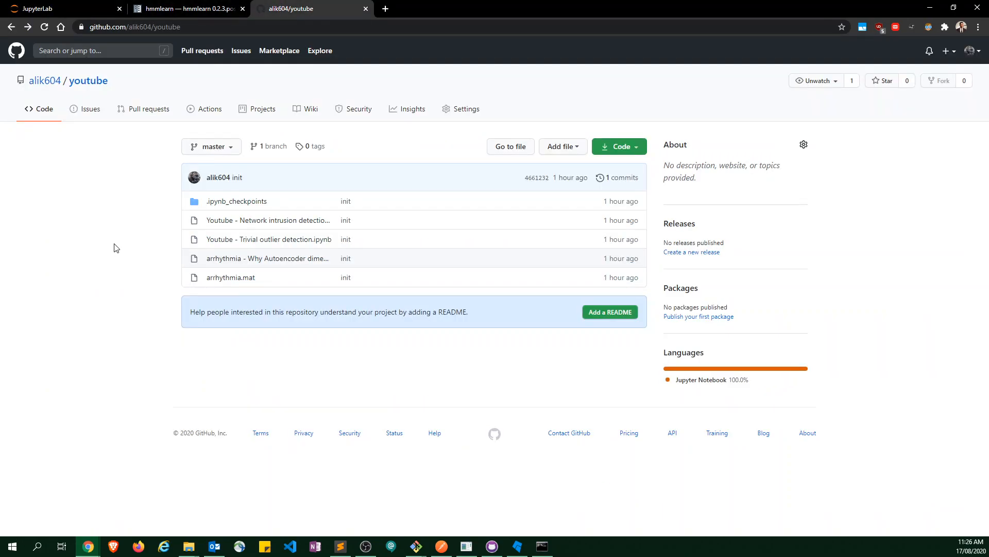